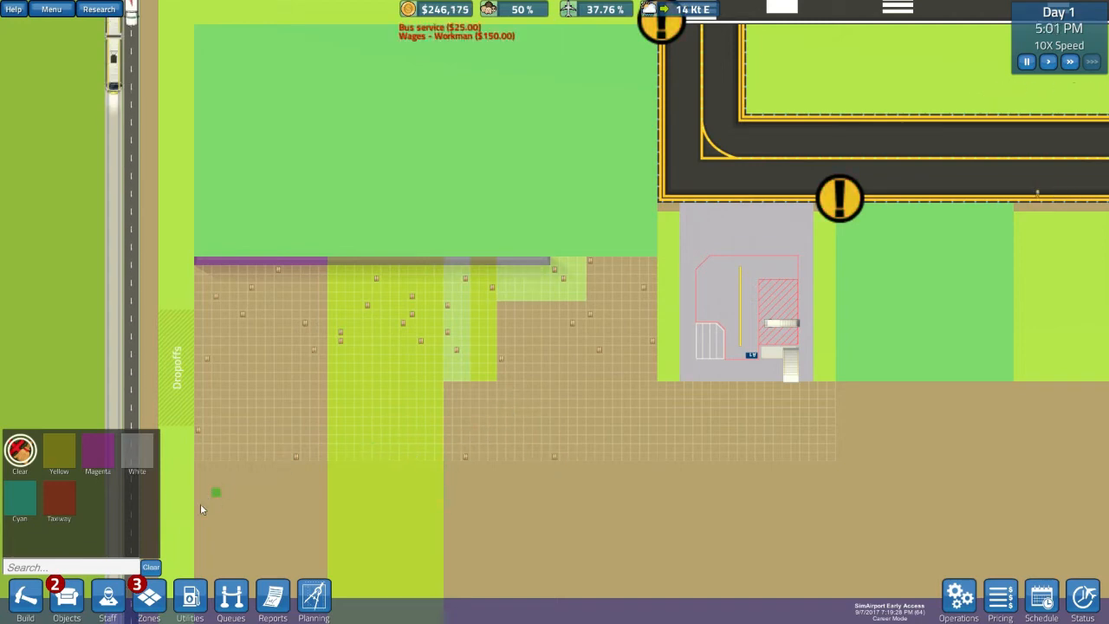
mouse_move(314, 598)
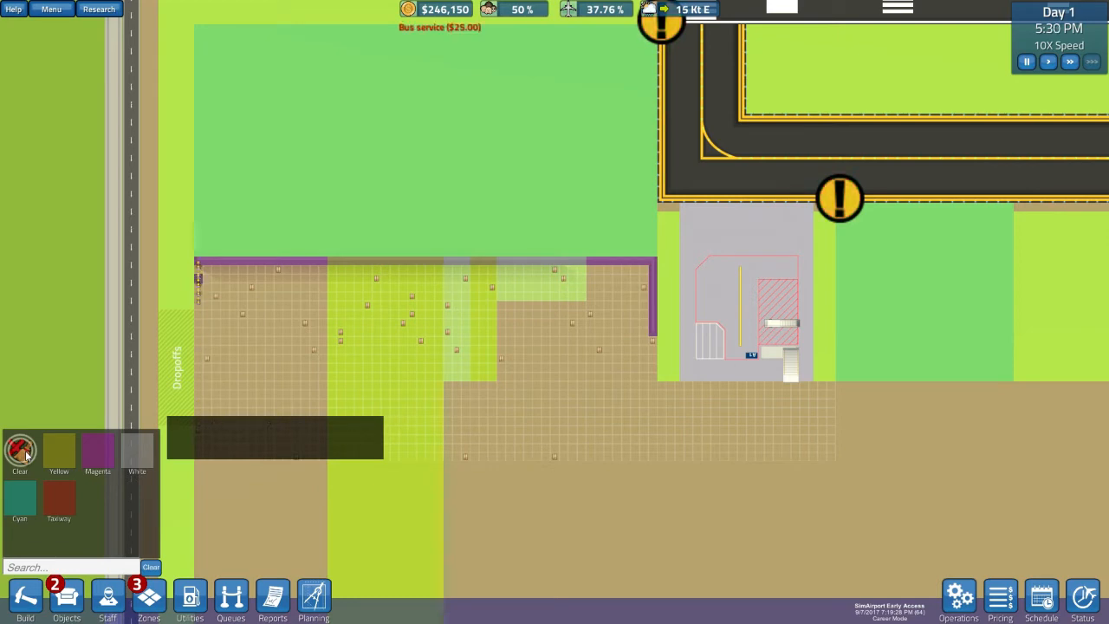
Choose the Clear tool in the Zones panel
click(58, 450)
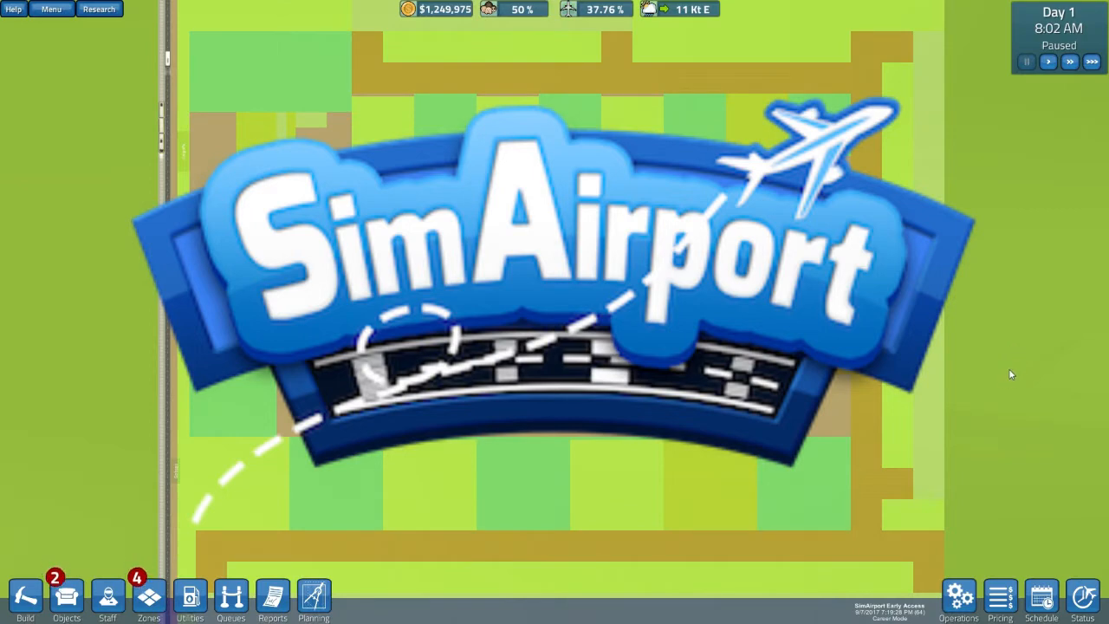
mouse_move(1006, 383)
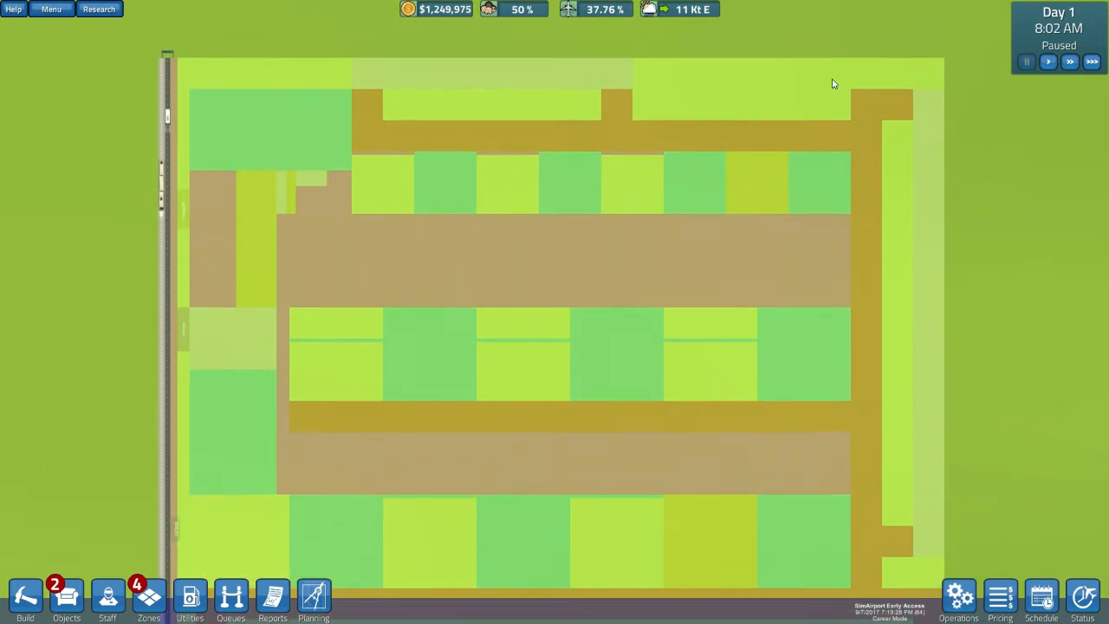
scroll(down, 3)
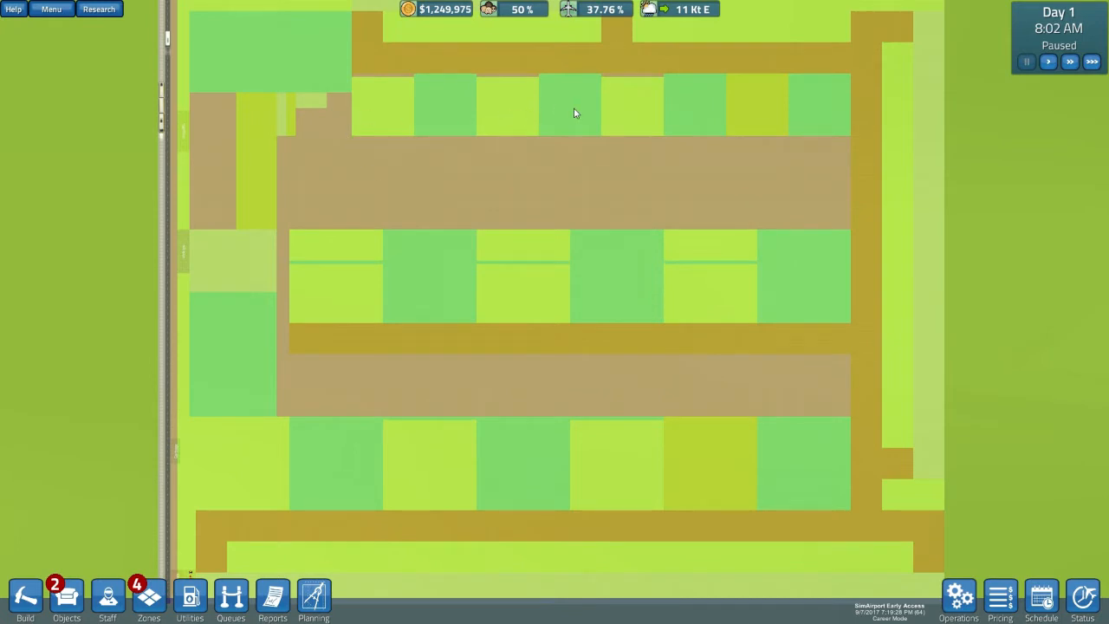
mouse_move(813, 405)
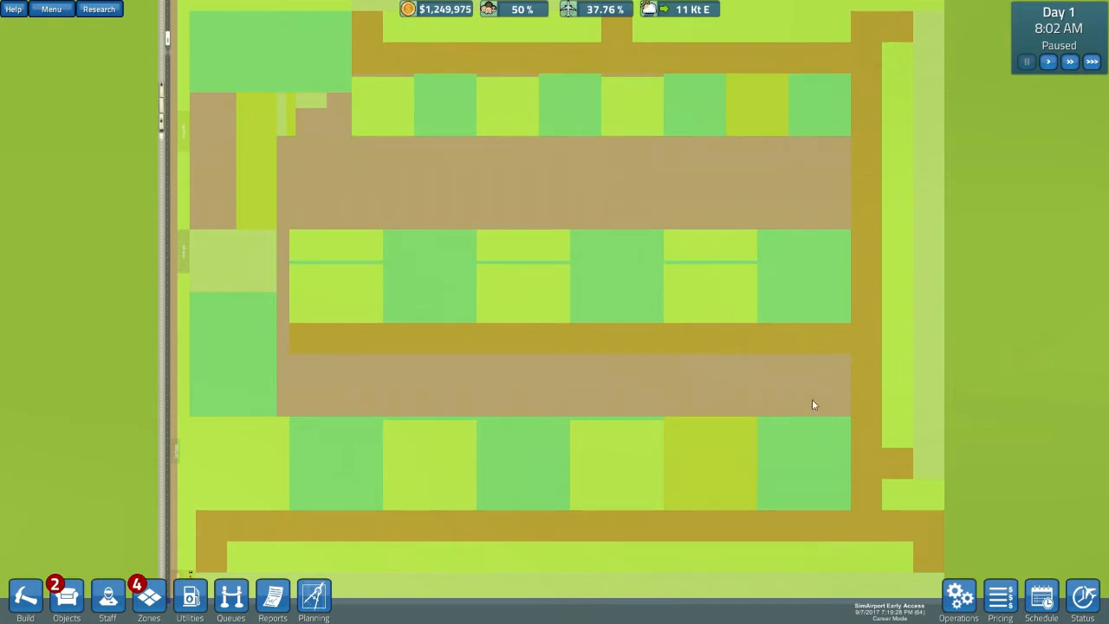
mouse_move(261, 472)
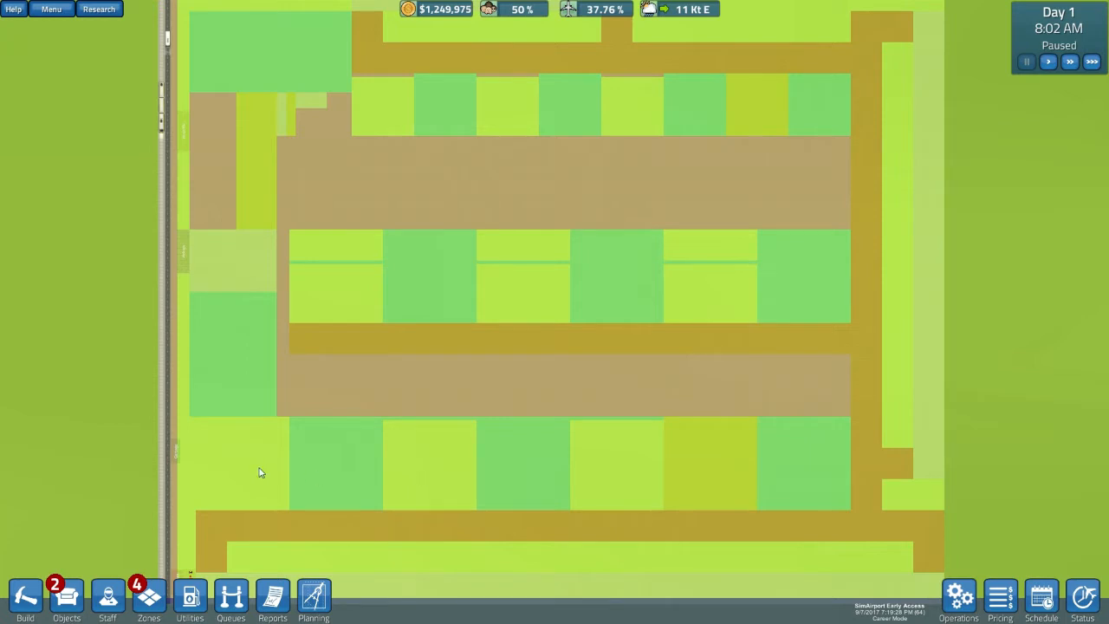
mouse_move(255, 463)
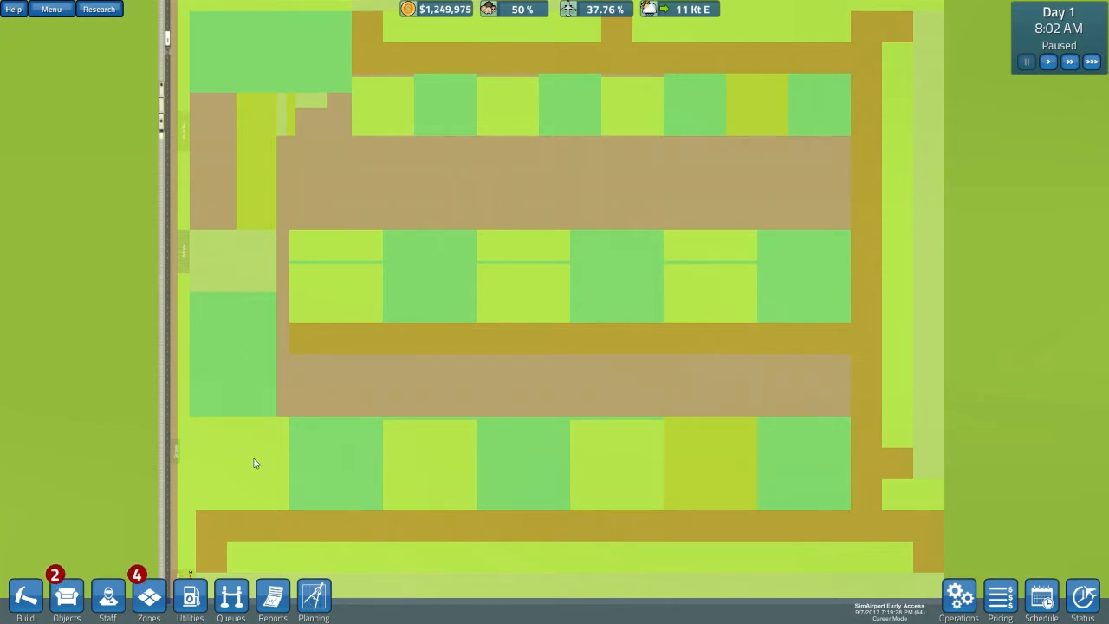
mouse_move(372, 407)
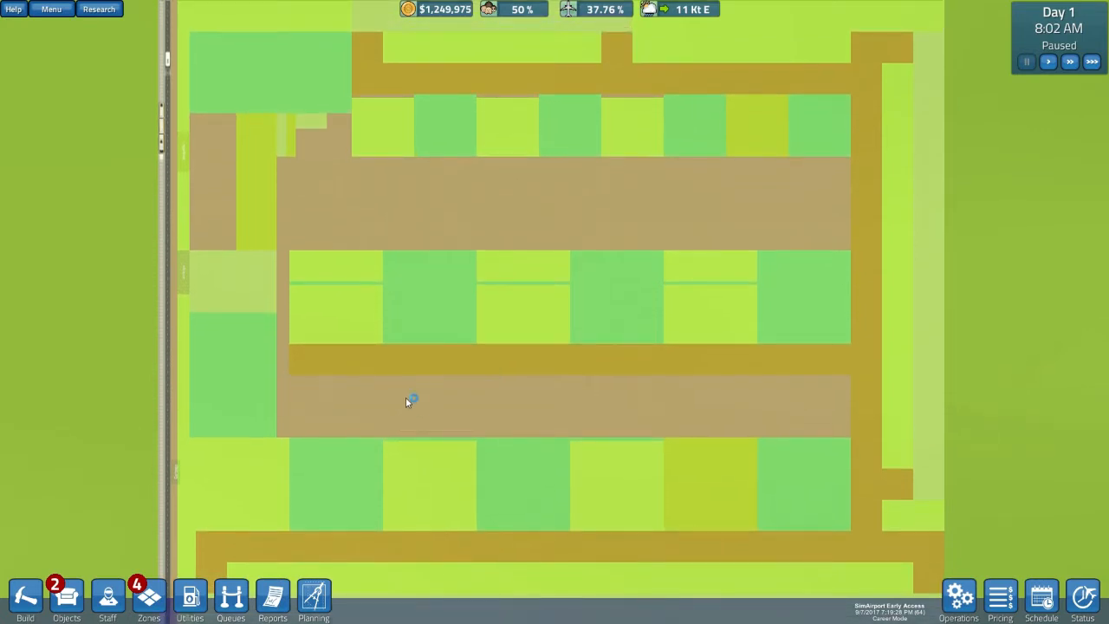
mouse_move(237, 277)
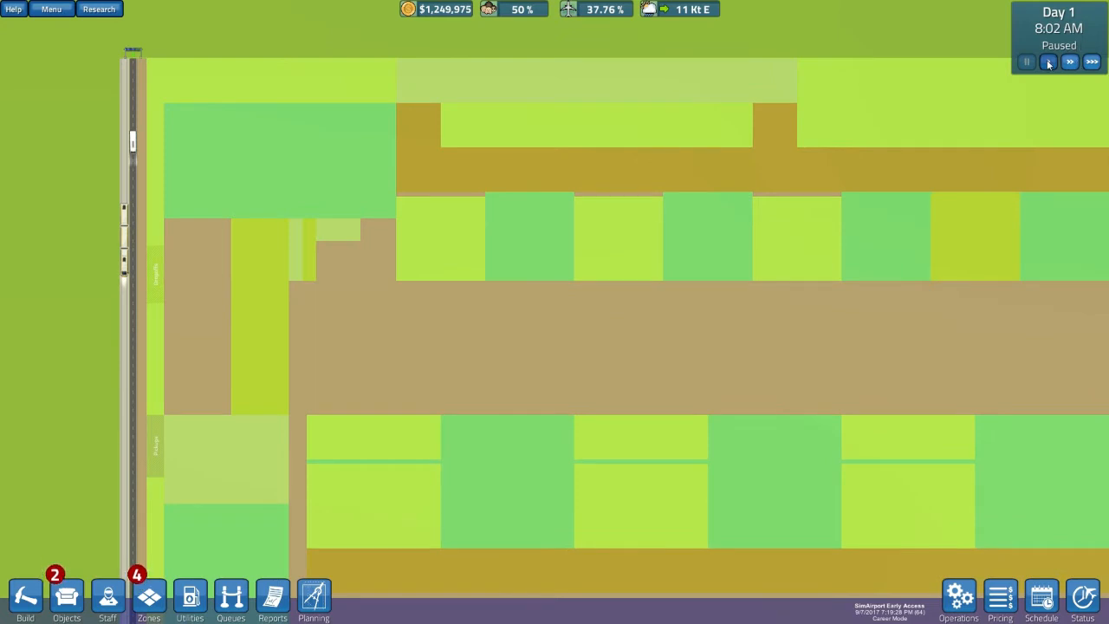
Resume the game at normal speed with the Build roads list showing
click(1048, 62)
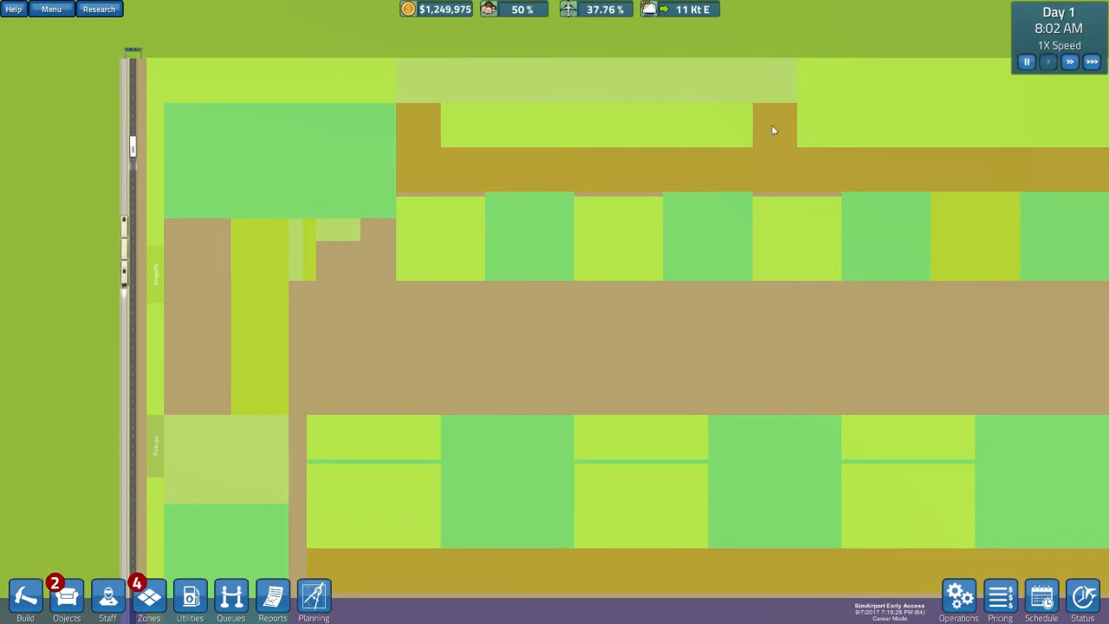
click(25, 598)
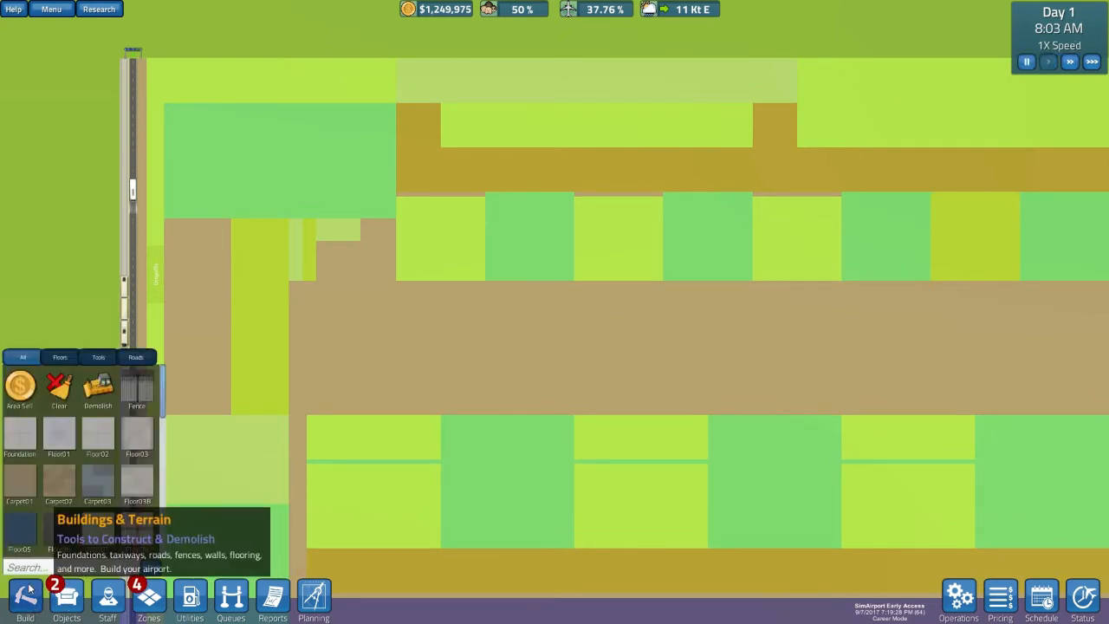
mouse_move(98, 390)
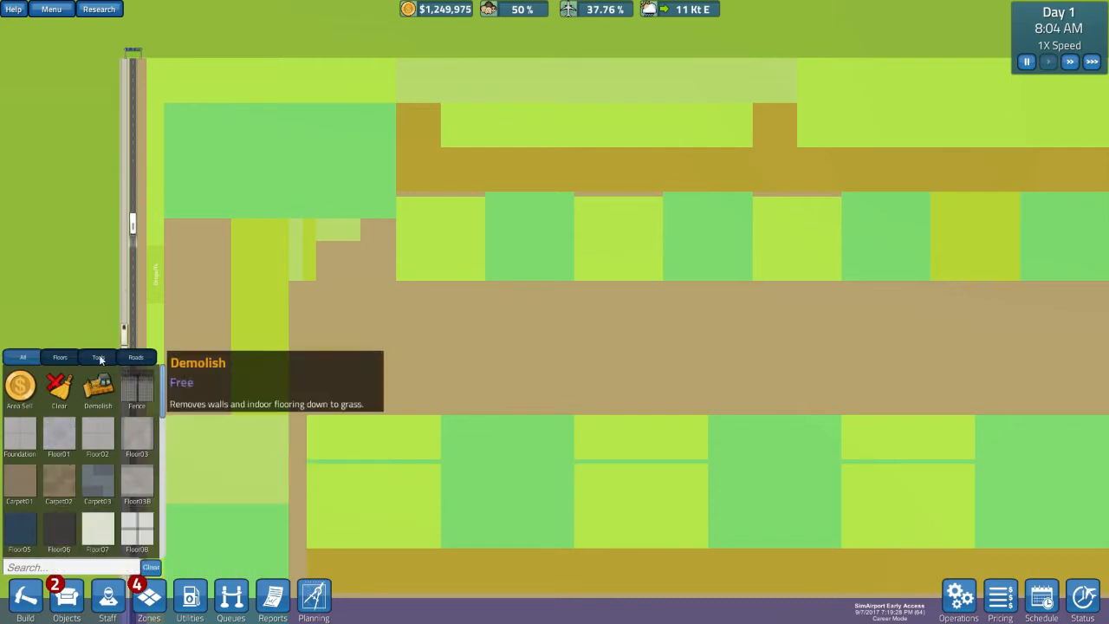
click(135, 357)
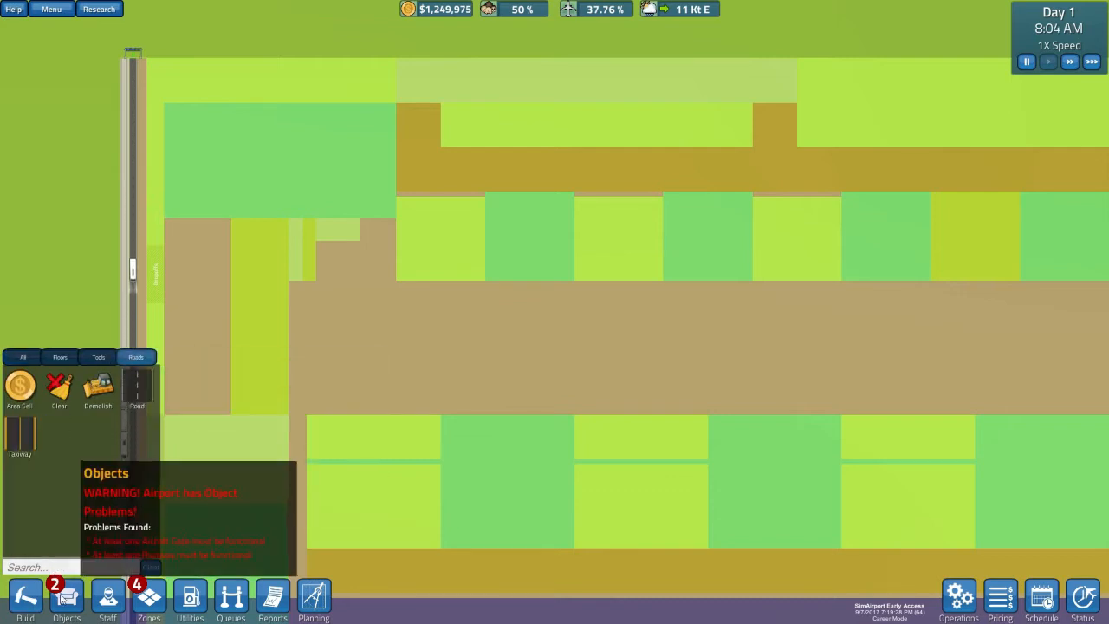
Place a Small Runway structure along the top edge of the plot
click(67, 597)
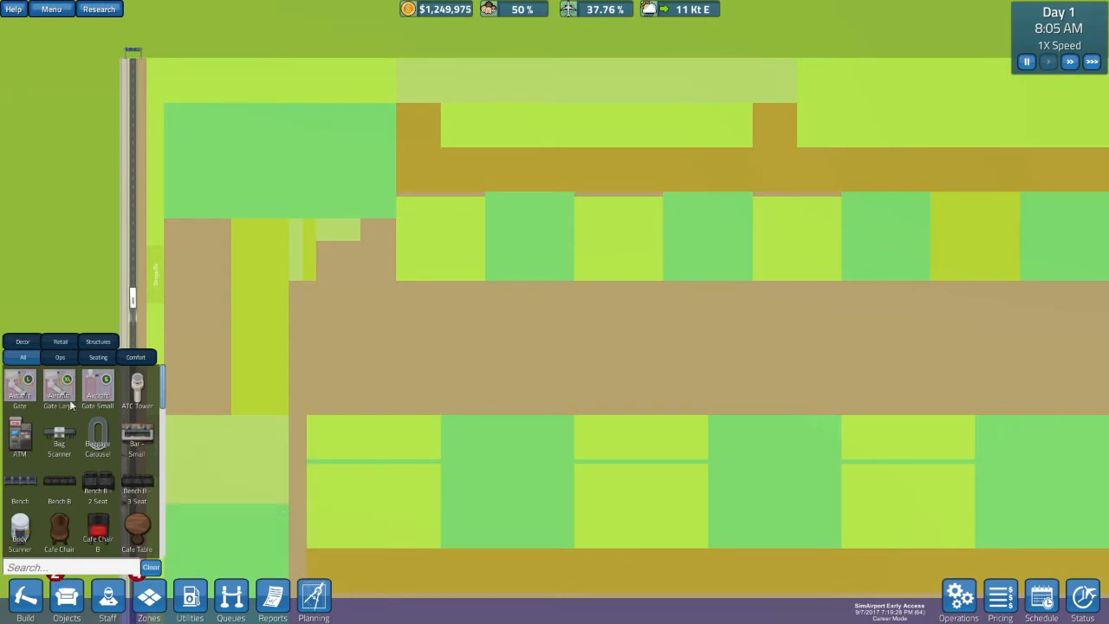
click(59, 357)
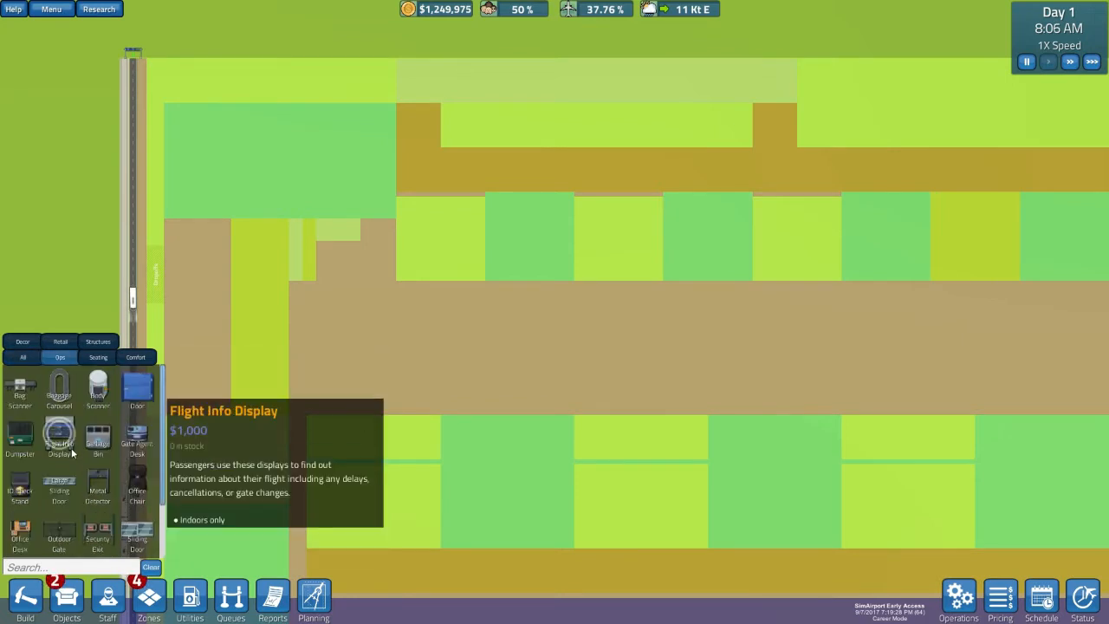
click(98, 342)
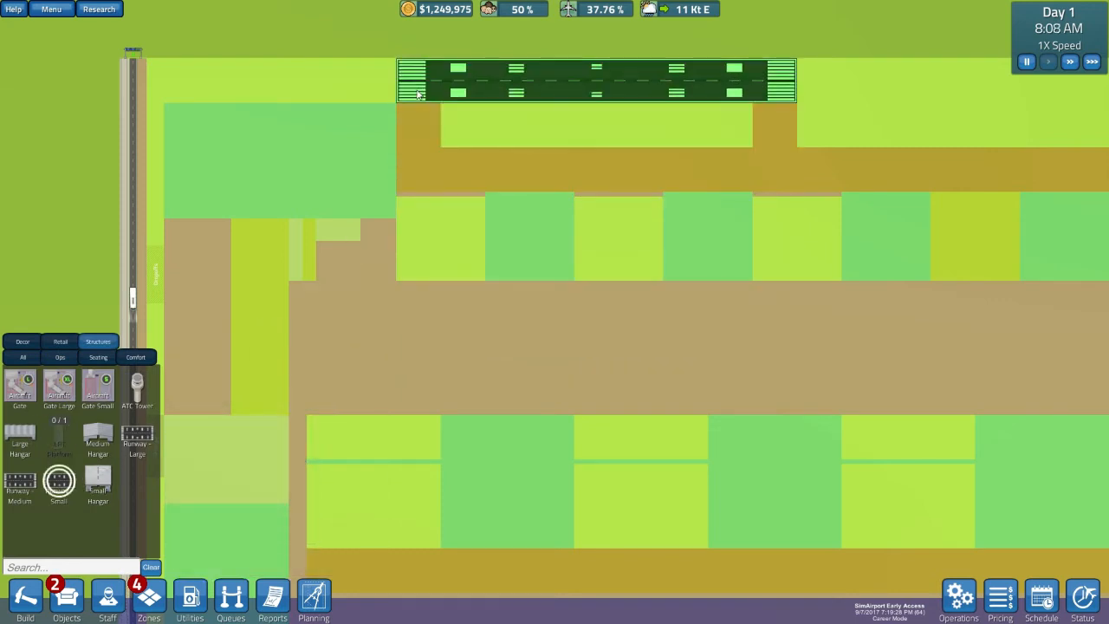
click(486, 240)
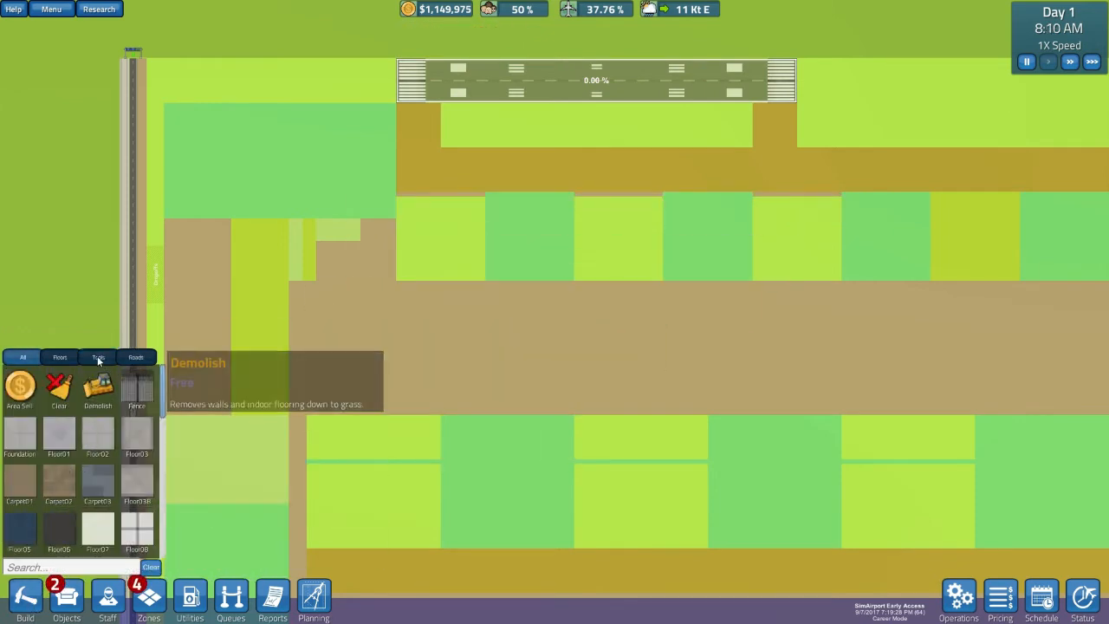
click(135, 357)
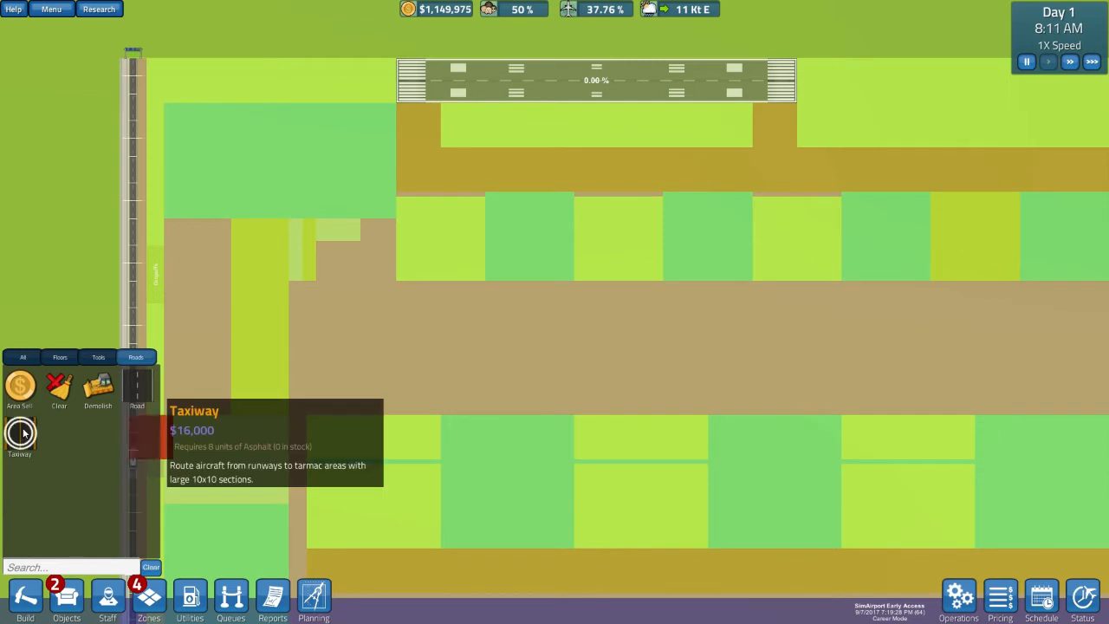
Select the Taxiway piece from the Build Roads list
click(419, 164)
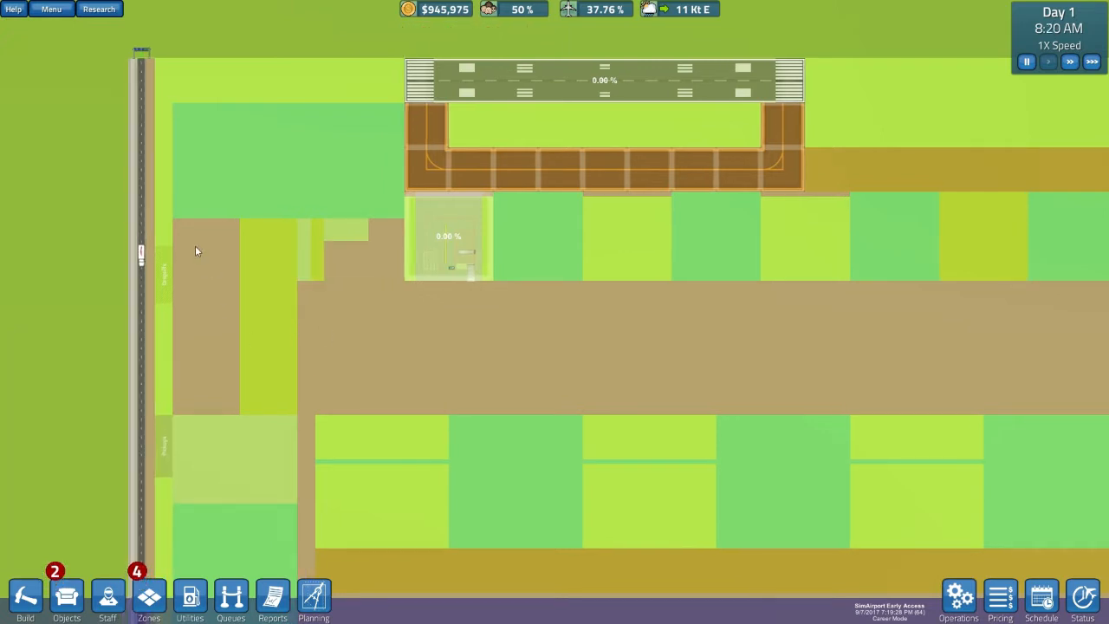
mouse_move(190, 348)
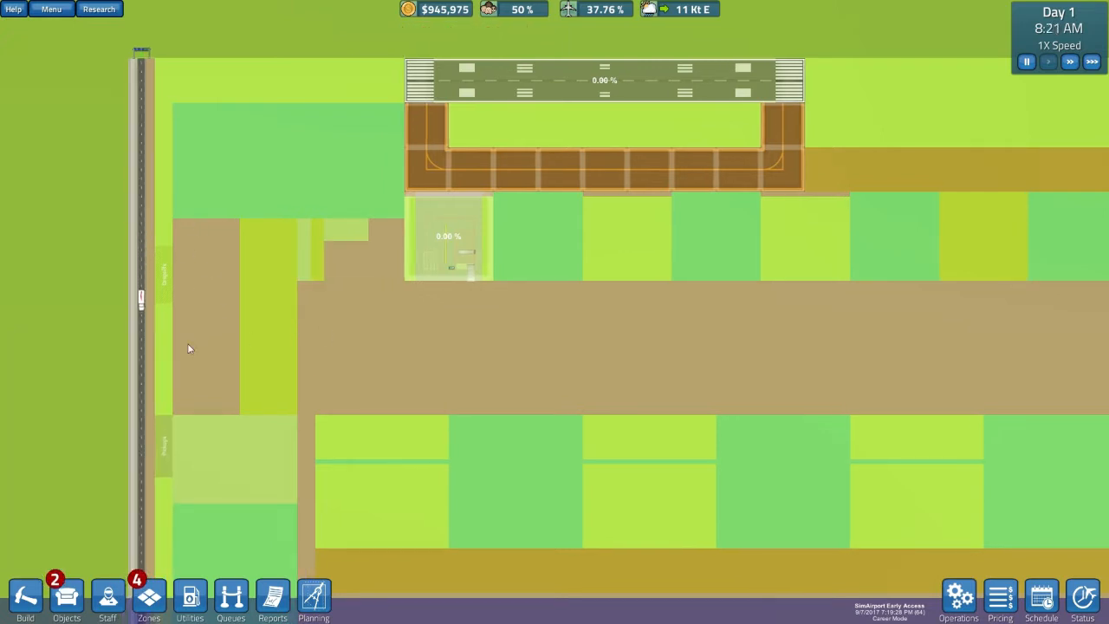
mouse_move(325, 345)
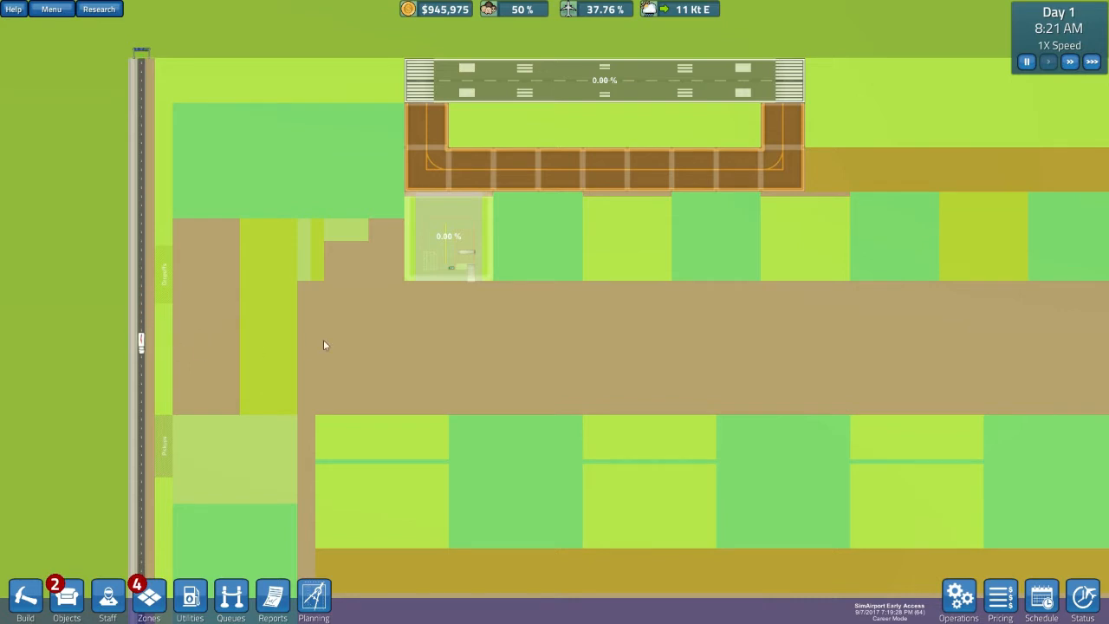
mouse_move(177, 336)
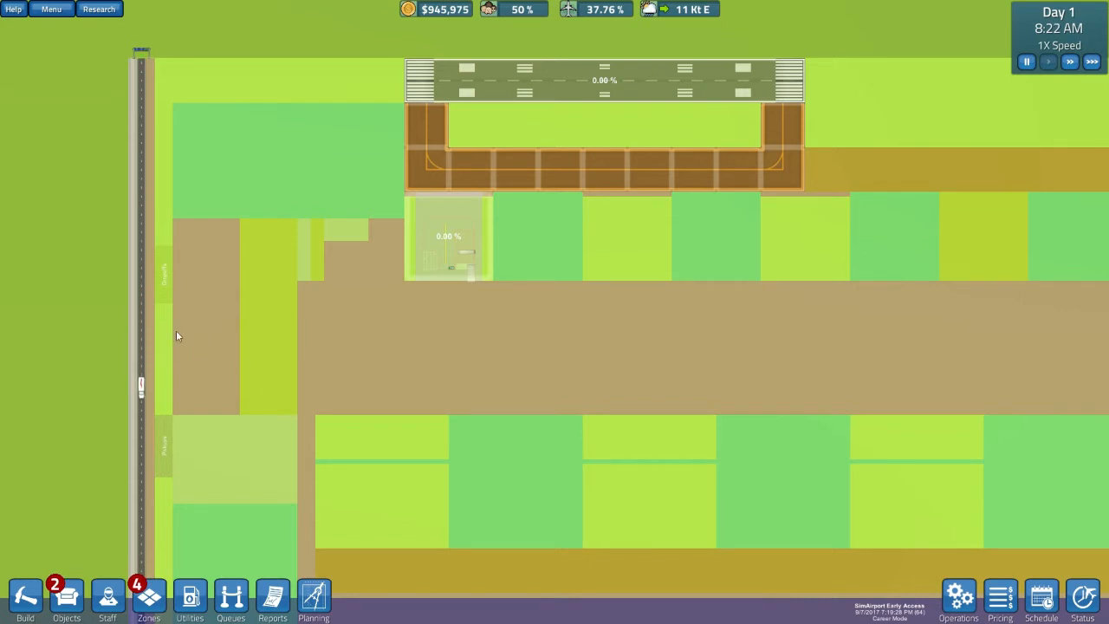
Lay a large terminal foundation on the left and a small one below the gate
click(24, 598)
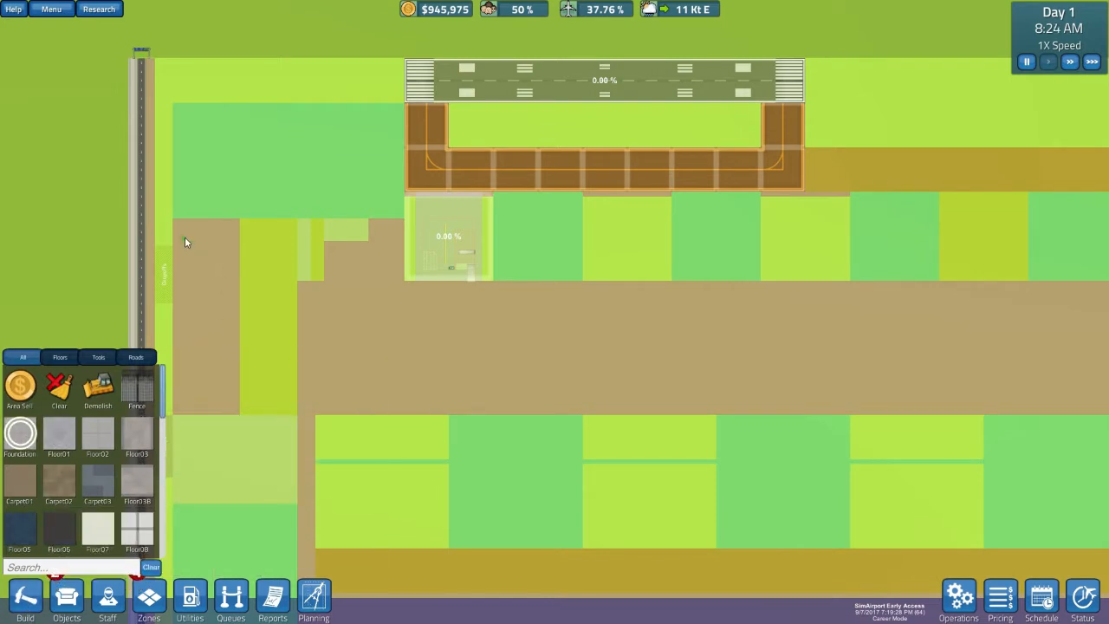
mouse_move(185, 241)
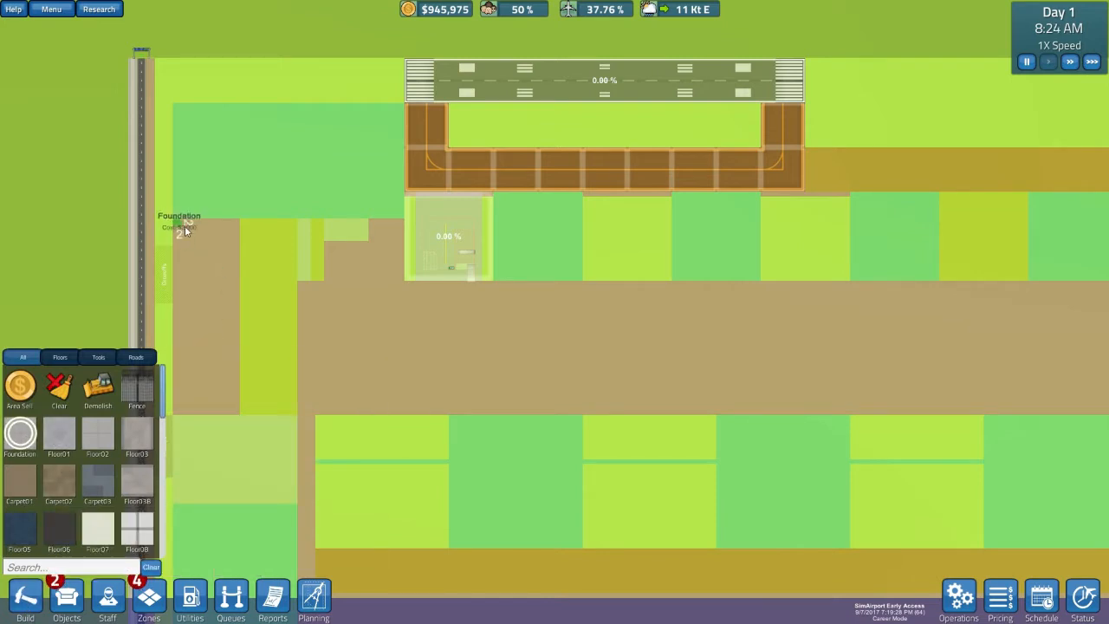
drag(185, 231, 402, 325)
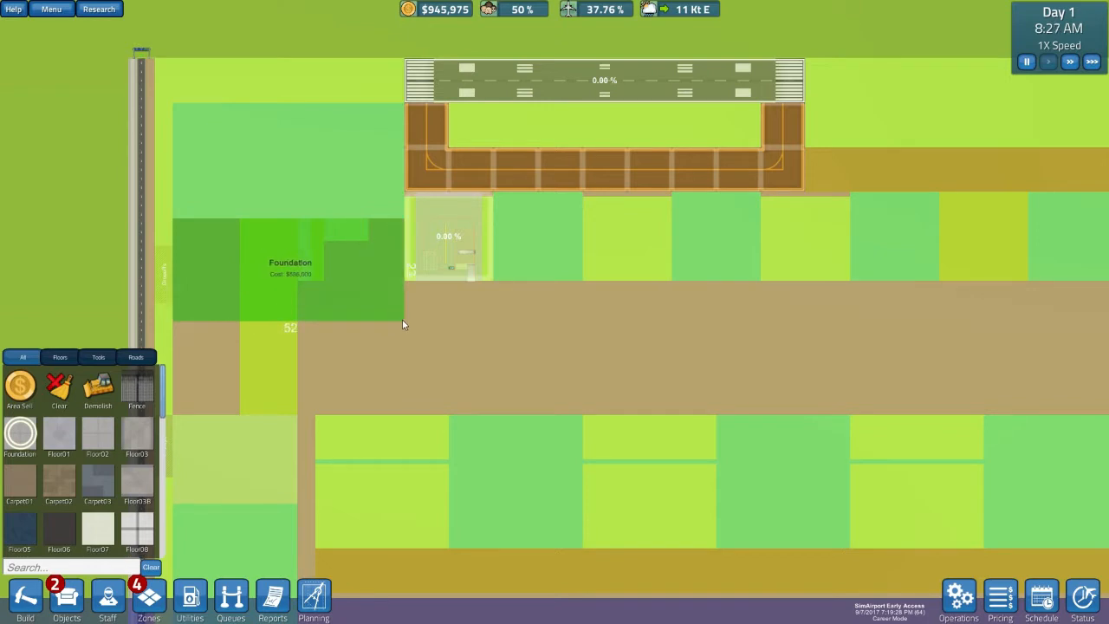
click(402, 324)
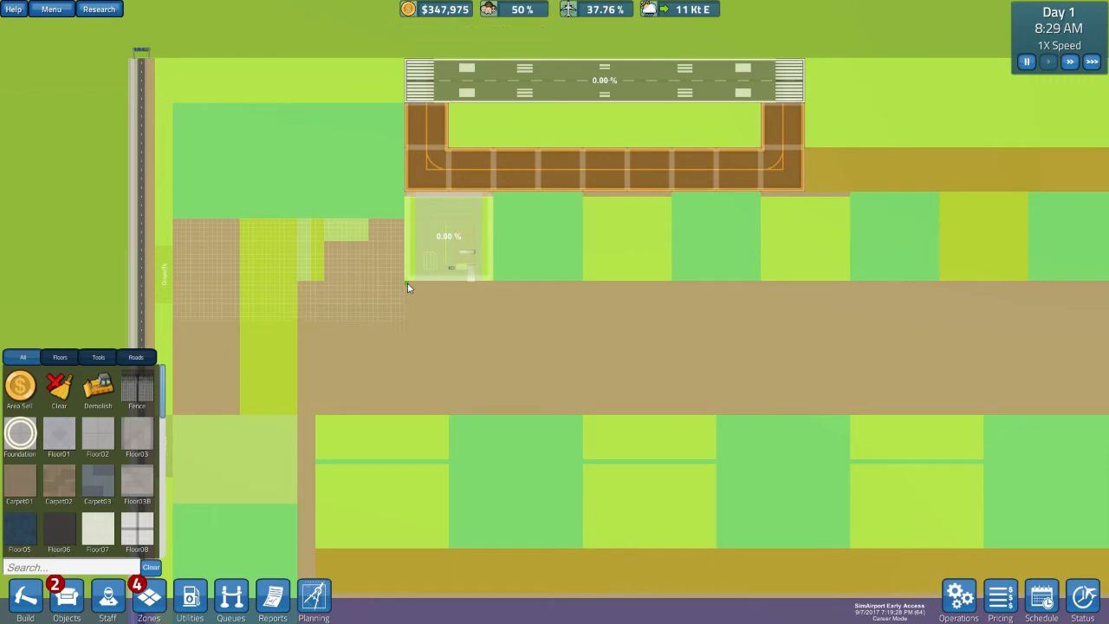
mouse_move(485, 322)
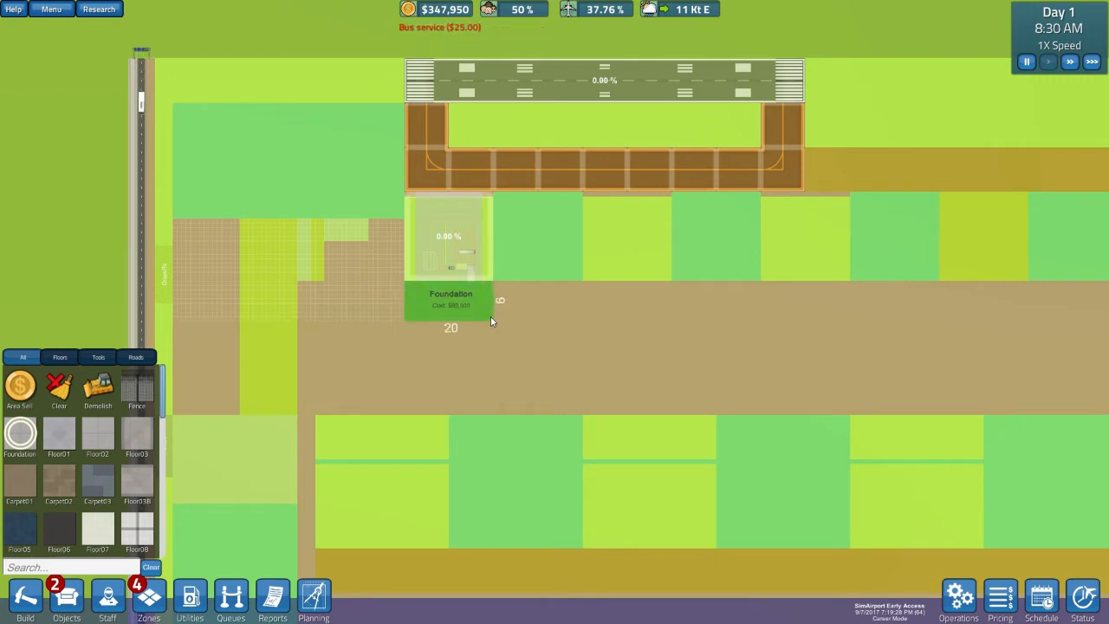
click(451, 299)
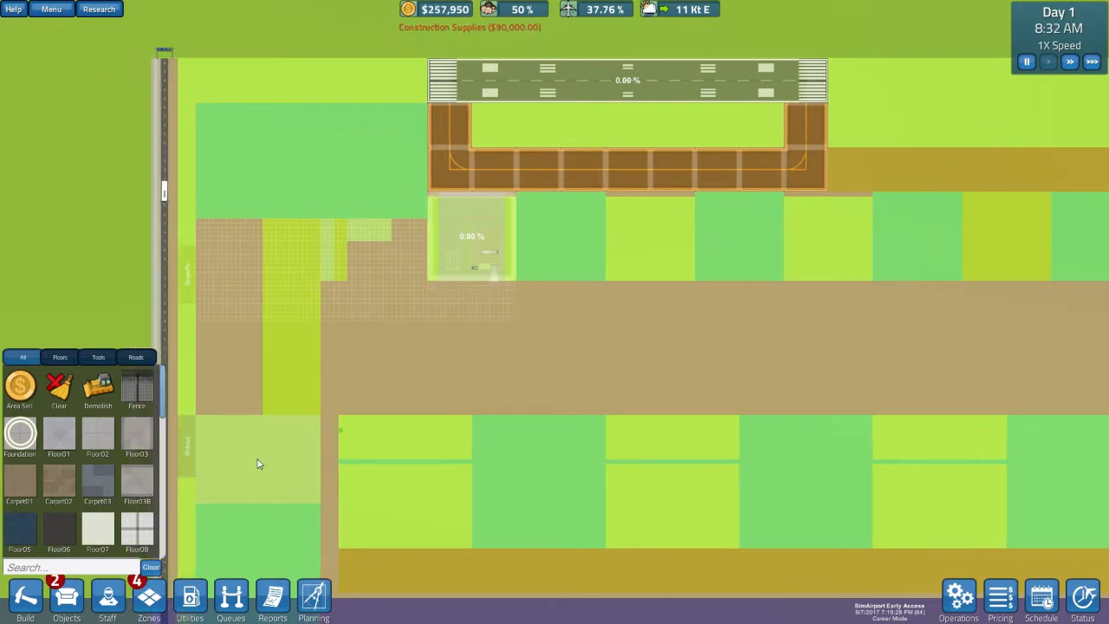
Review the Bank Loans terms from the money display, then close the window
click(108, 598)
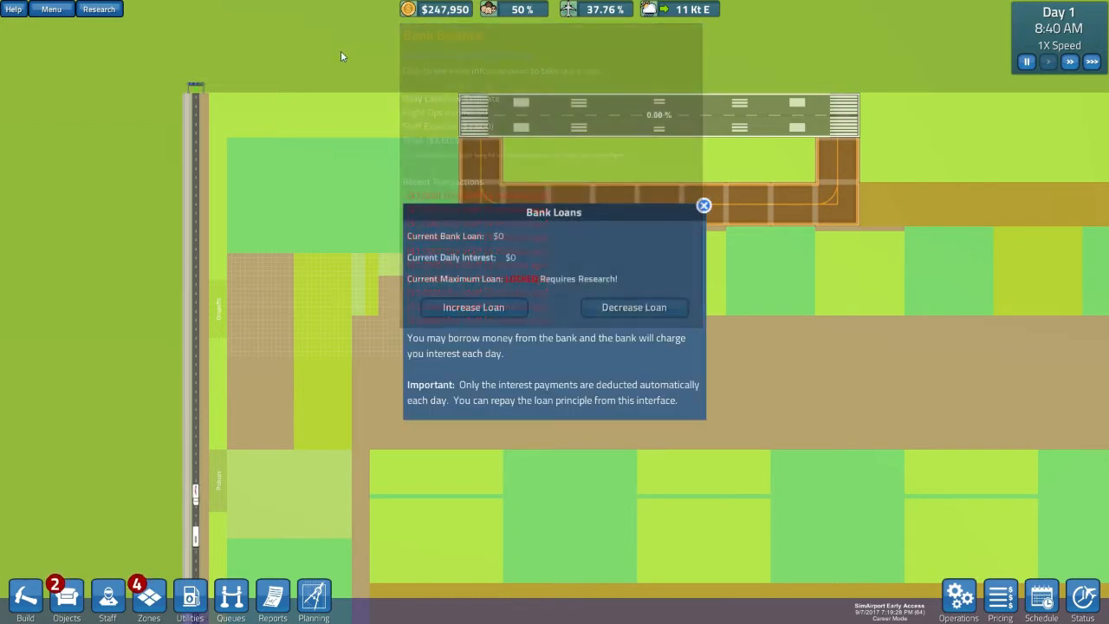
click(703, 206)
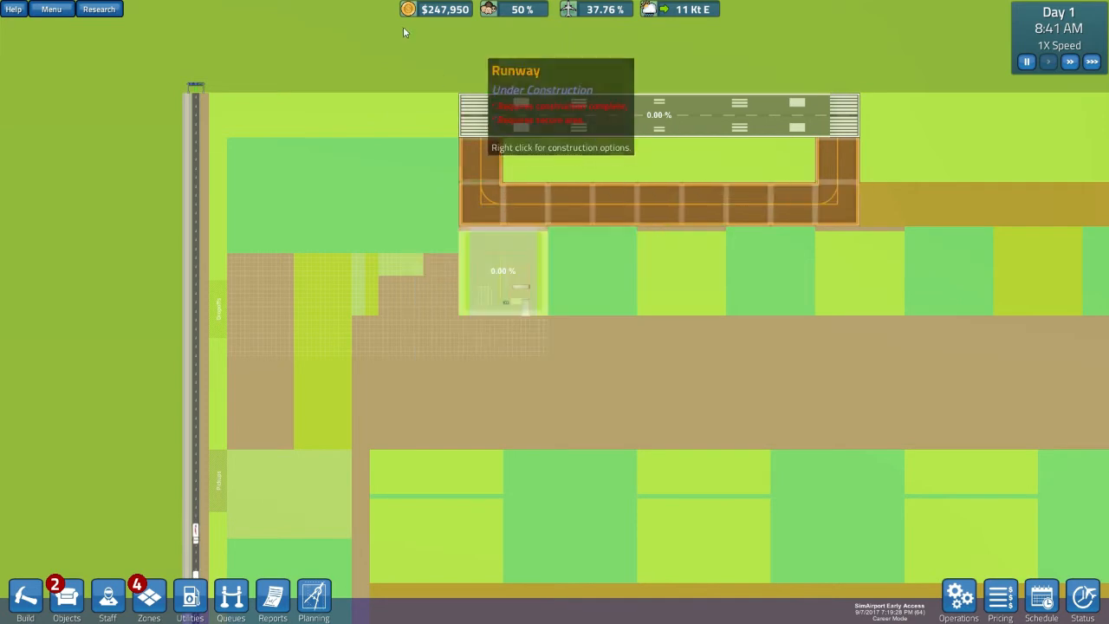
mouse_move(667, 197)
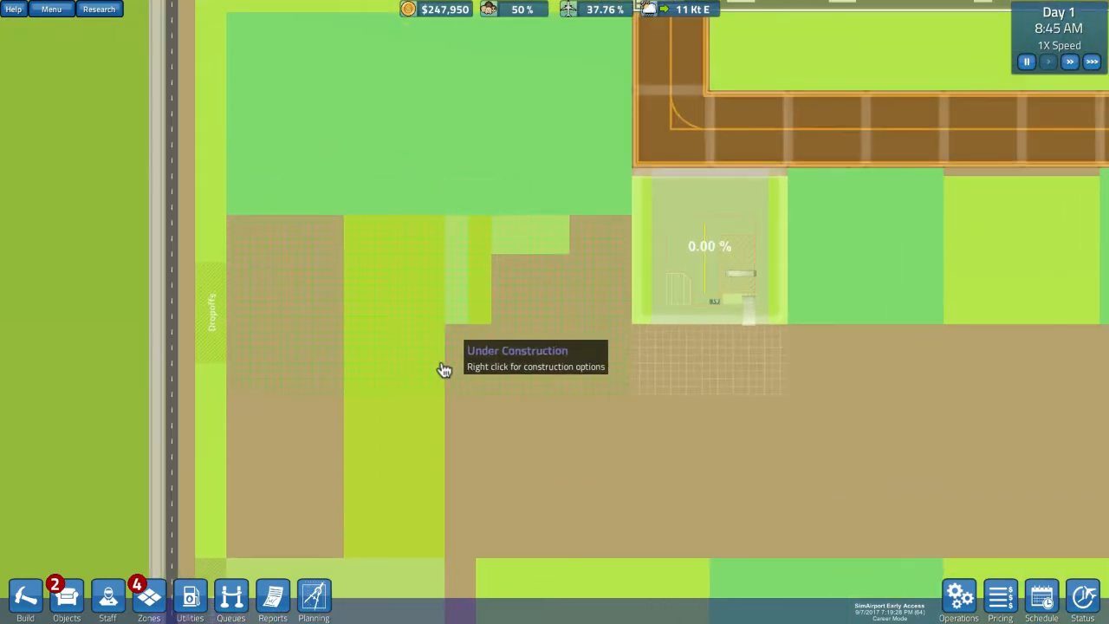
mouse_move(282, 385)
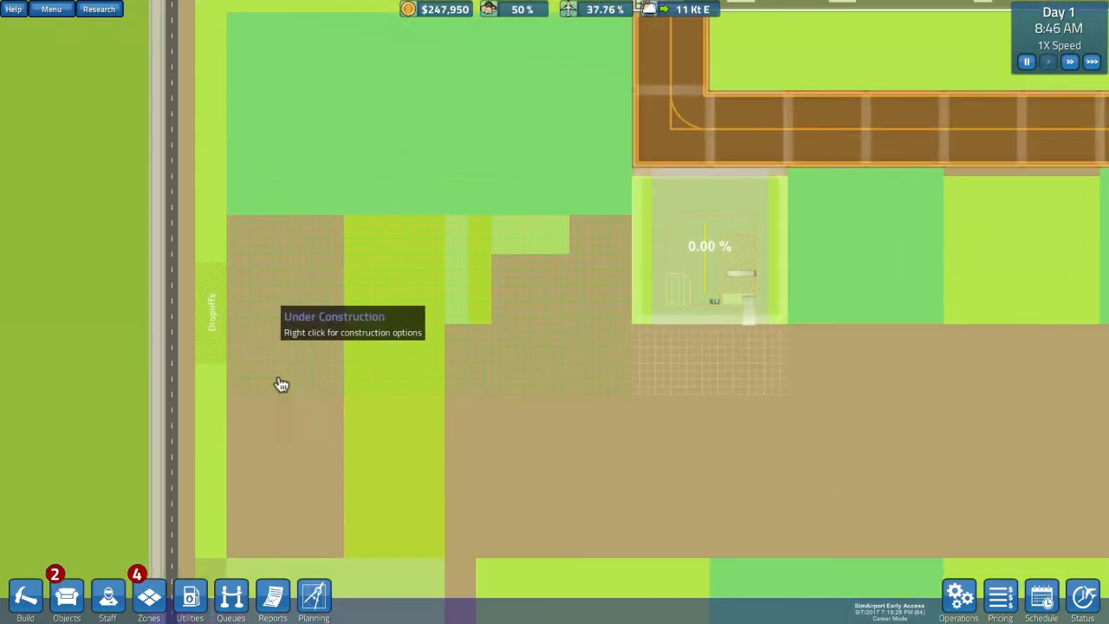
mouse_move(263, 310)
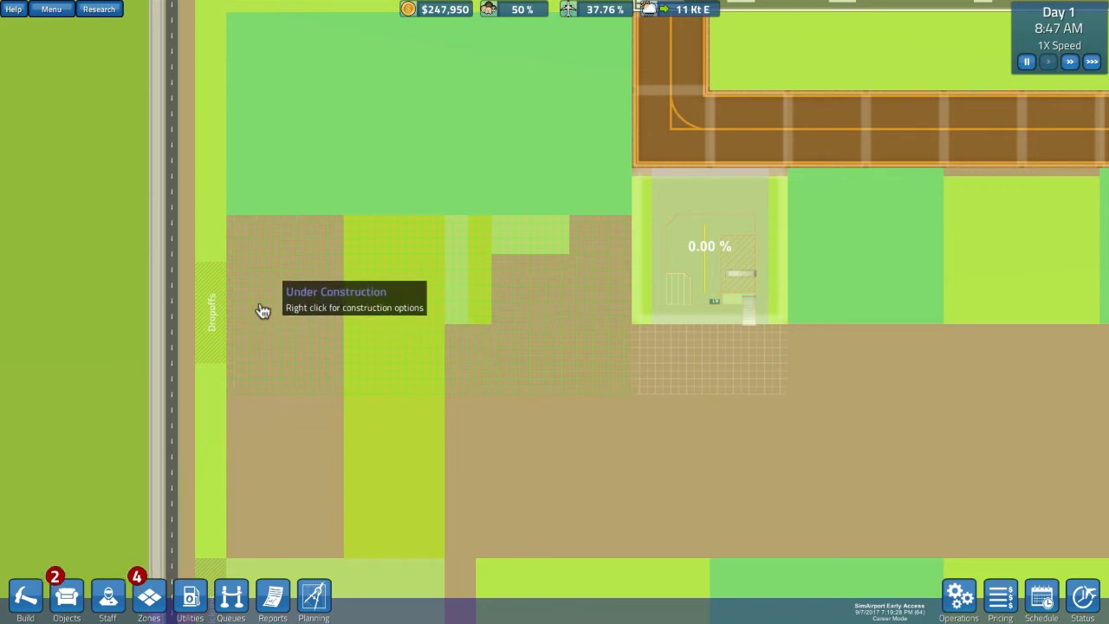
mouse_move(317, 230)
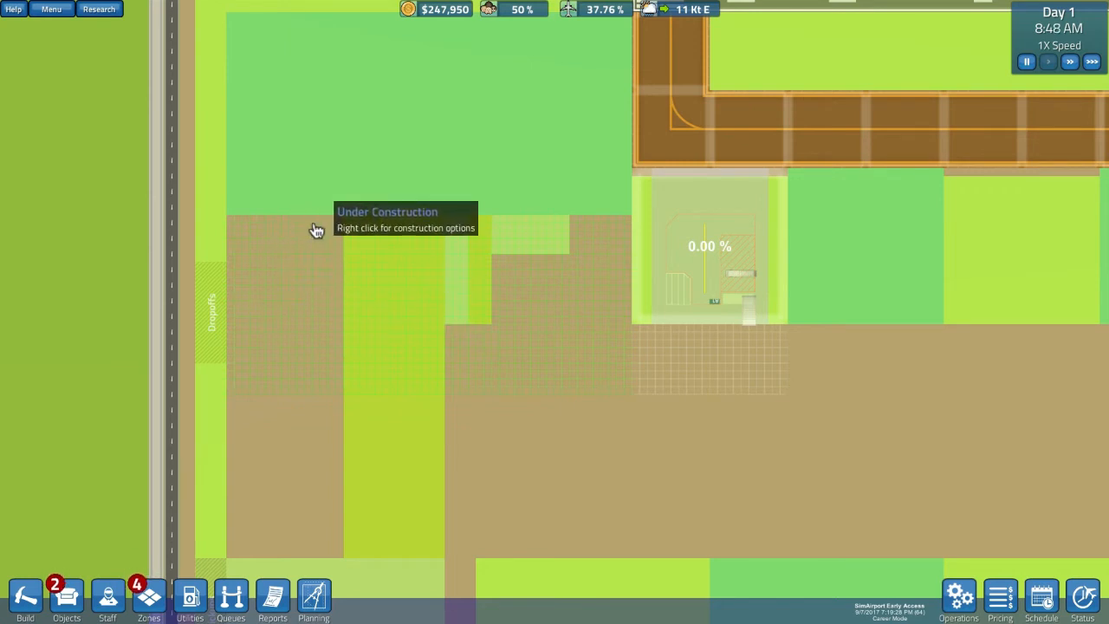
mouse_move(338, 346)
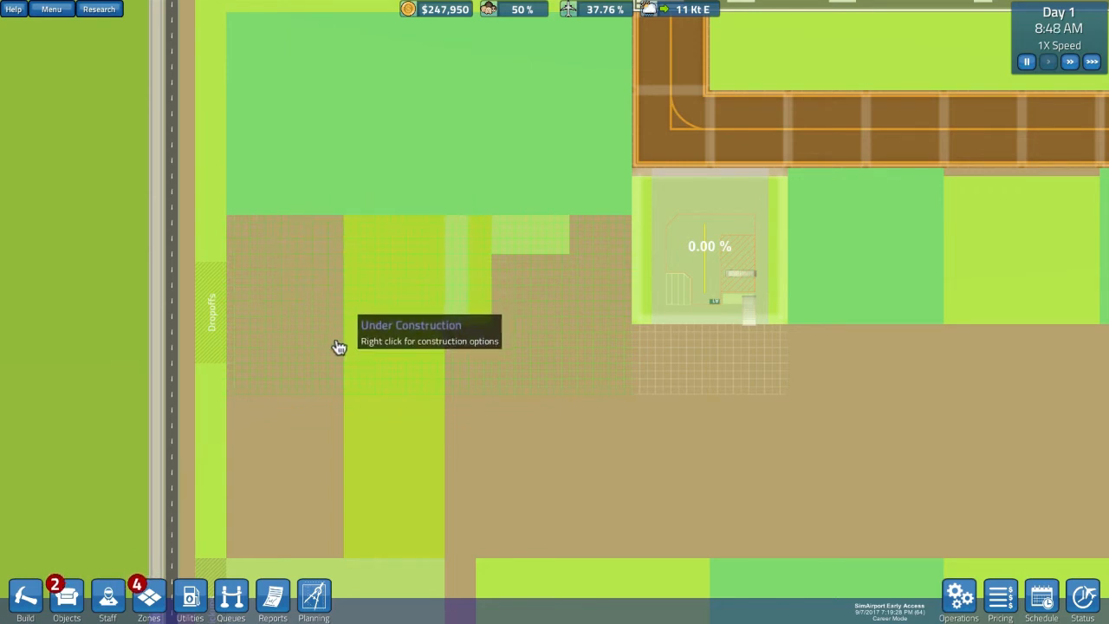
mouse_move(424, 368)
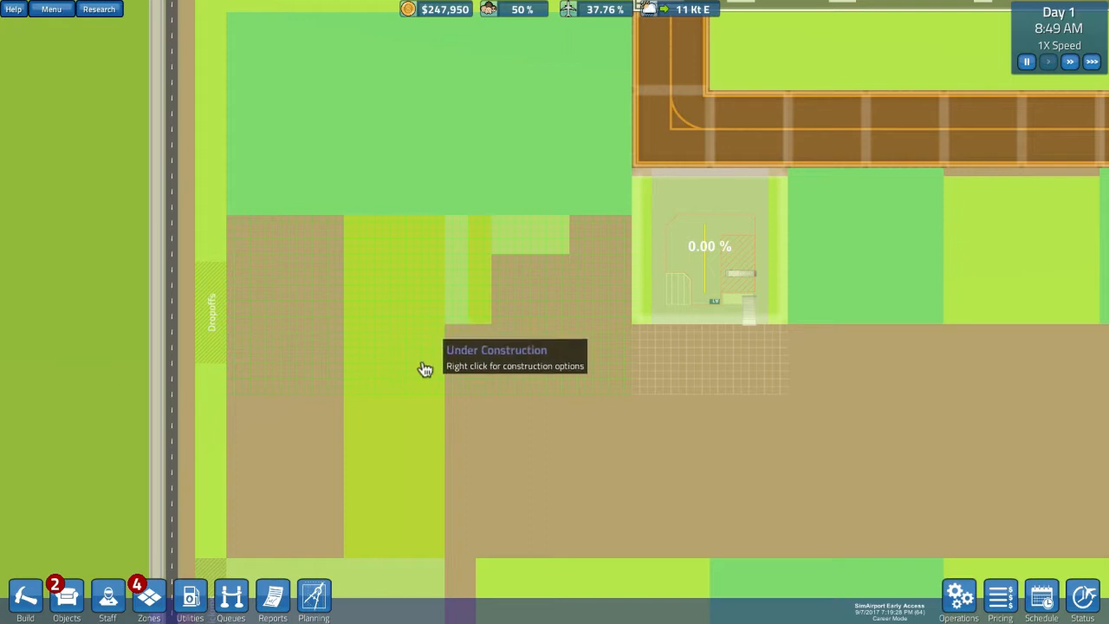
mouse_move(459, 314)
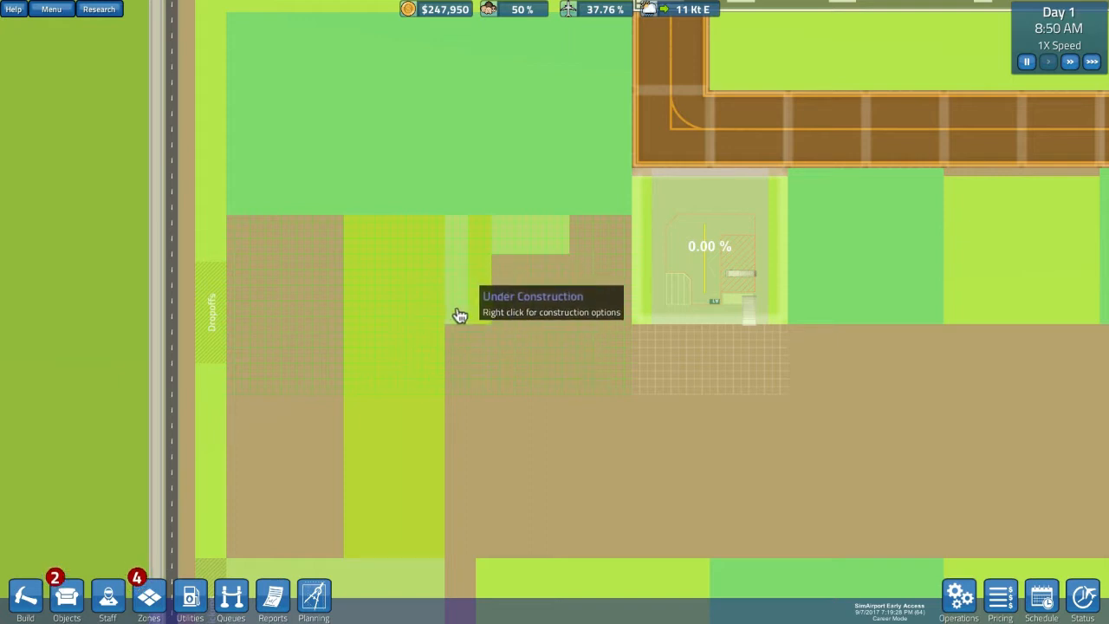
mouse_move(478, 249)
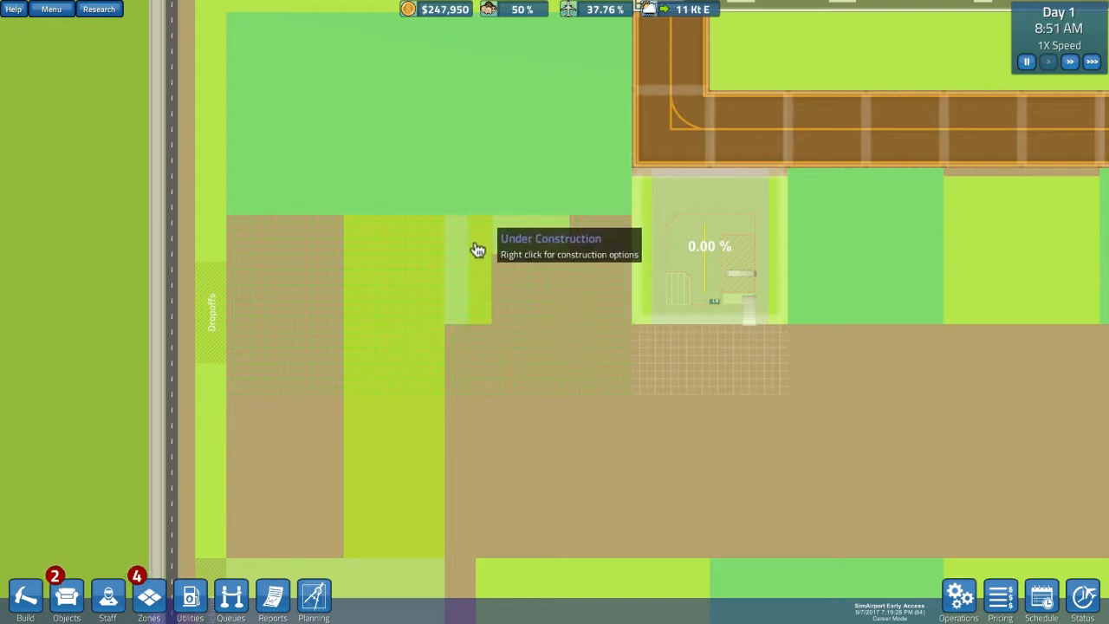
mouse_move(528, 243)
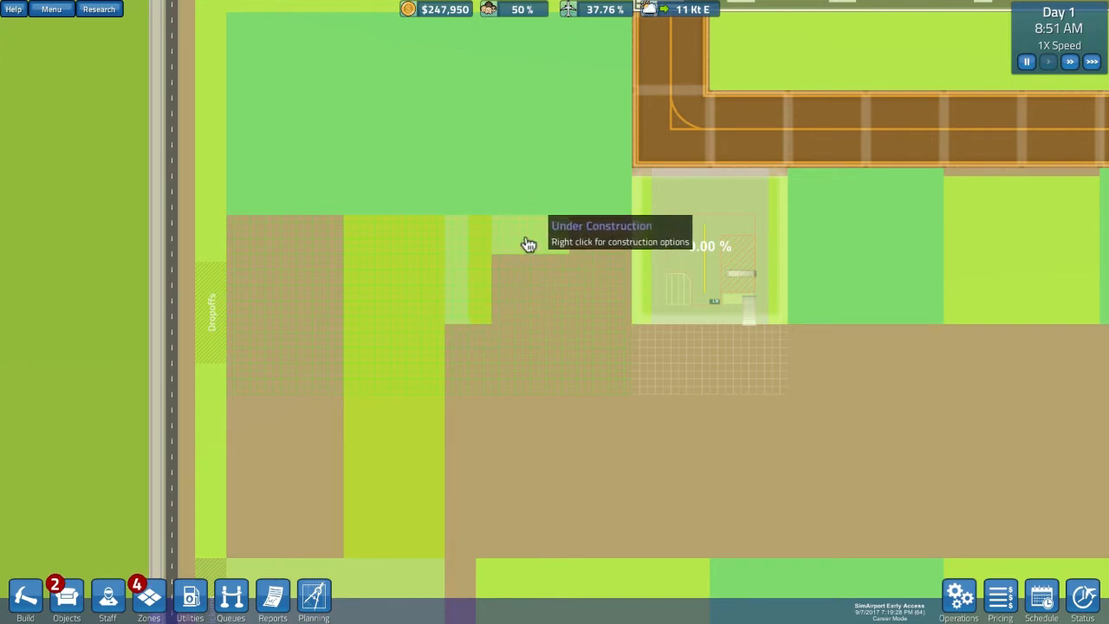
mouse_move(606, 350)
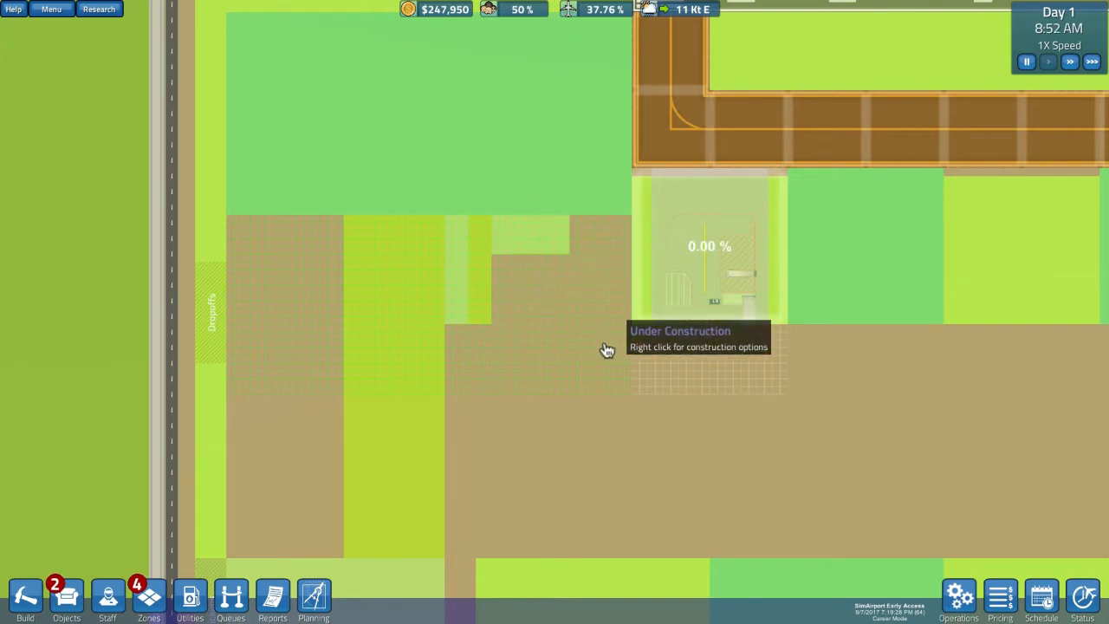
mouse_move(583, 338)
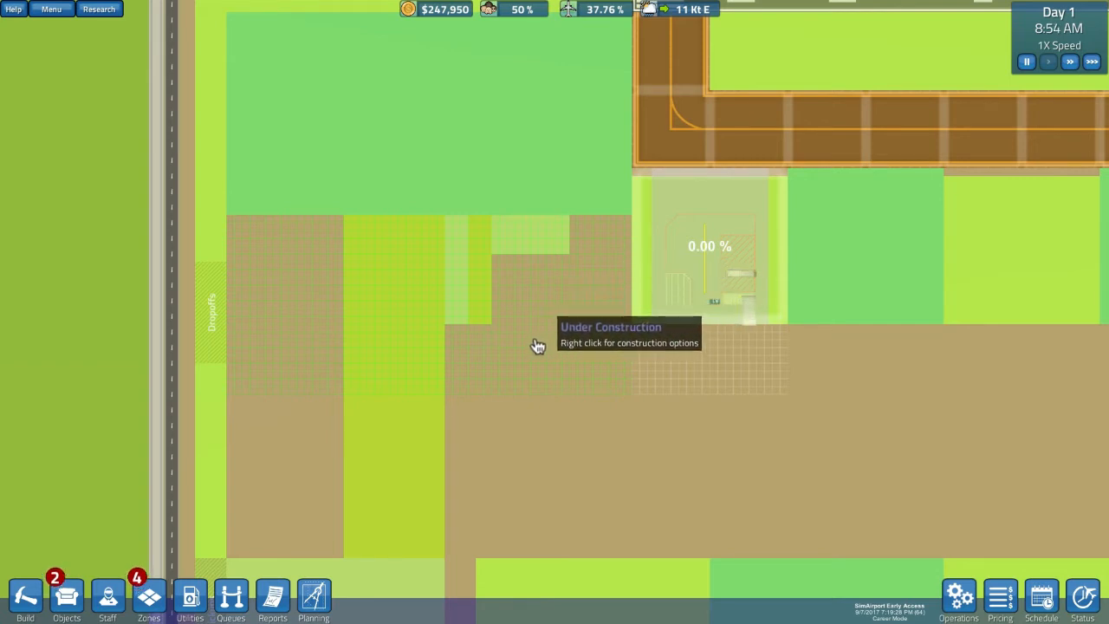
mouse_move(563, 351)
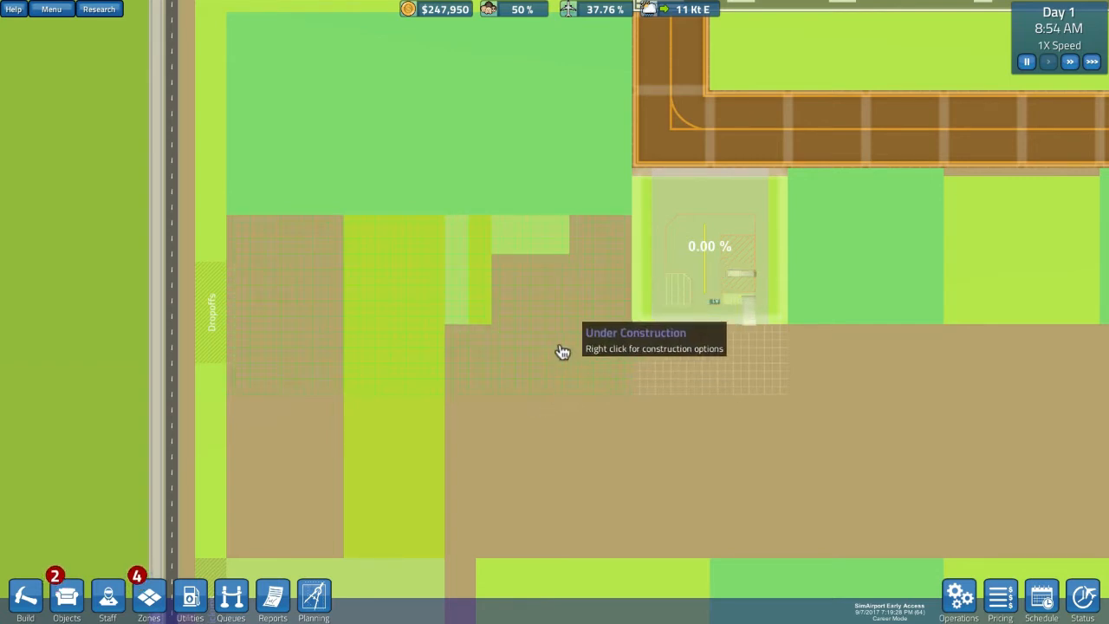
mouse_move(576, 416)
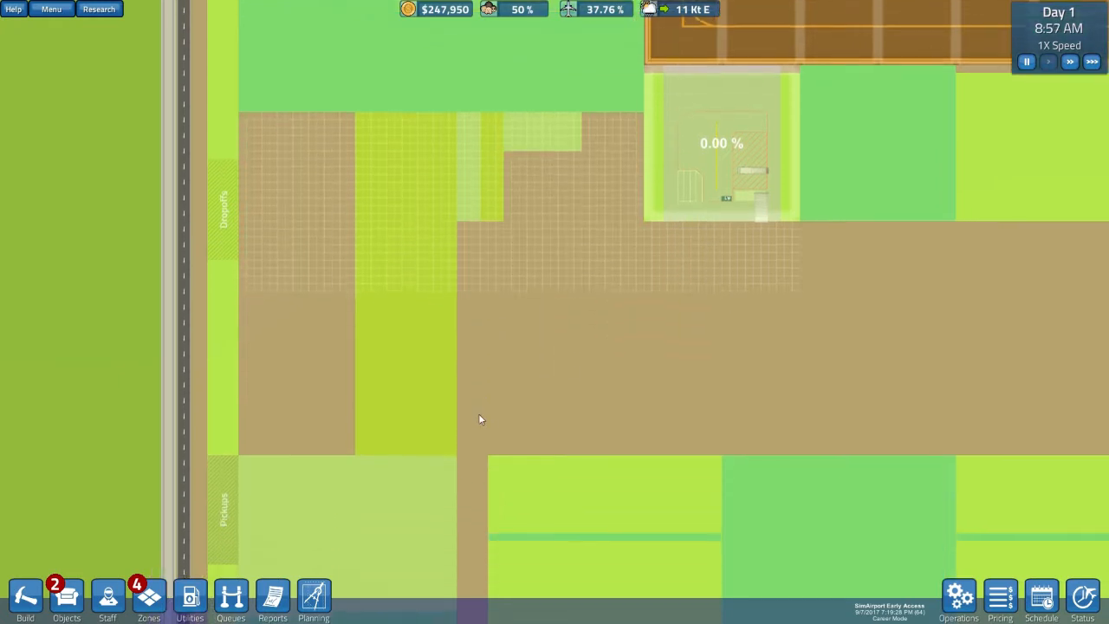
Set the game speed to 4X
click(1069, 61)
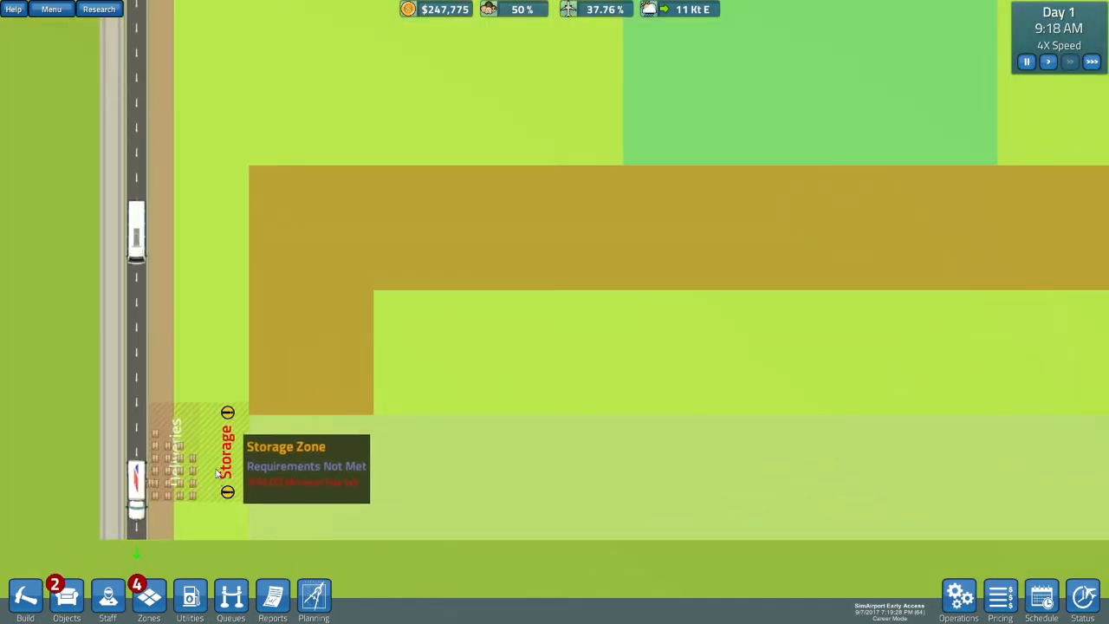
mouse_move(208, 411)
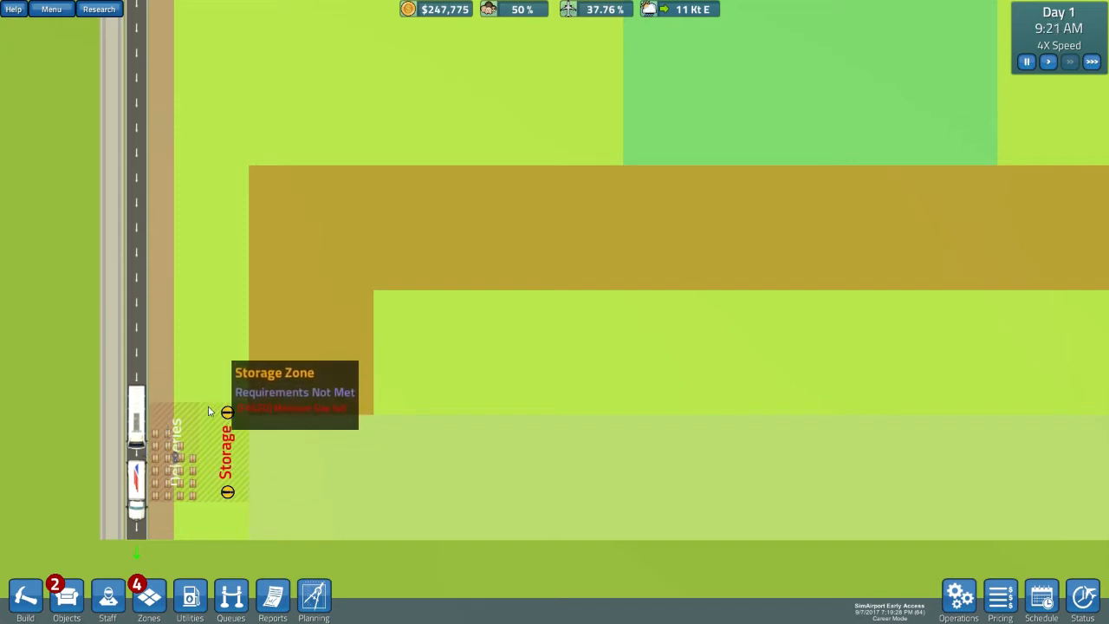
mouse_move(229, 492)
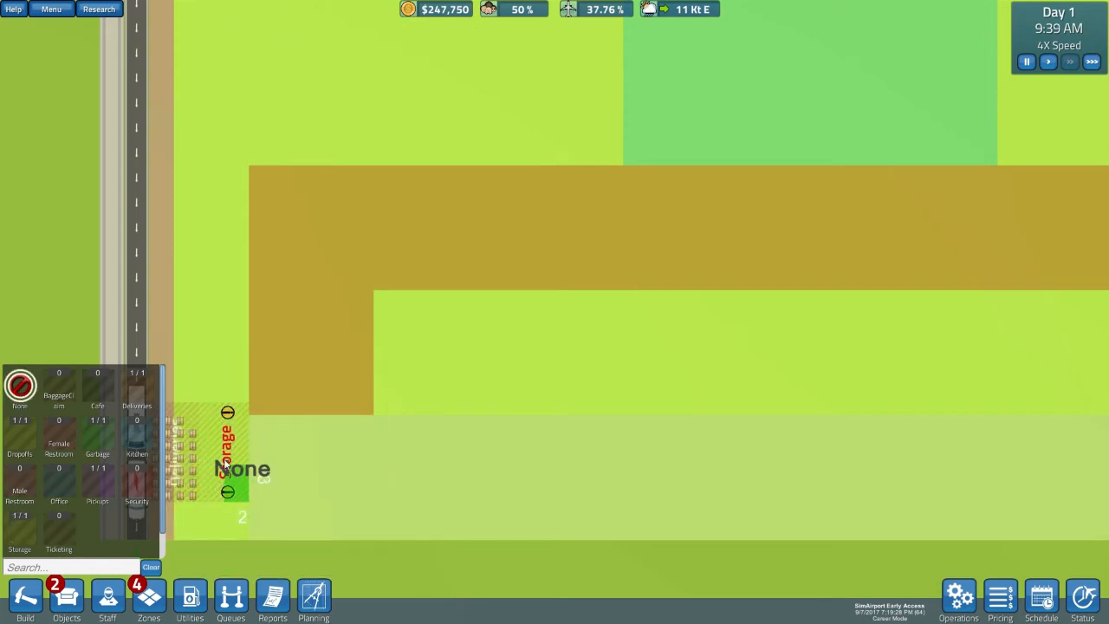
mouse_move(58, 436)
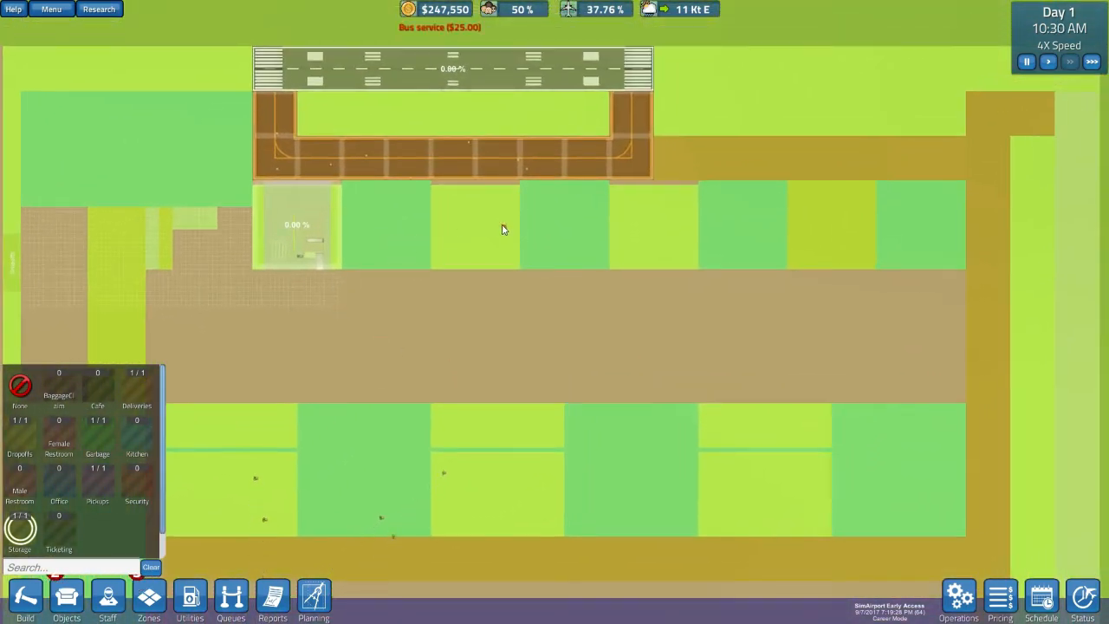
mouse_move(904, 460)
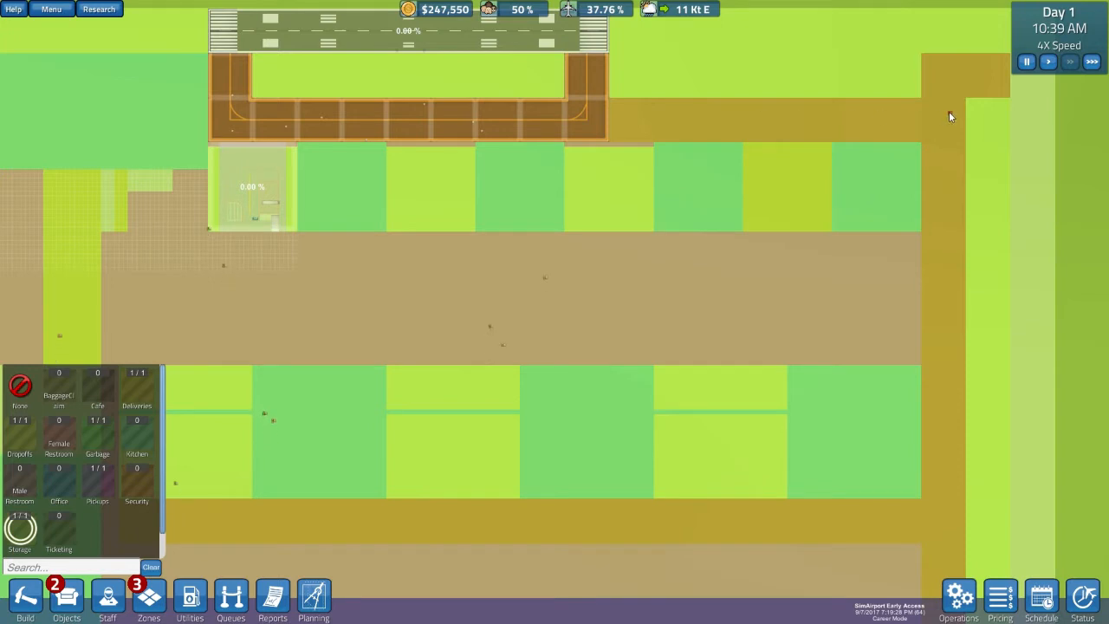
mouse_move(791, 522)
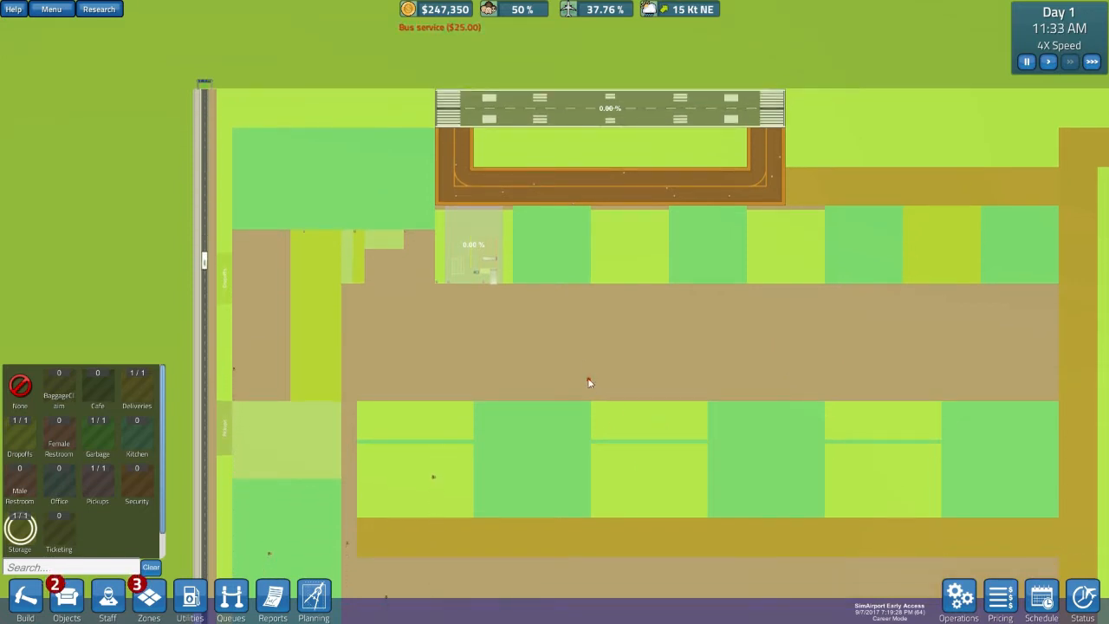
mouse_move(759, 344)
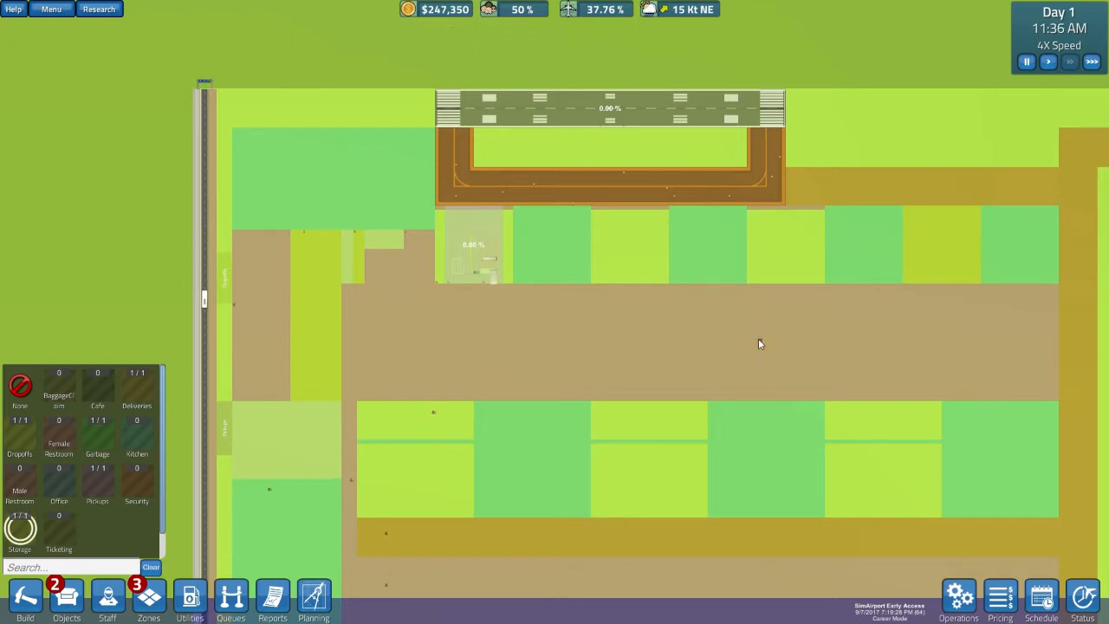
mouse_move(554, 339)
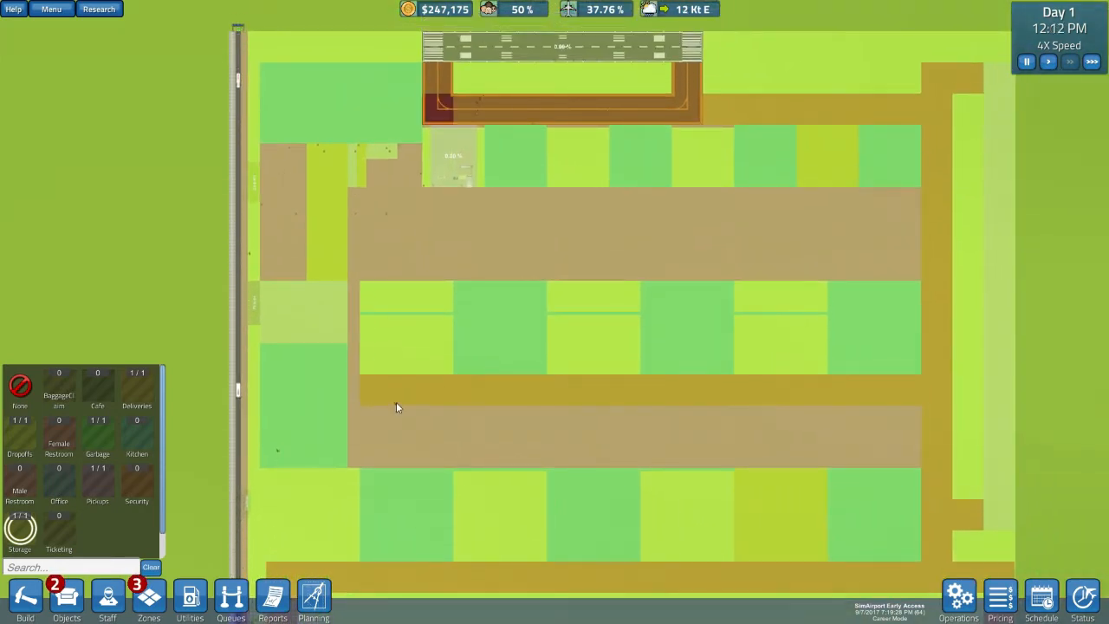
mouse_move(298, 302)
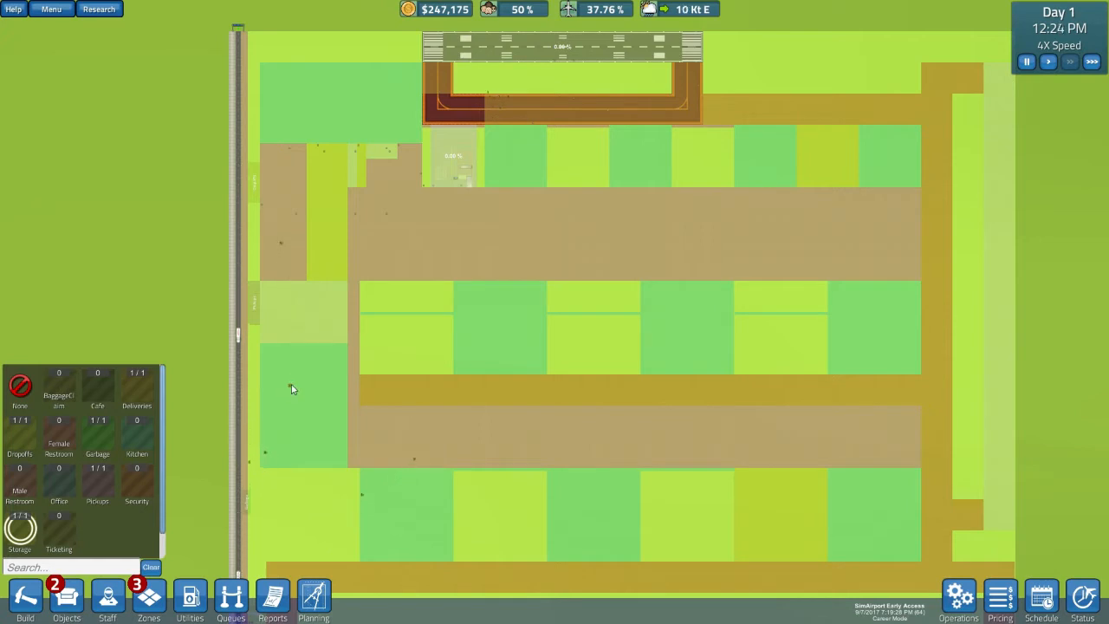
mouse_move(297, 312)
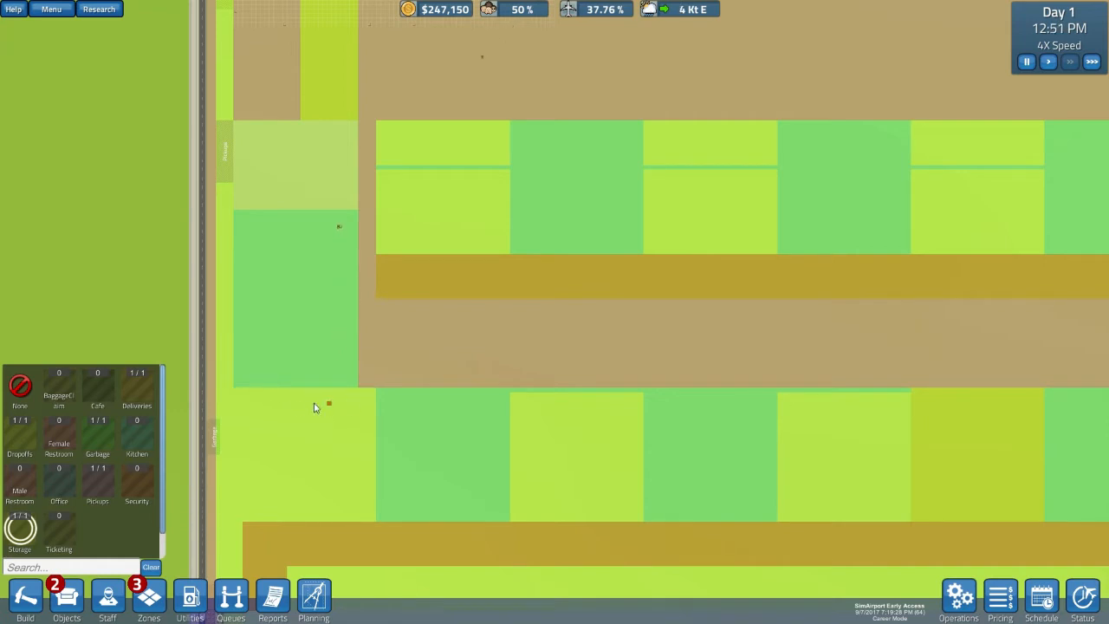
mouse_move(239, 339)
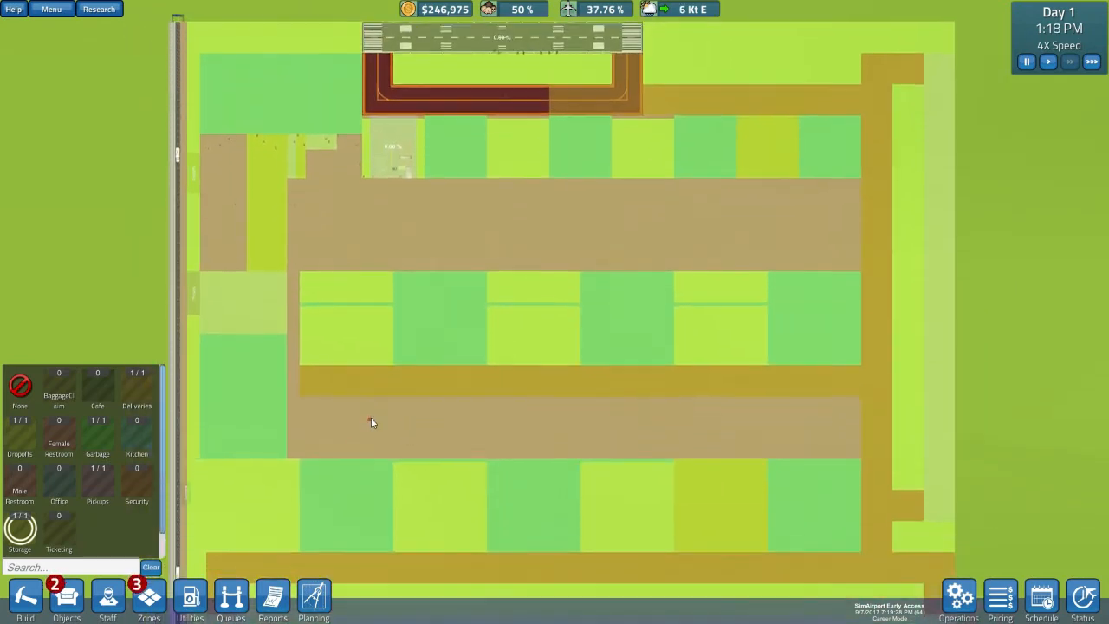
mouse_move(482, 389)
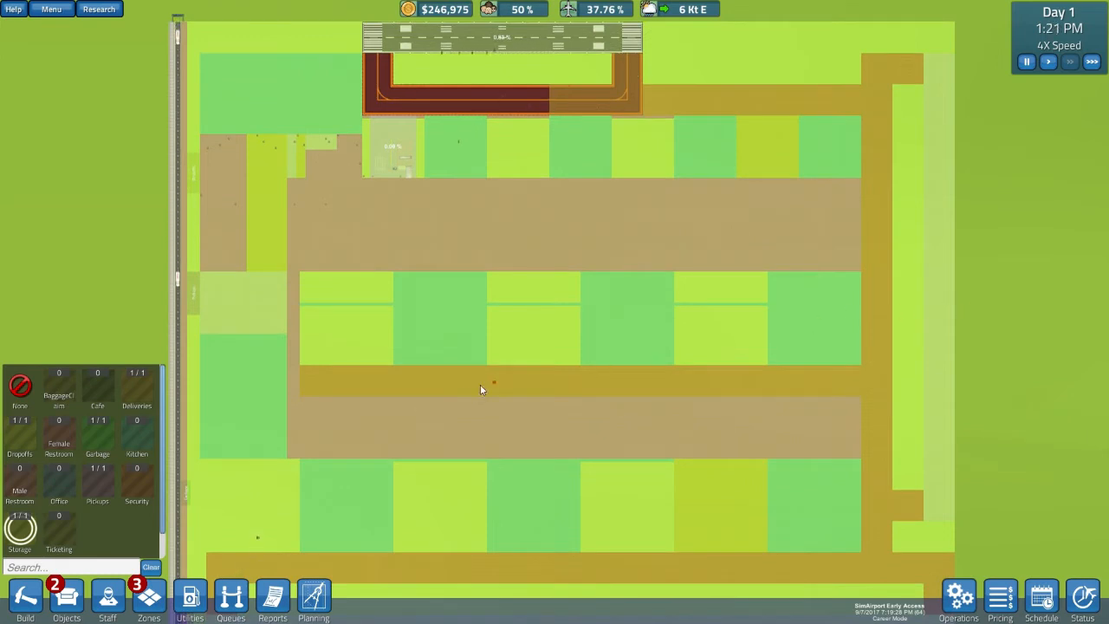
mouse_move(427, 410)
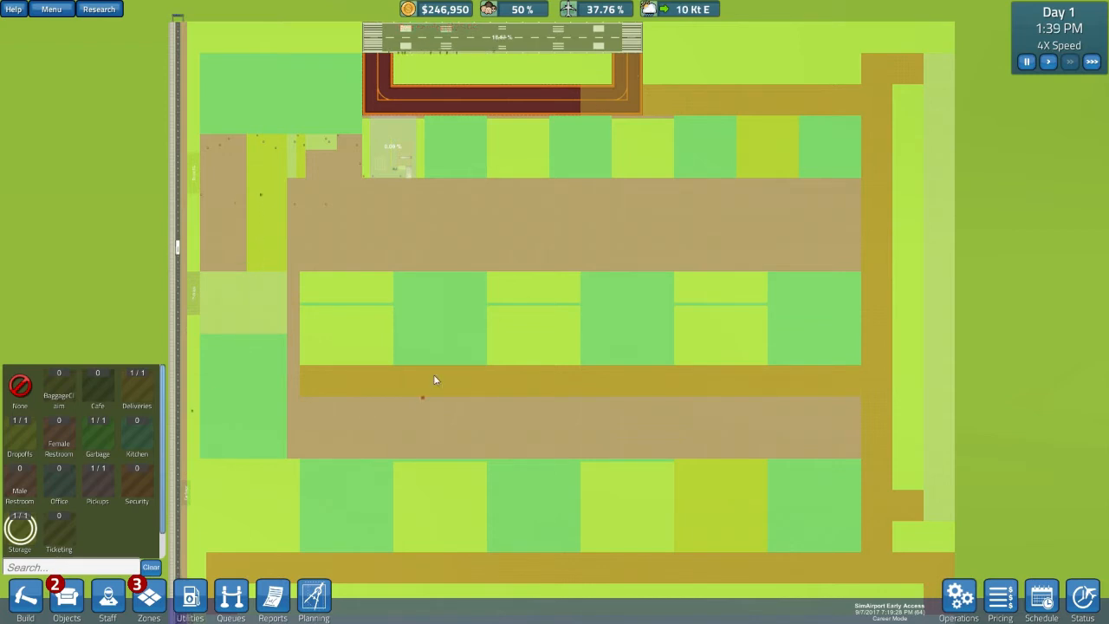
mouse_move(335, 327)
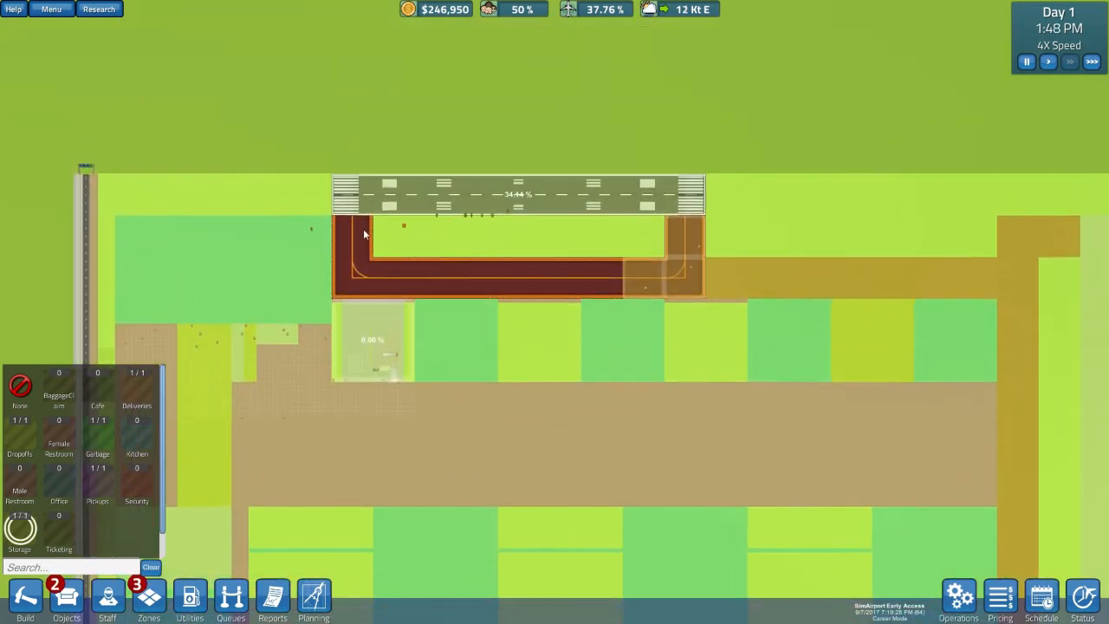
mouse_move(314, 600)
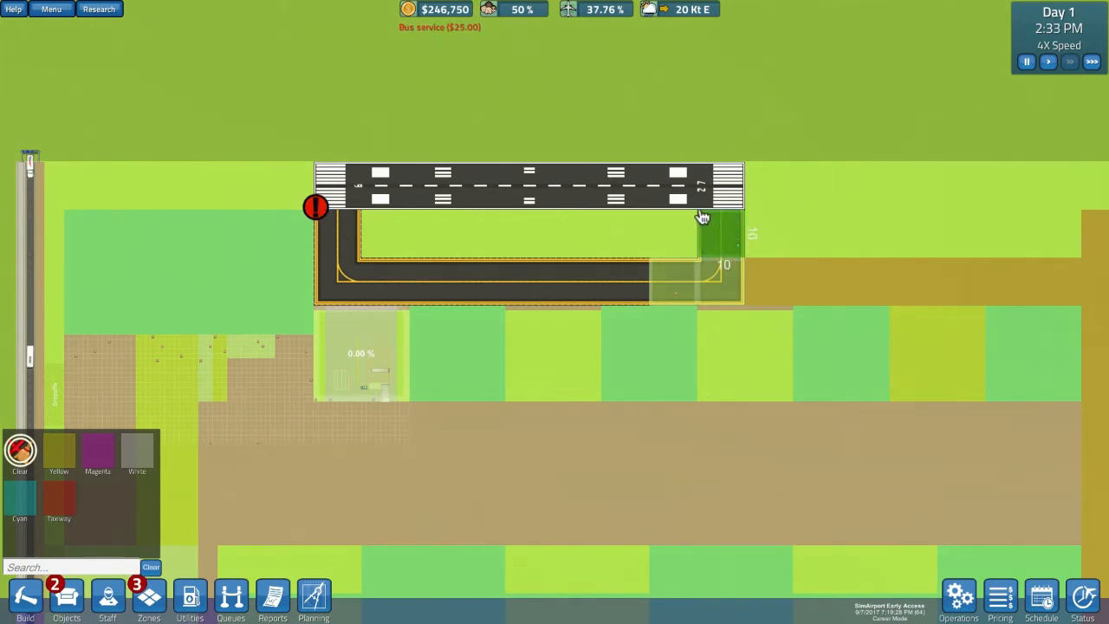
mouse_move(364, 368)
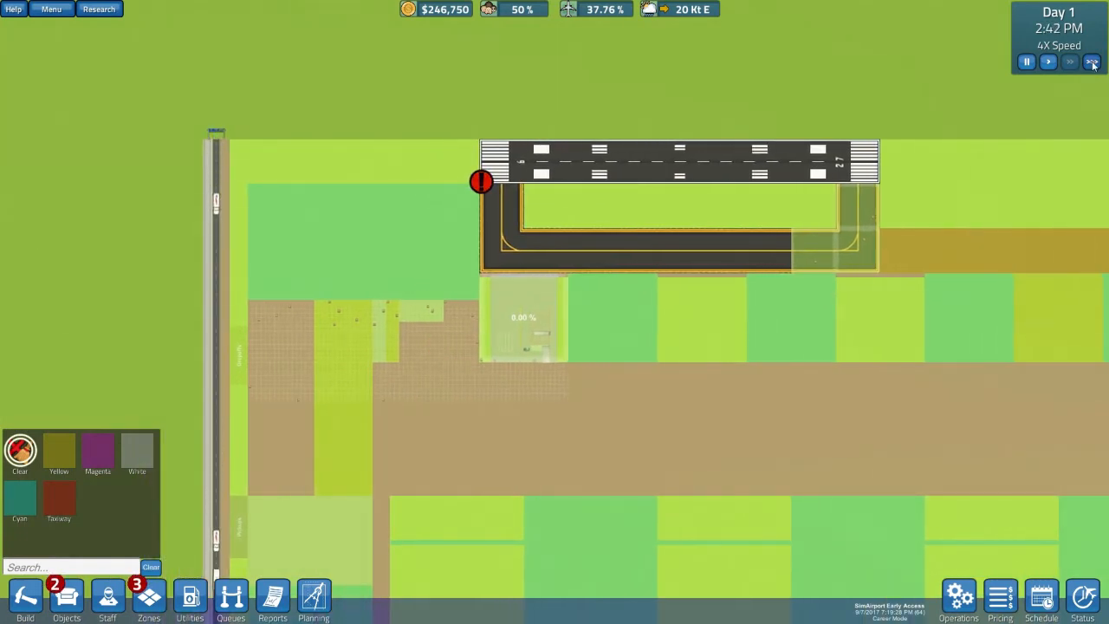
Fast-forward the game clock to 10X speed
click(1069, 62)
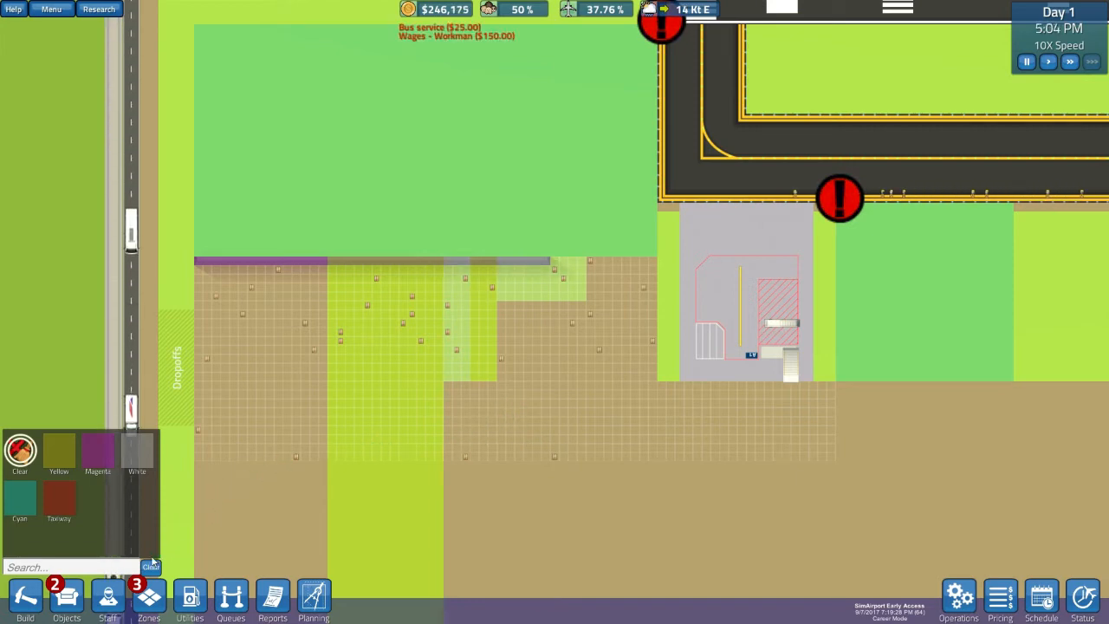
mouse_move(314, 598)
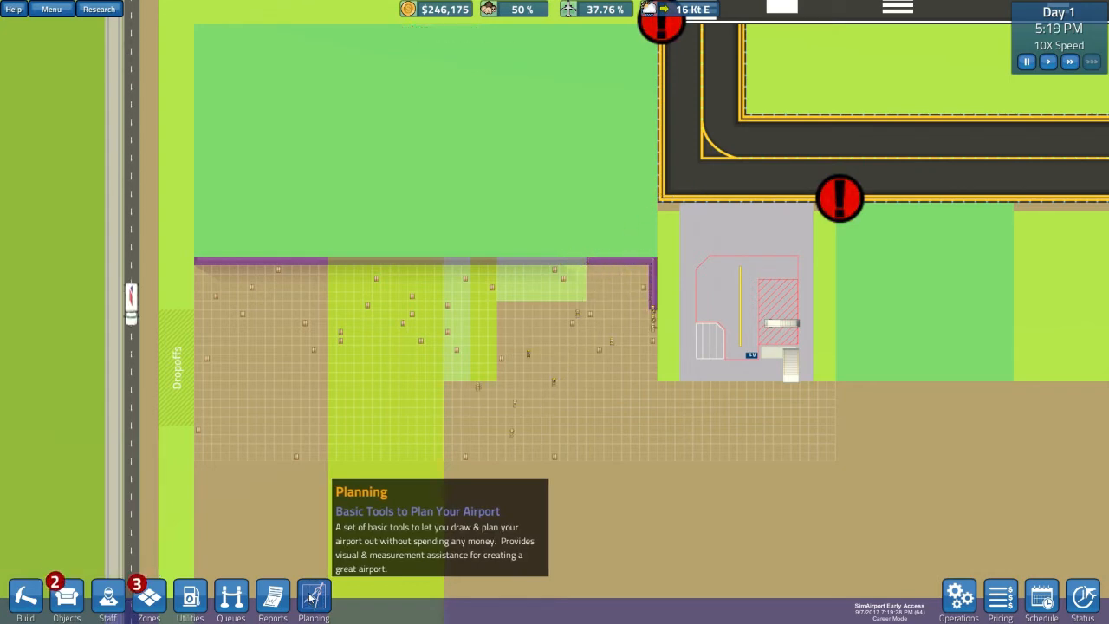
Draw the magenta line down the left edge, then start yellow planning marks
click(313, 598)
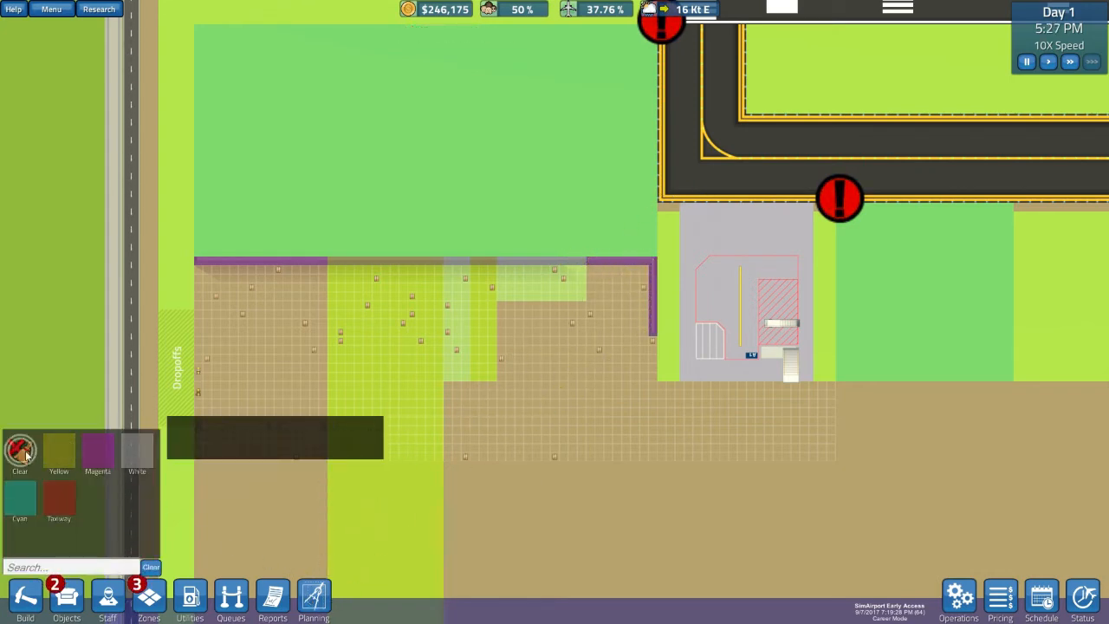
click(58, 451)
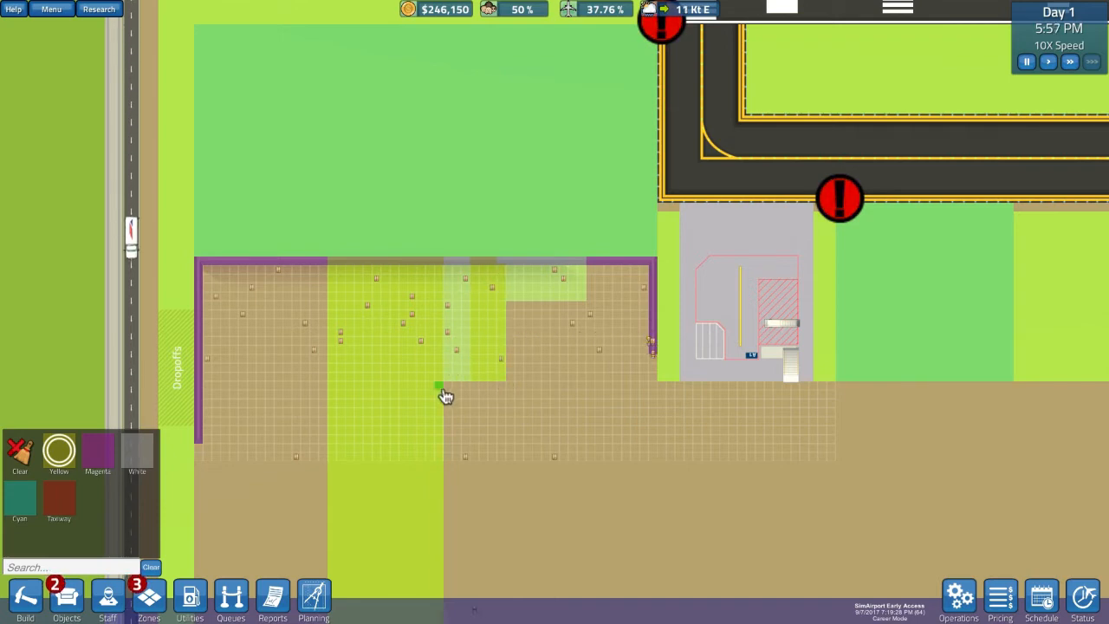
click(136, 451)
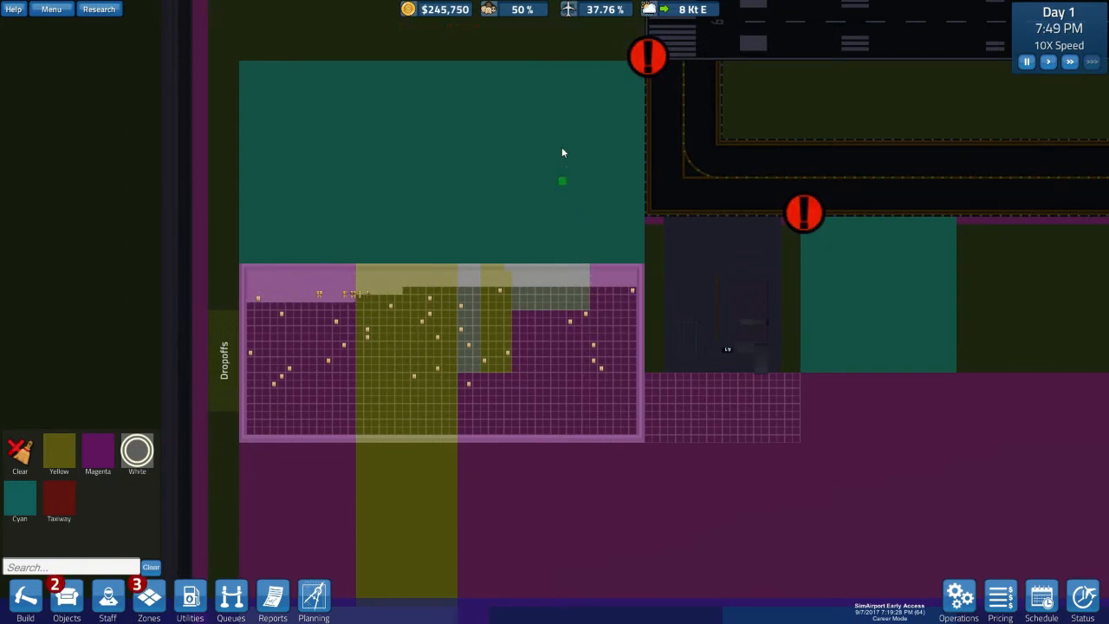
mouse_move(365, 144)
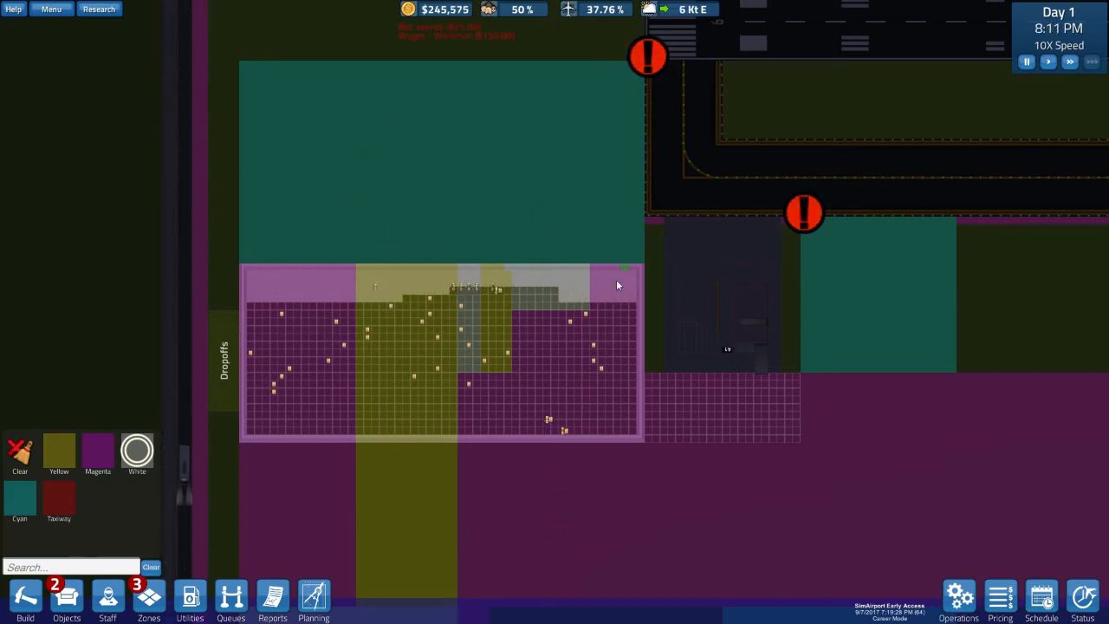
mouse_move(555, 481)
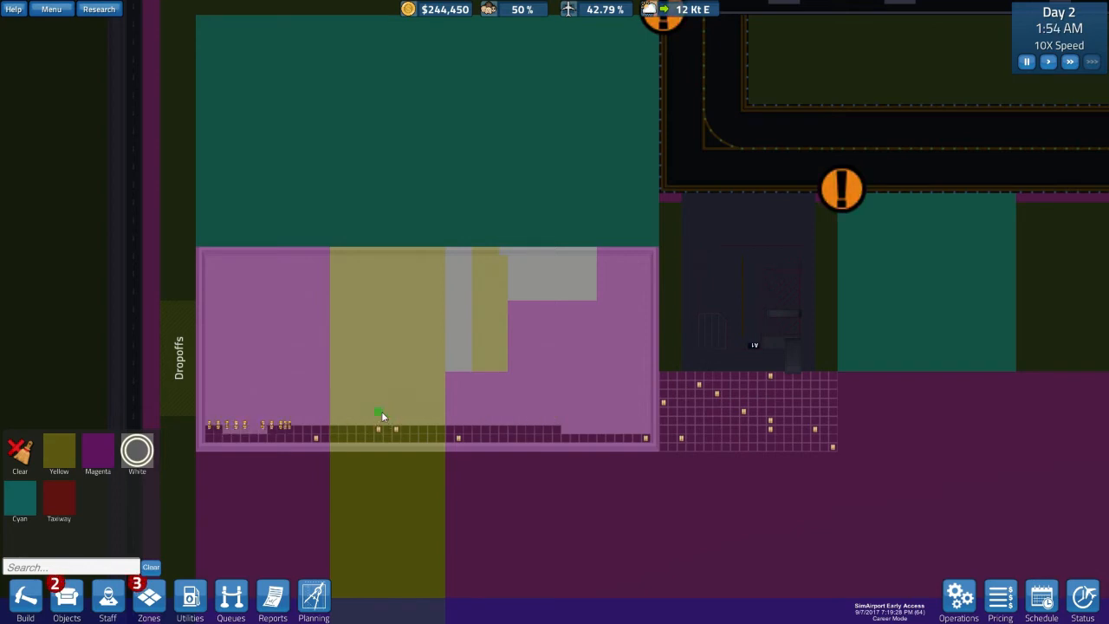
mouse_move(26, 598)
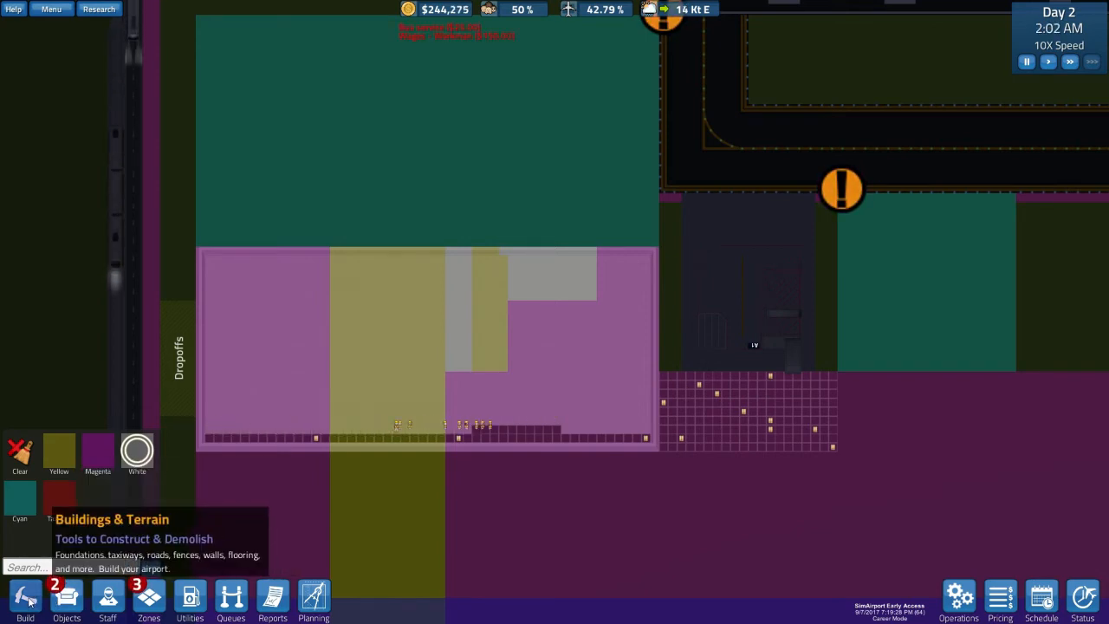
Place concrete walls around the terminal, annex and yellow section edge
click(25, 598)
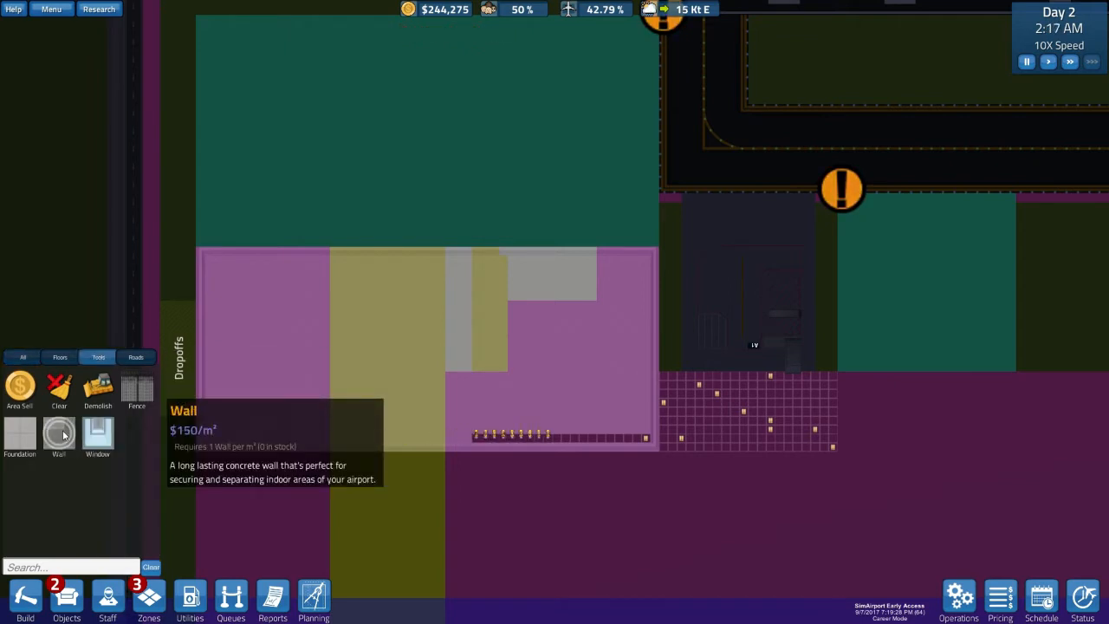
mouse_move(414, 273)
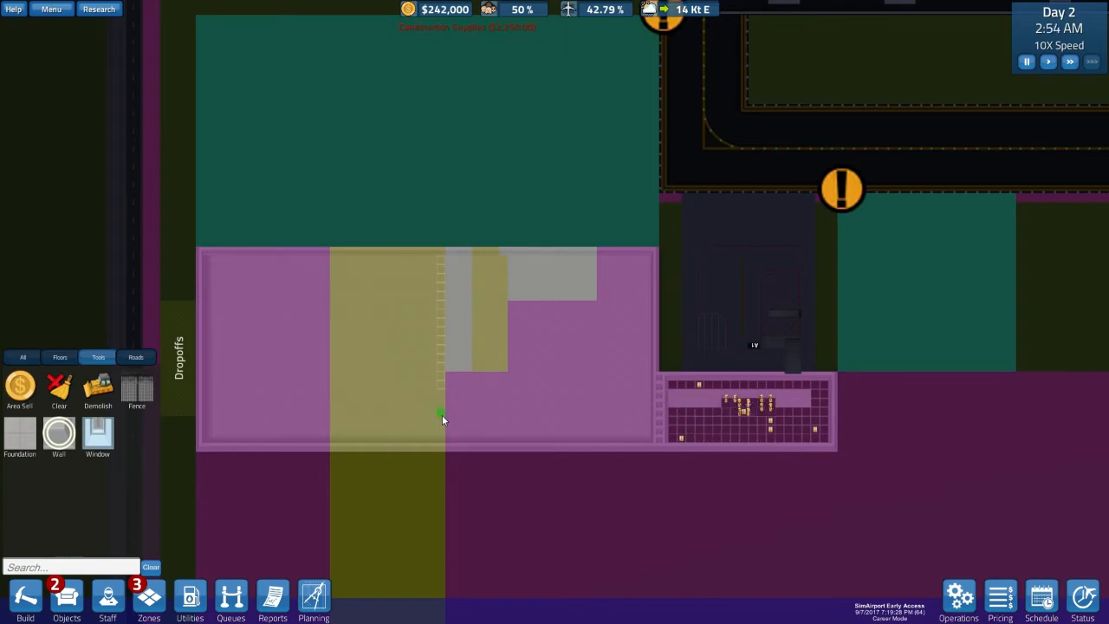
right_click(440, 421)
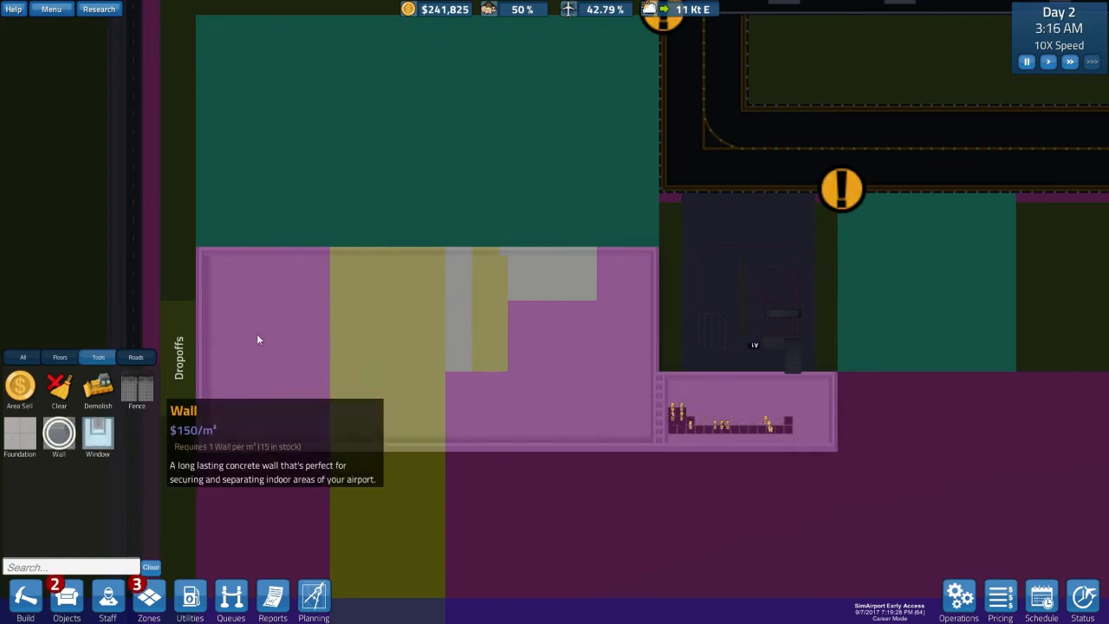
mouse_move(440, 263)
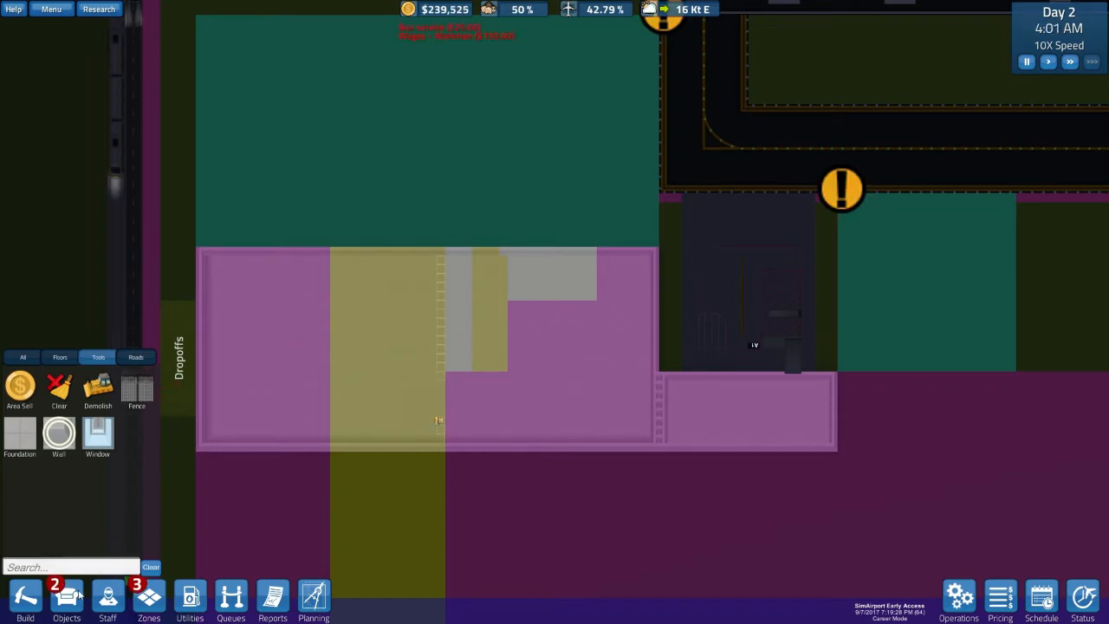
mouse_move(59, 390)
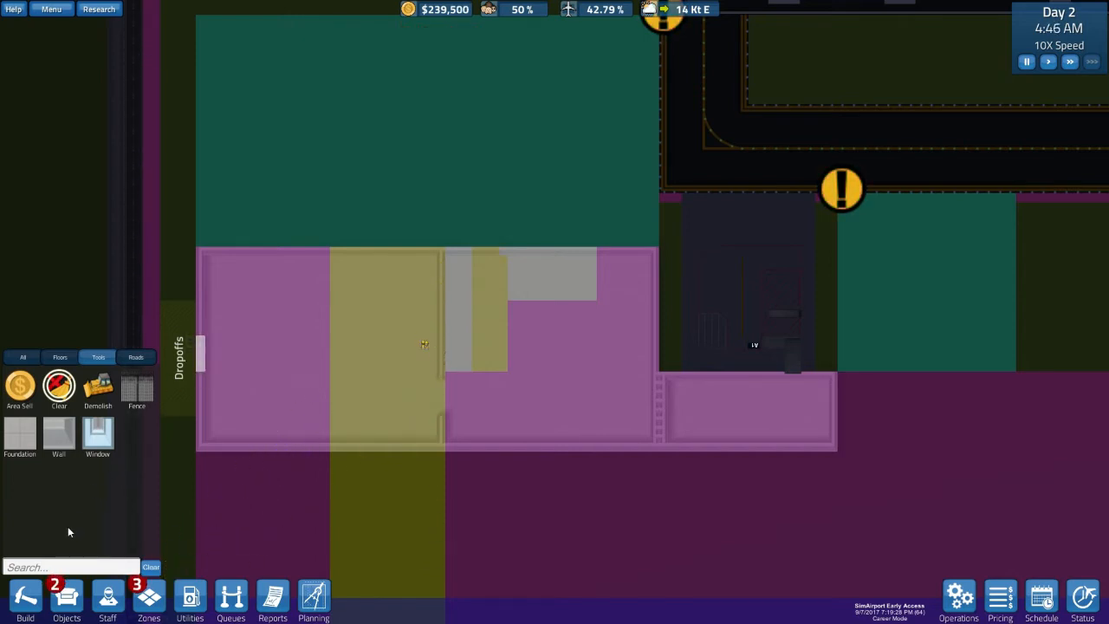
Install an entrance door in the terminal's left wall
click(66, 598)
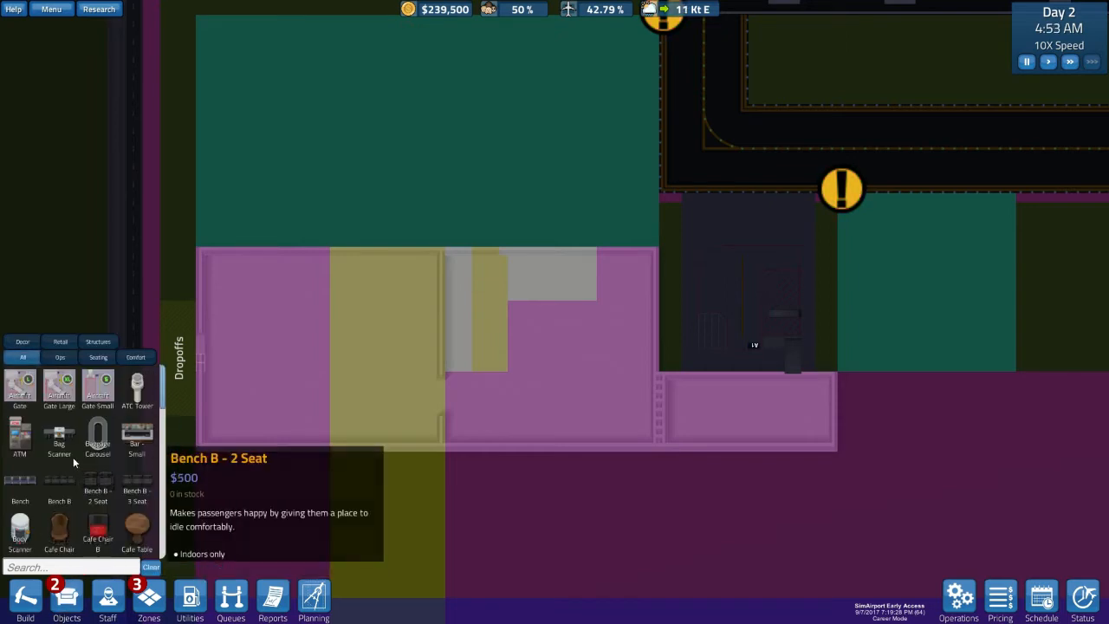
click(60, 357)
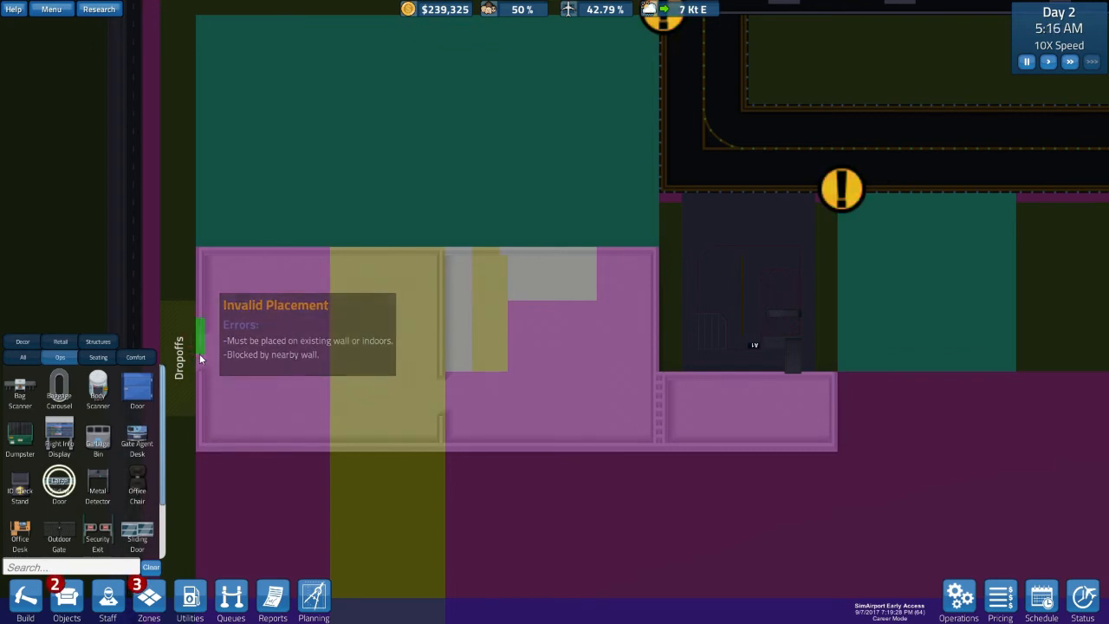
click(316, 372)
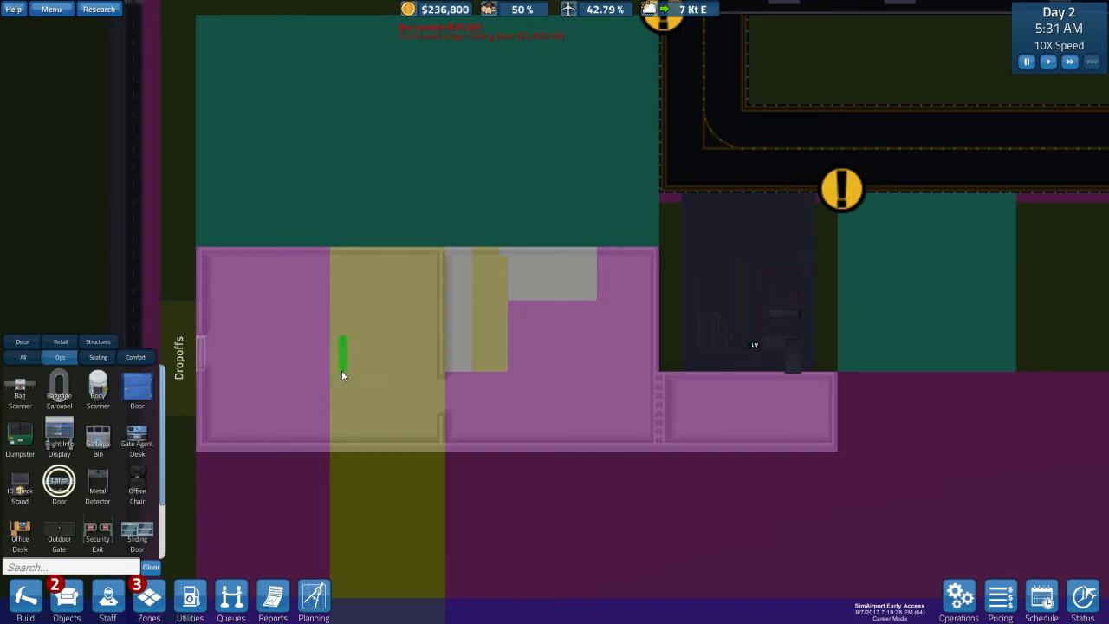
mouse_move(25, 596)
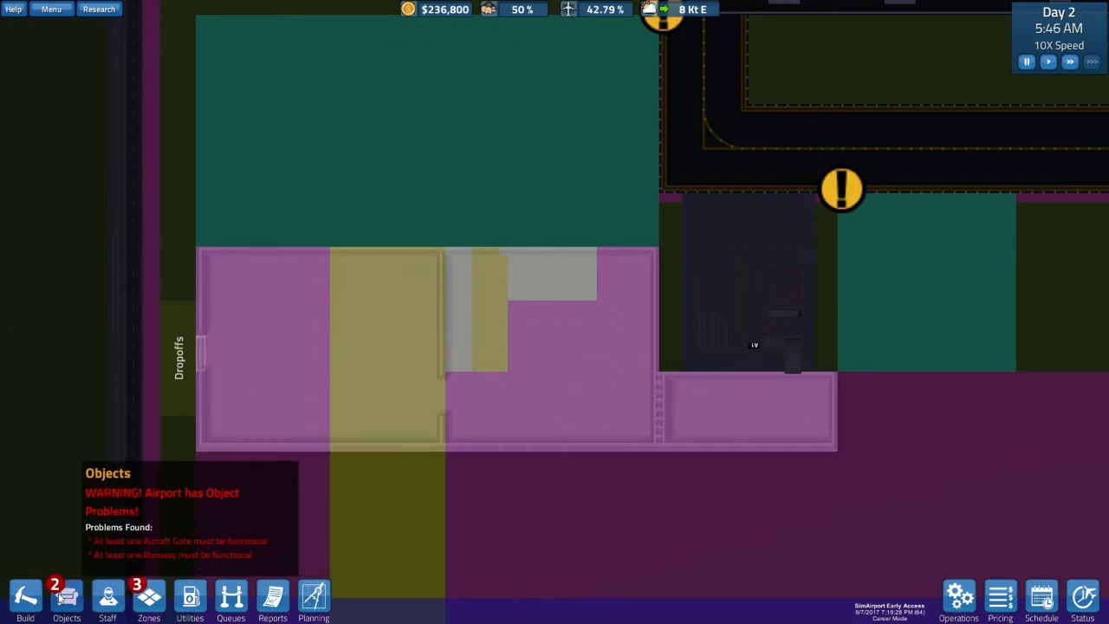
Place a metal detector and a bag scanner in the yellow section
click(67, 598)
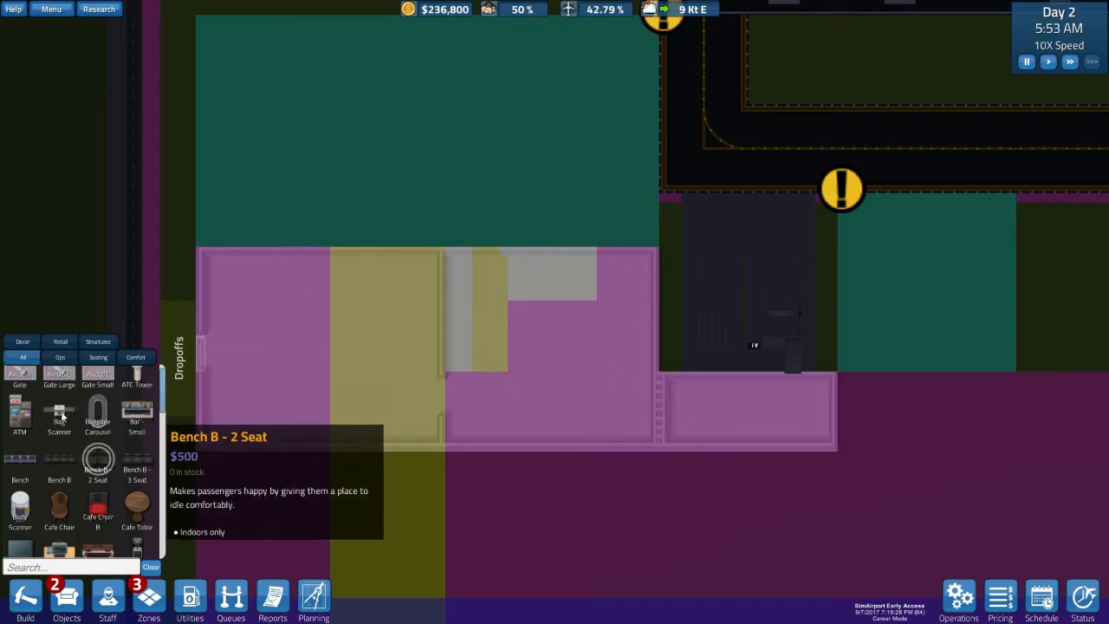
click(59, 357)
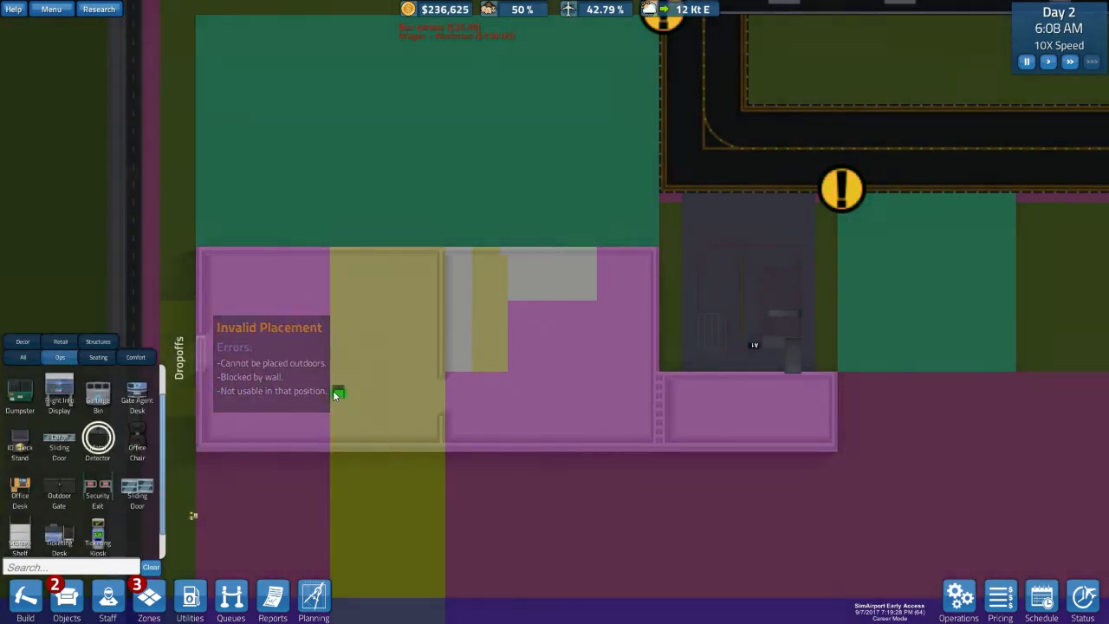
mouse_move(419, 429)
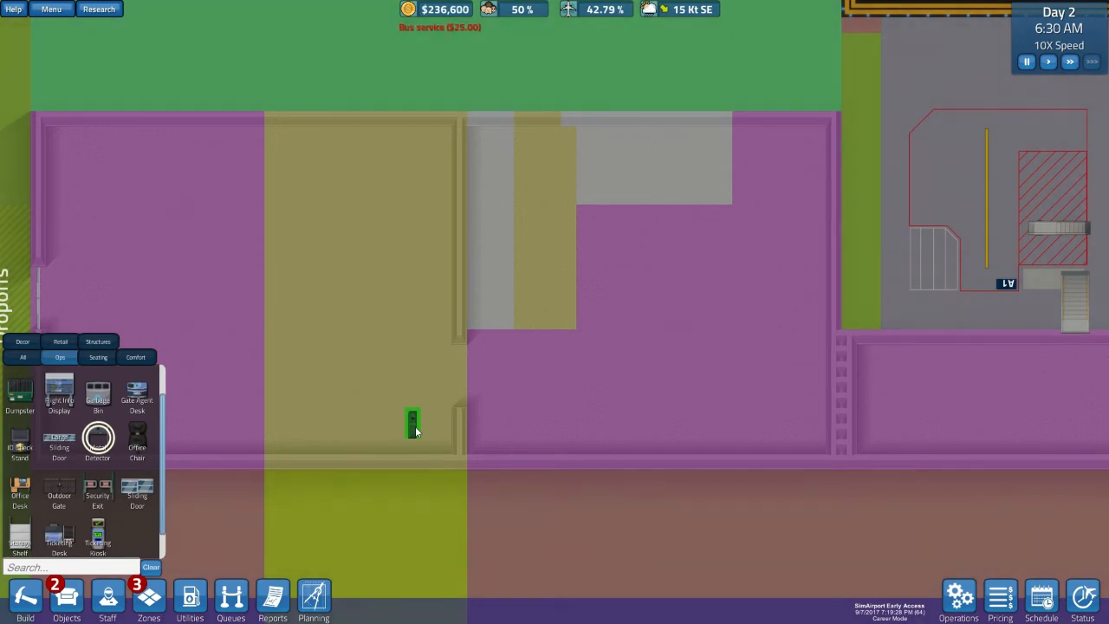
mouse_move(420, 431)
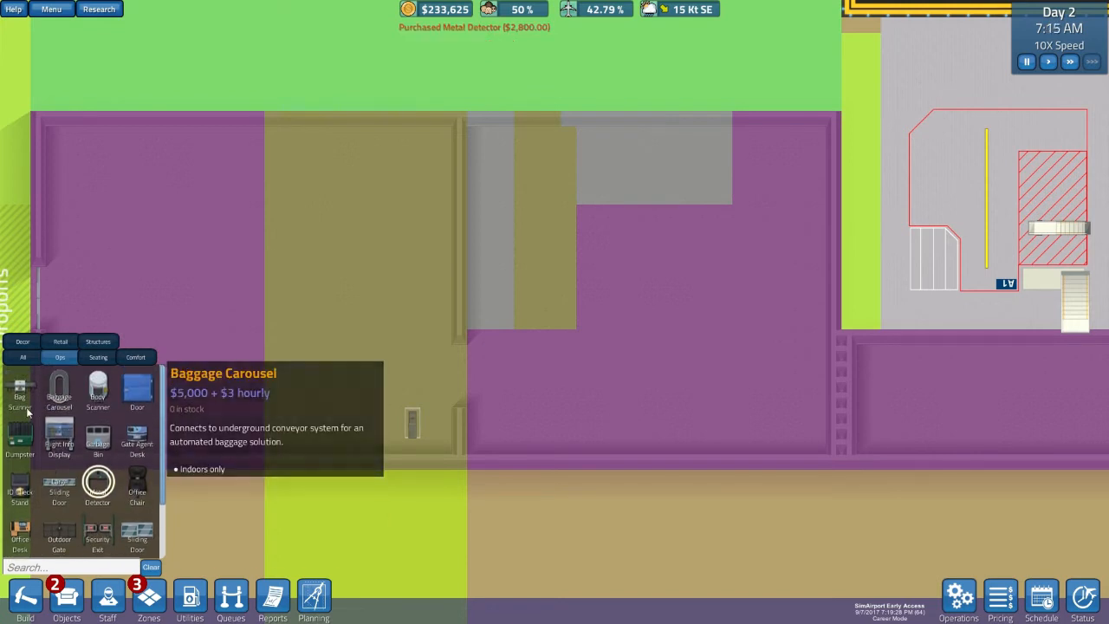
click(20, 390)
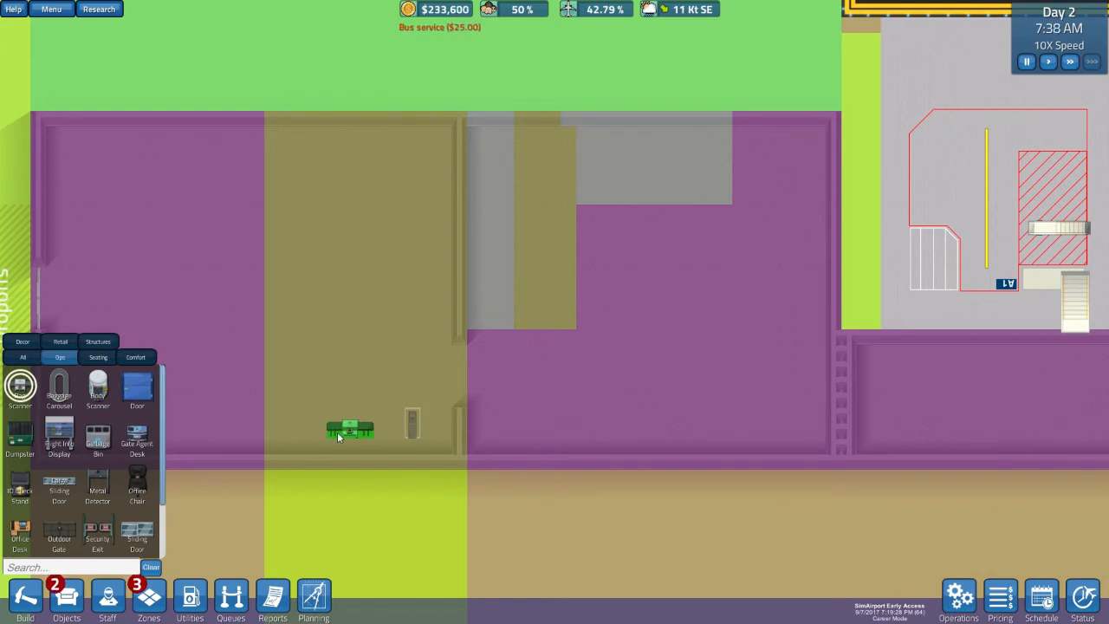
click(295, 459)
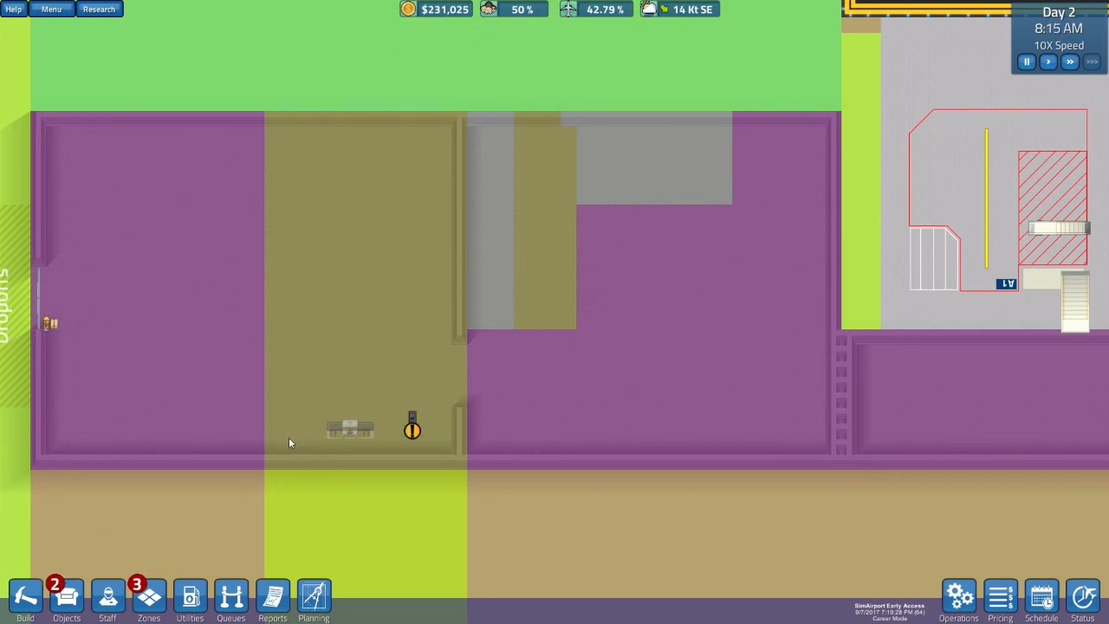
mouse_move(26, 598)
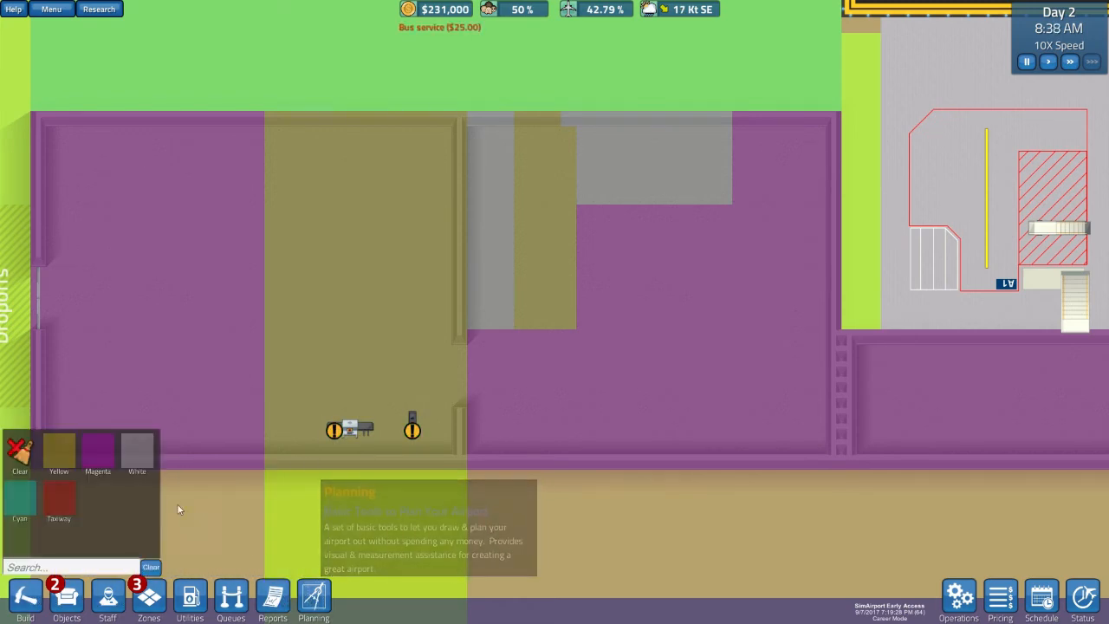
Erase the stray zone square beside the check-in desks with Clear, then open Build's Tools
click(19, 496)
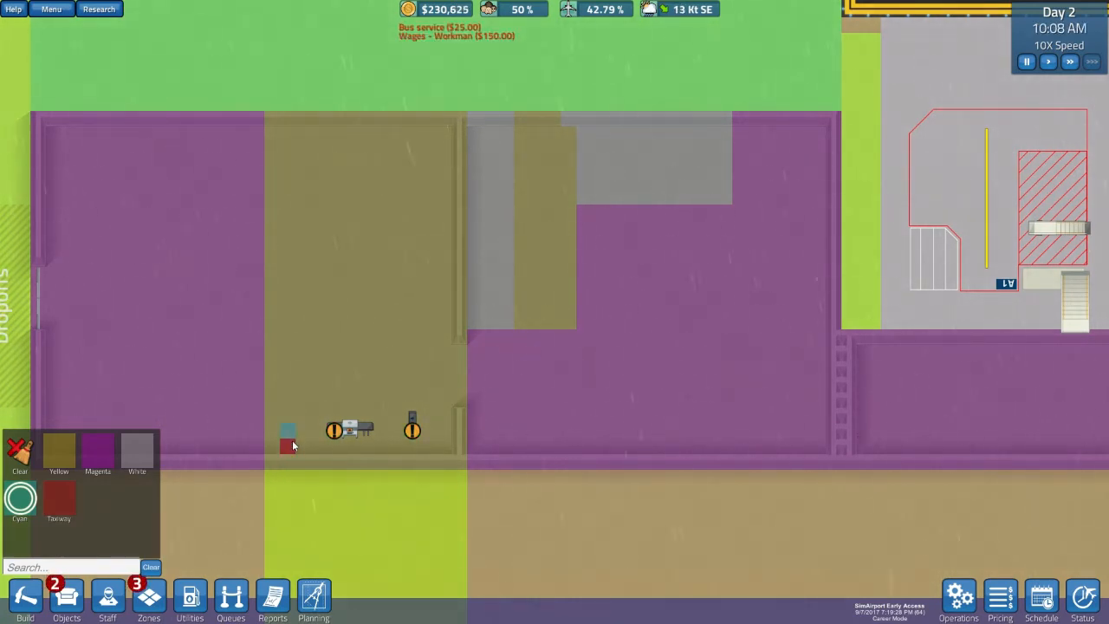
click(19, 451)
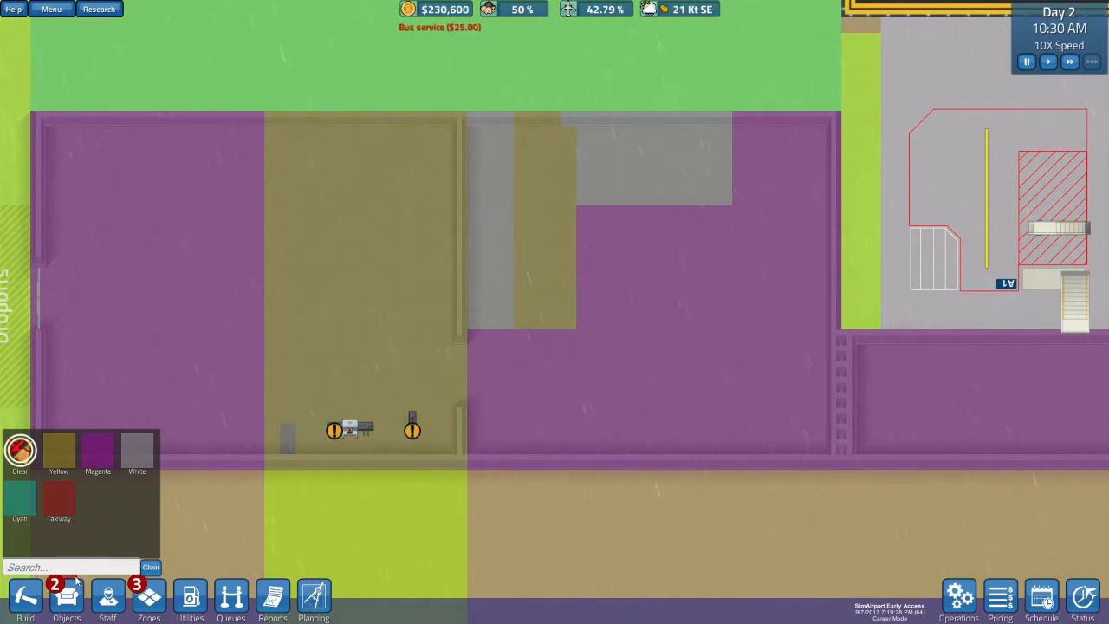
click(67, 598)
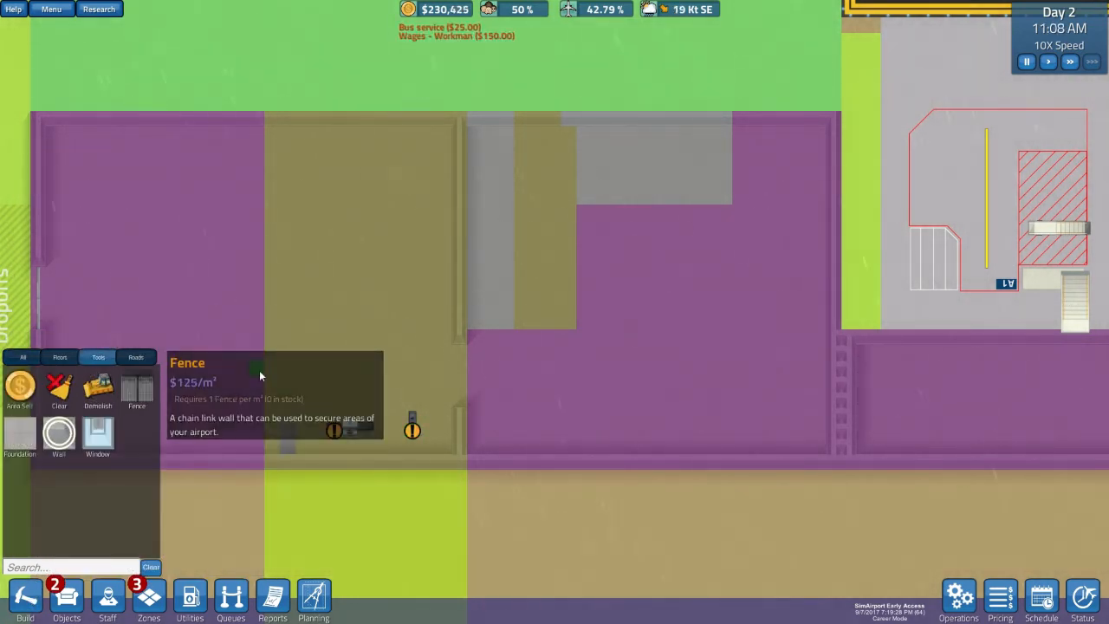
mouse_move(273, 449)
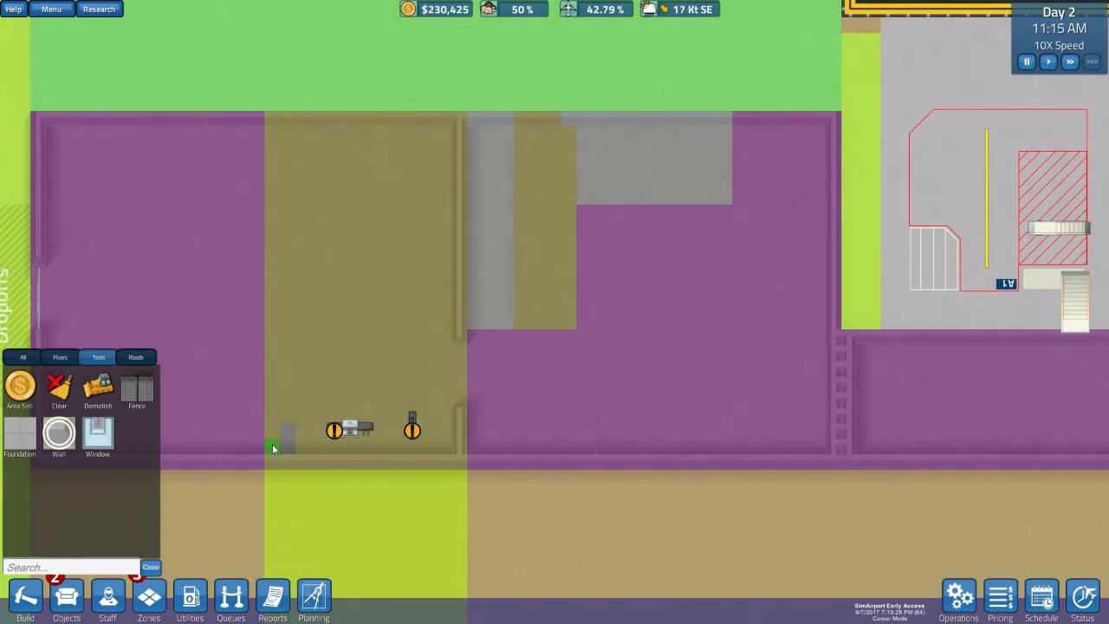
Pick the Wall tool to enclose the yellow room and narrow grey-area rooms
click(59, 434)
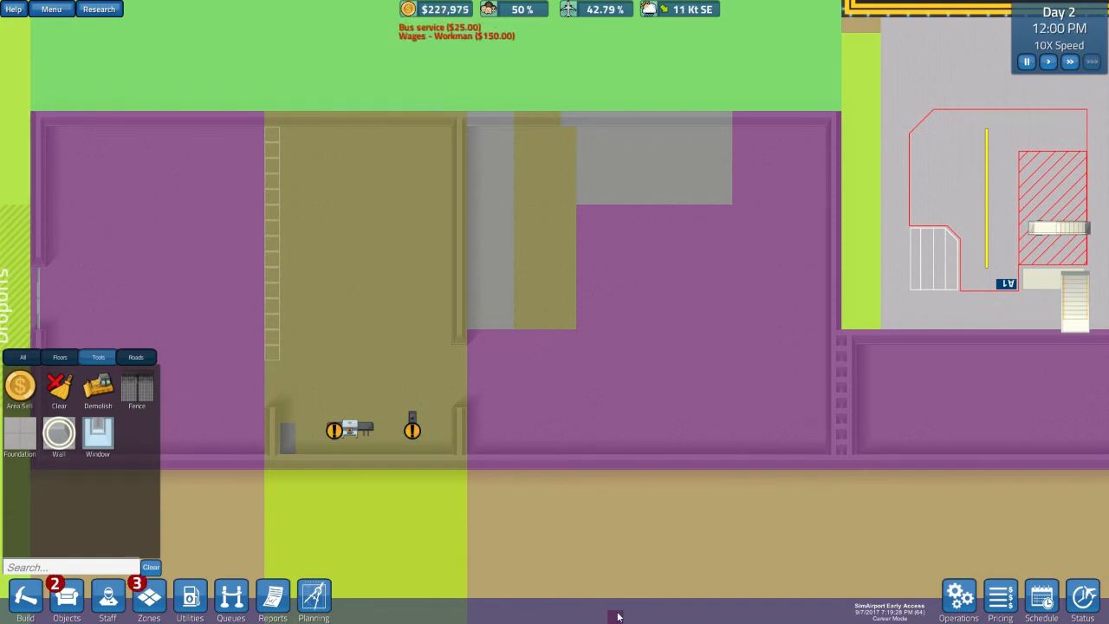
mouse_move(550, 597)
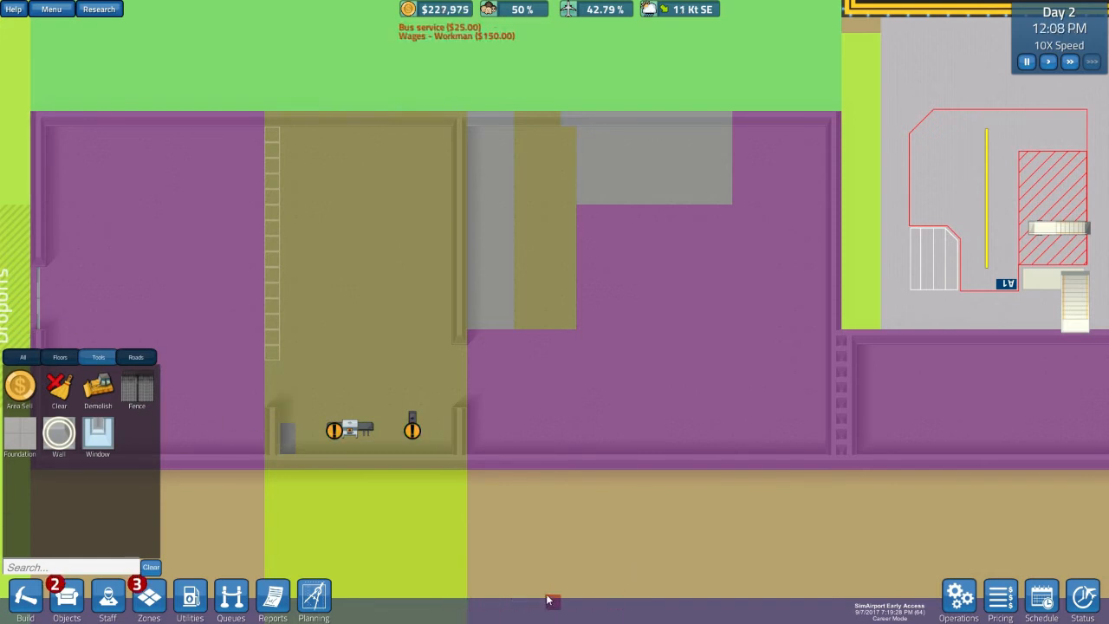
mouse_move(314, 593)
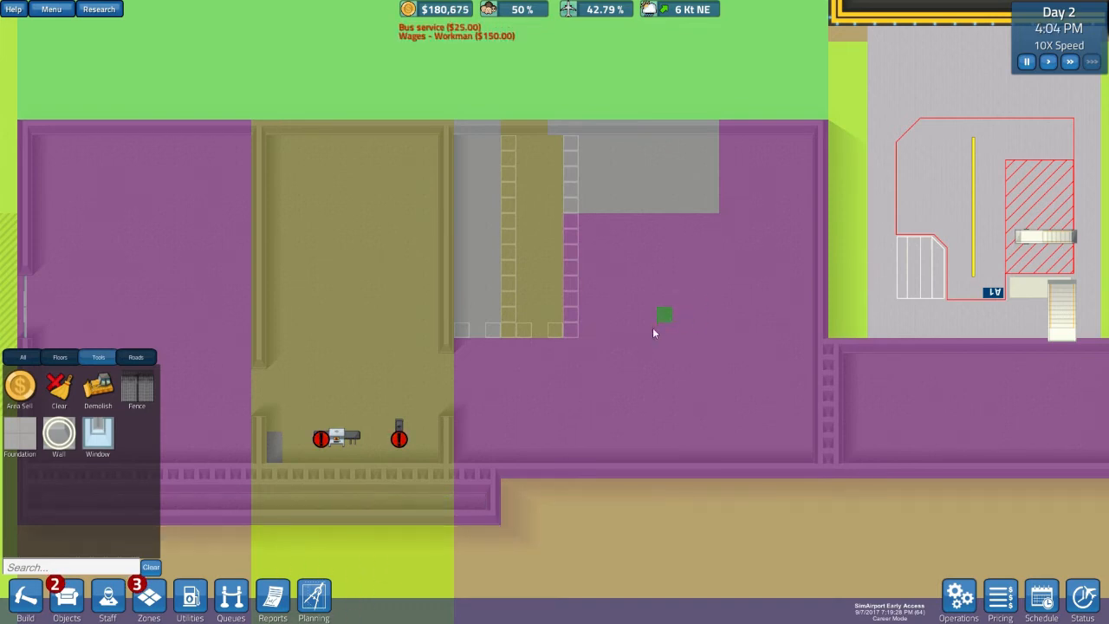
mouse_move(539, 361)
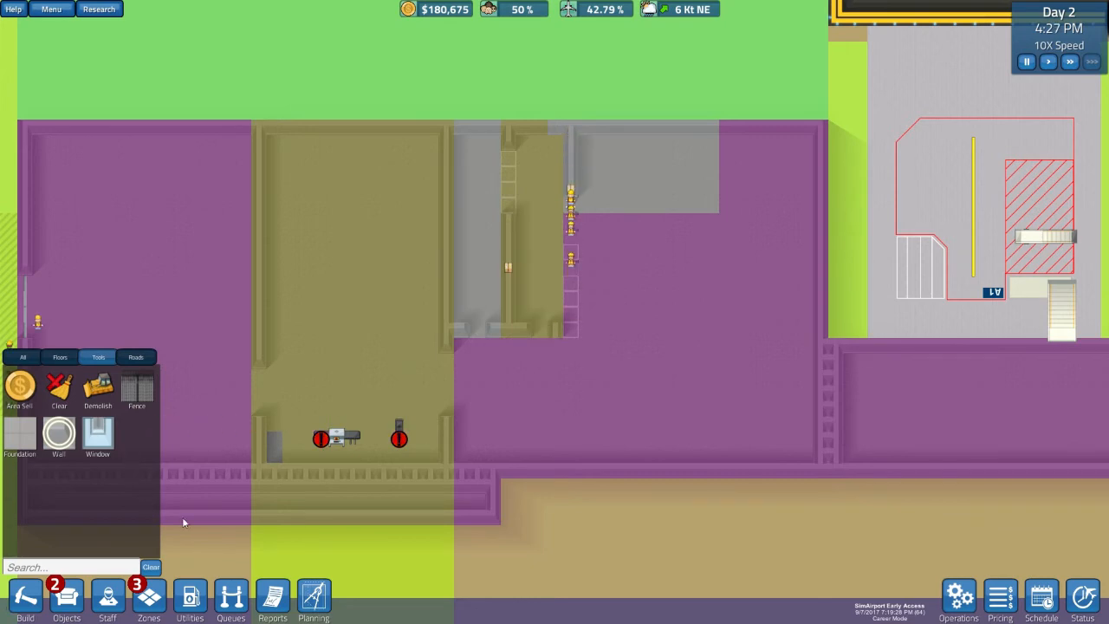
Bring up the zone colours to paint the two cyan squares
click(59, 357)
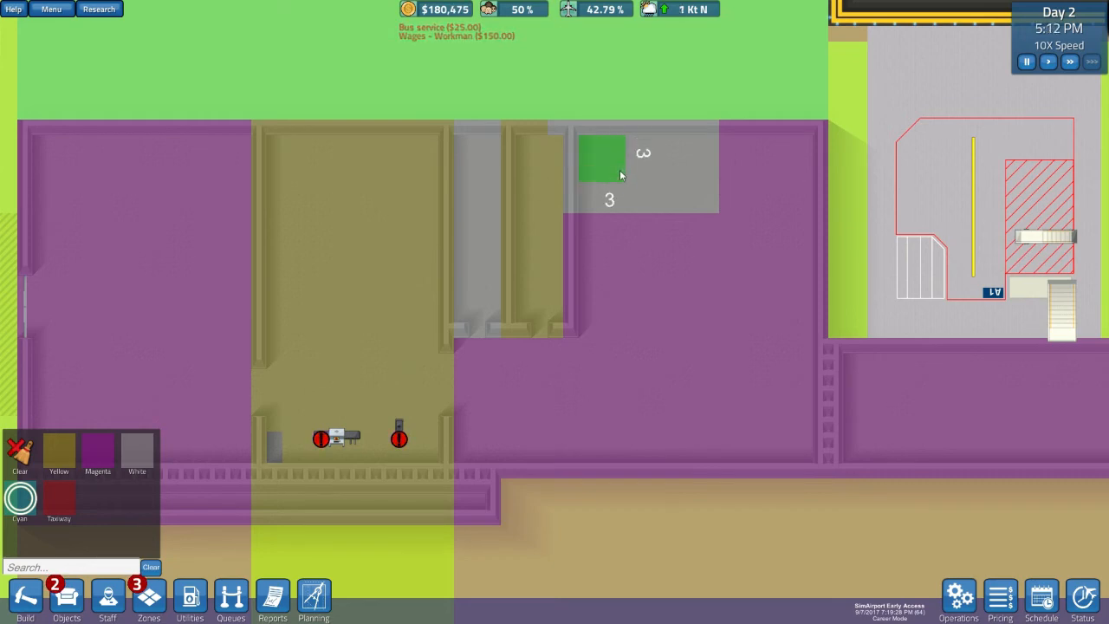
mouse_move(620, 179)
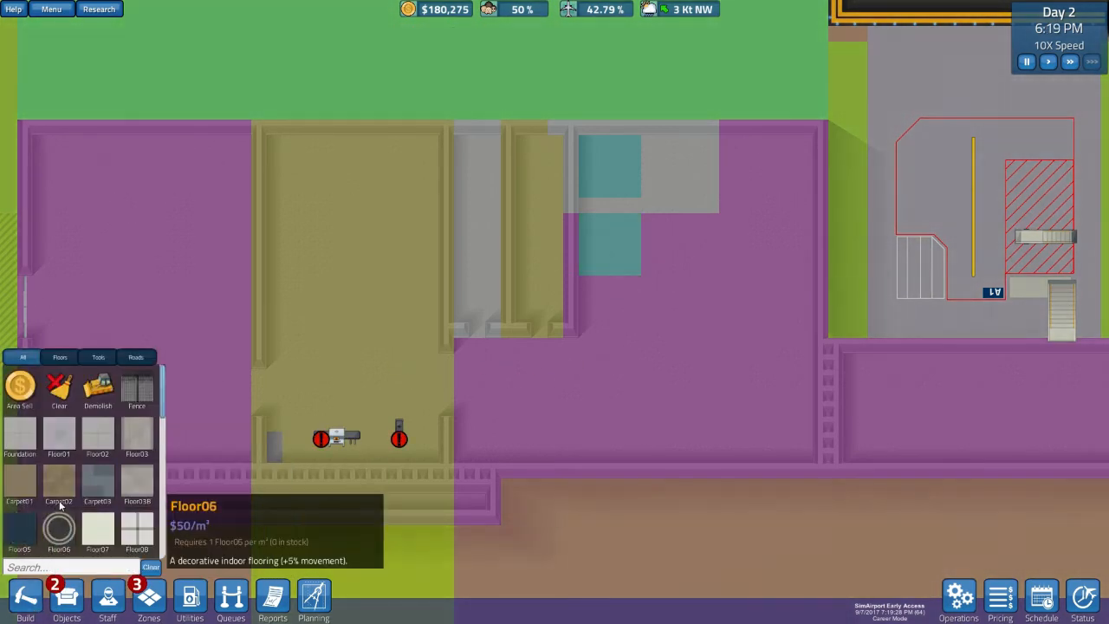
Place walls around the cyan squares, starting beside the lower cyan room
click(98, 357)
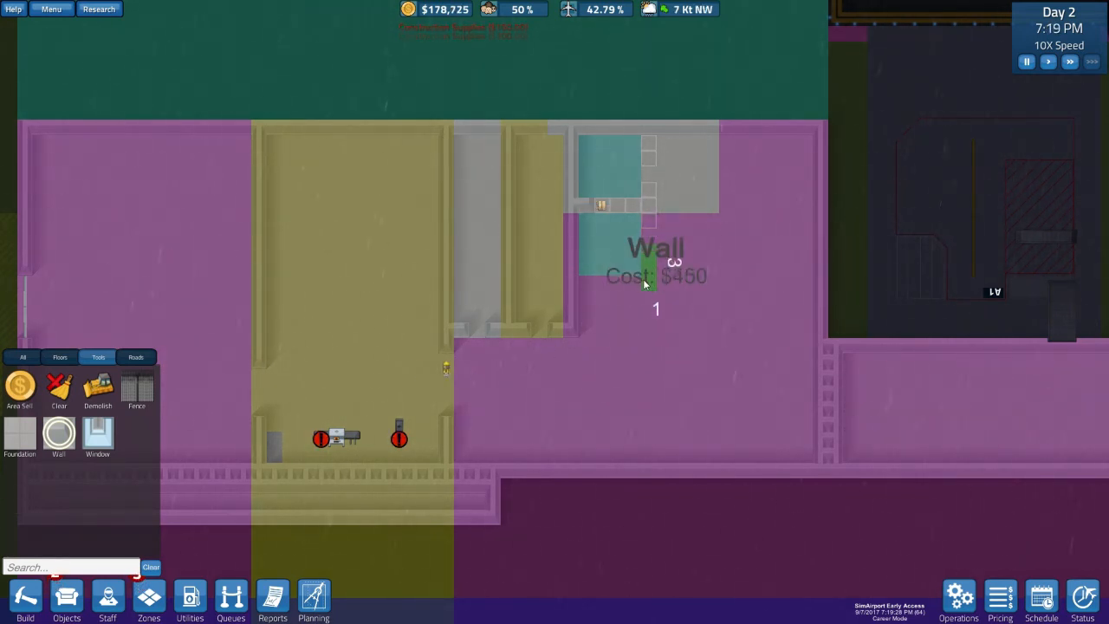
click(656, 264)
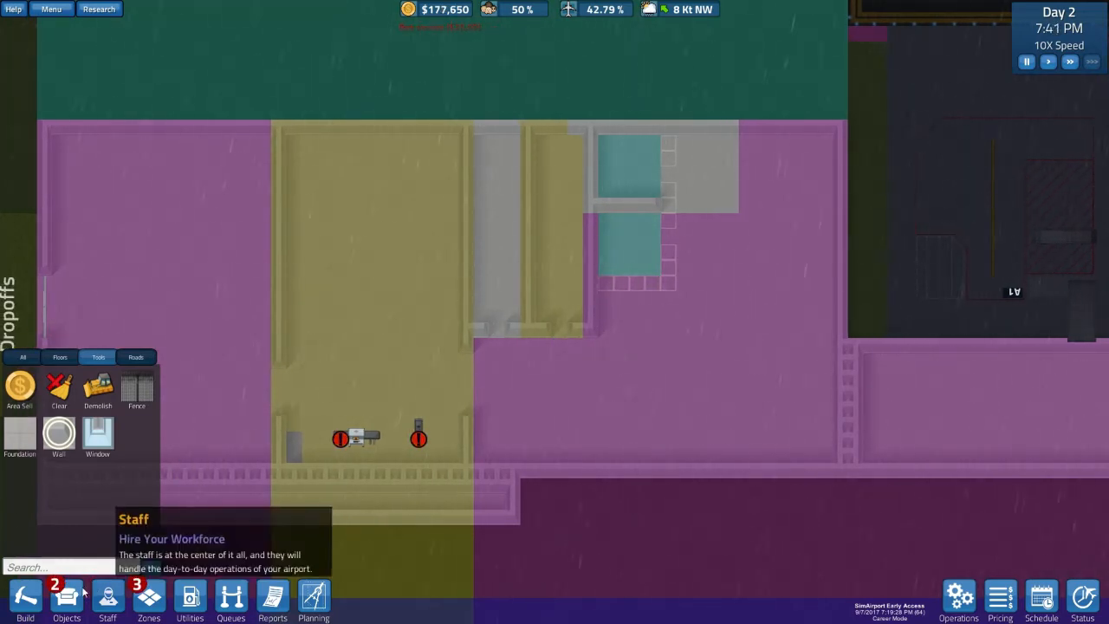
Zone the narrow rooms as Female Restroom and the cyan and yellow rooms as Office
click(148, 598)
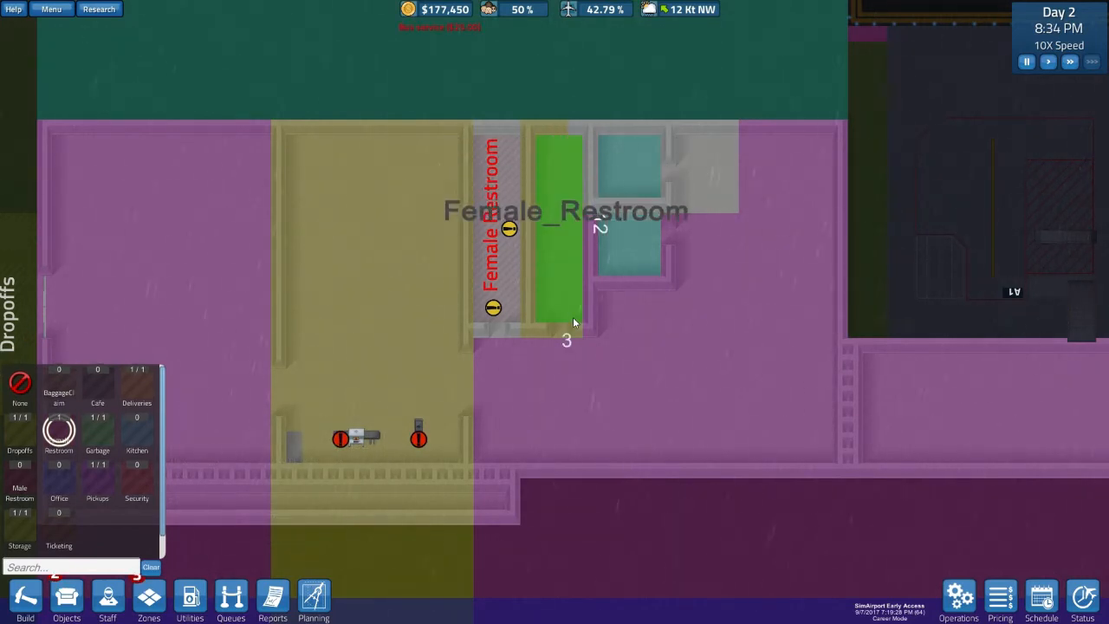
mouse_move(59, 481)
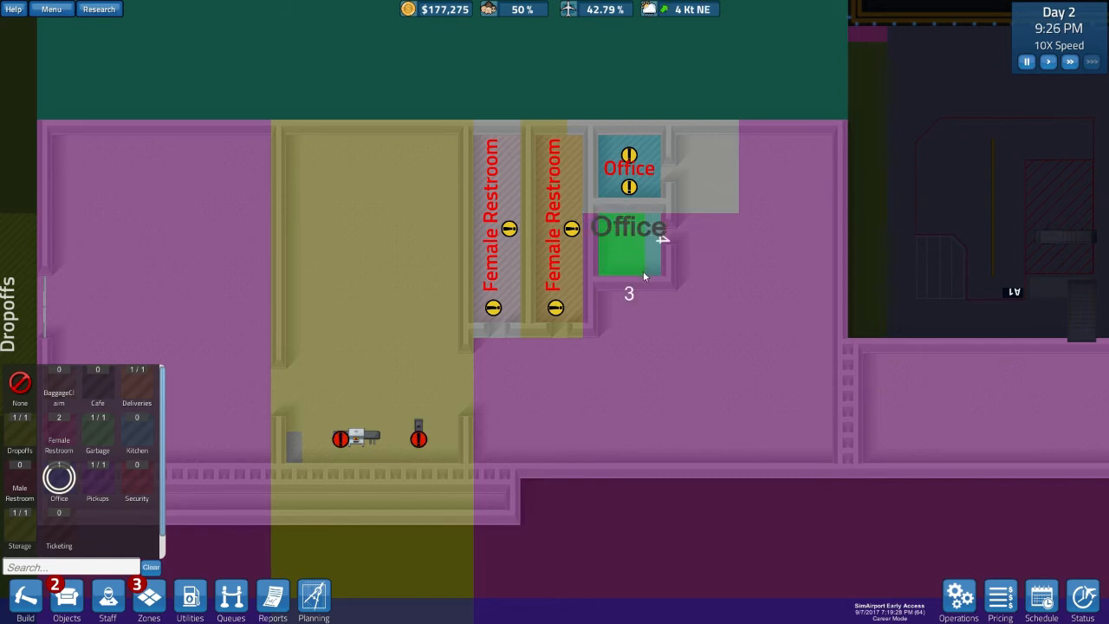
click(629, 251)
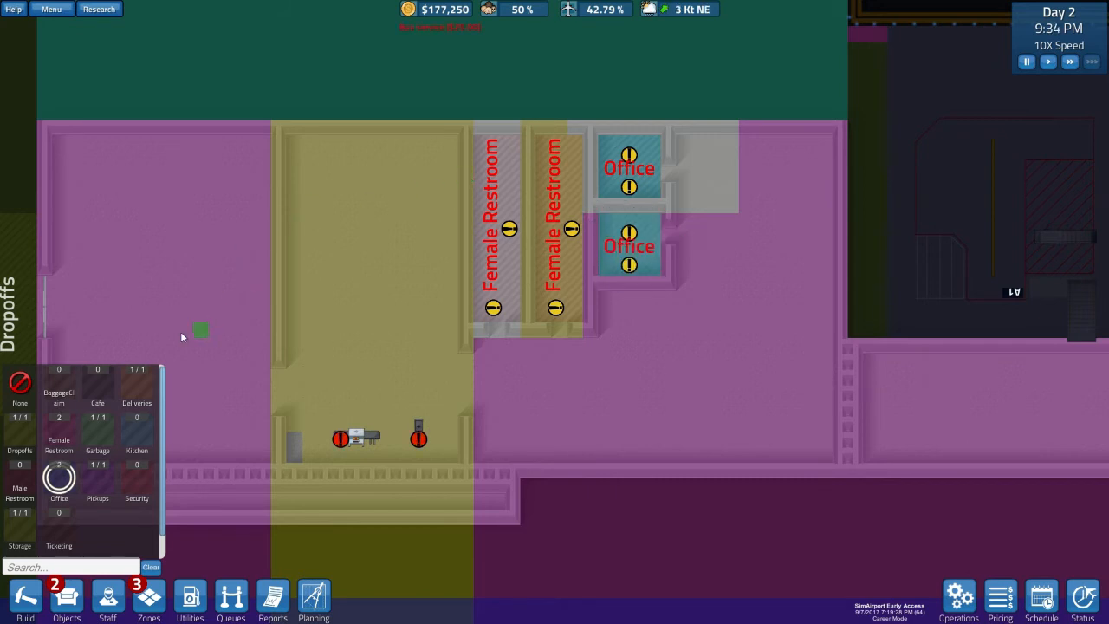
mouse_move(286, 327)
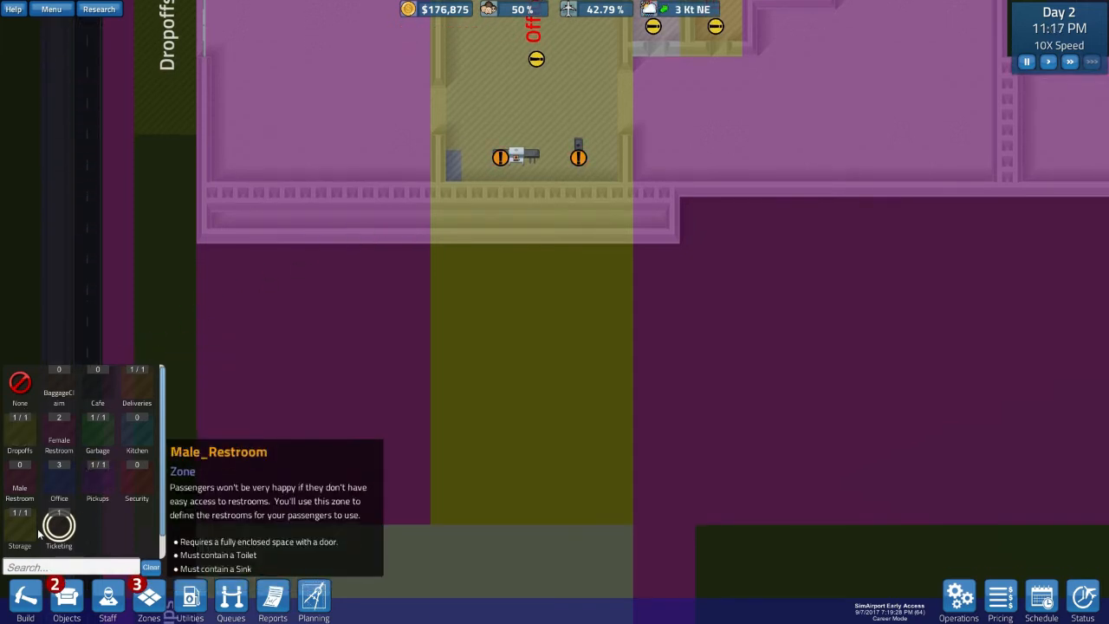
click(26, 598)
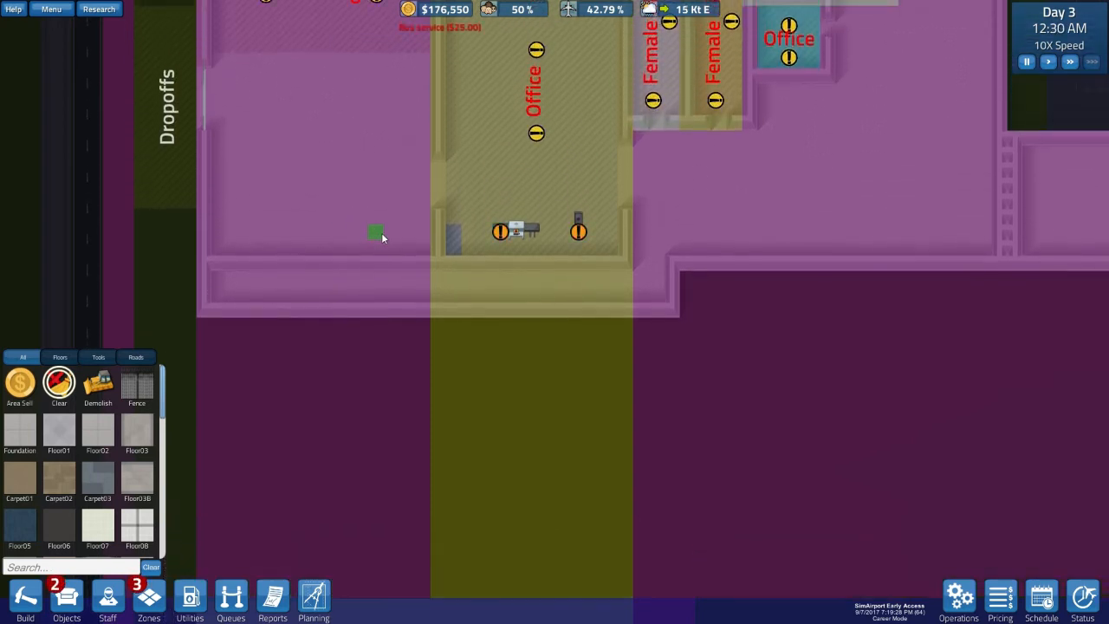
mouse_move(189, 262)
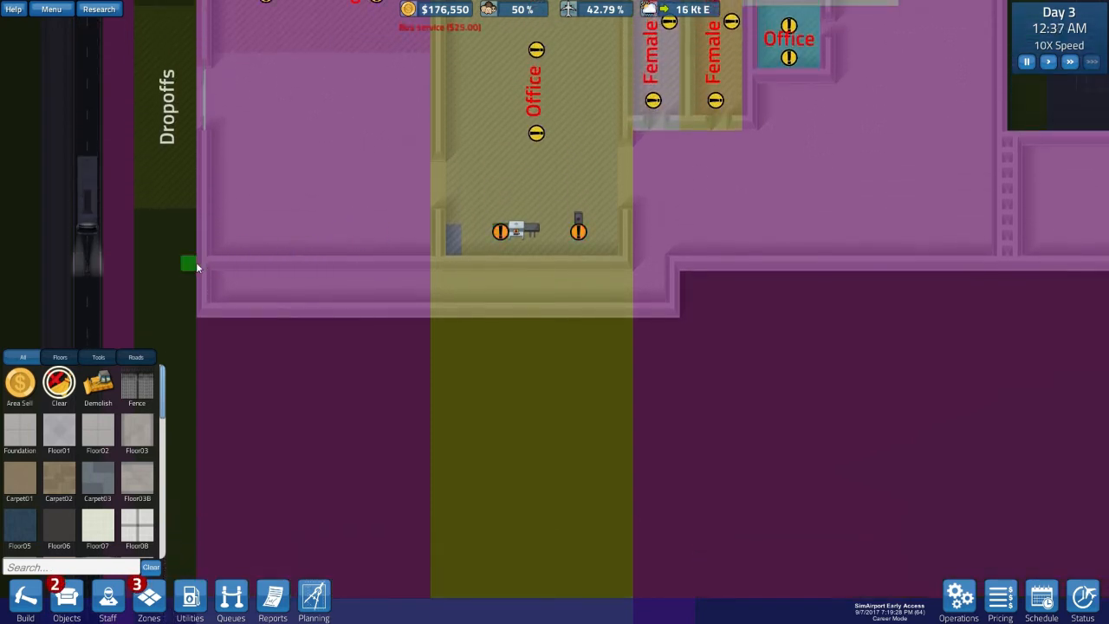
mouse_move(407, 262)
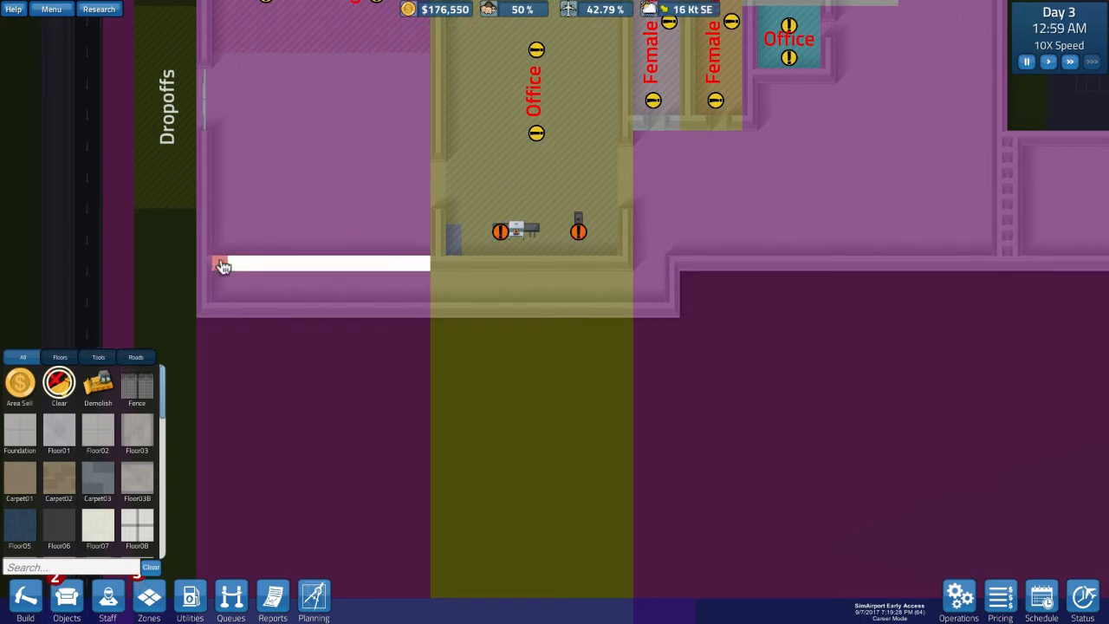
mouse_move(98, 481)
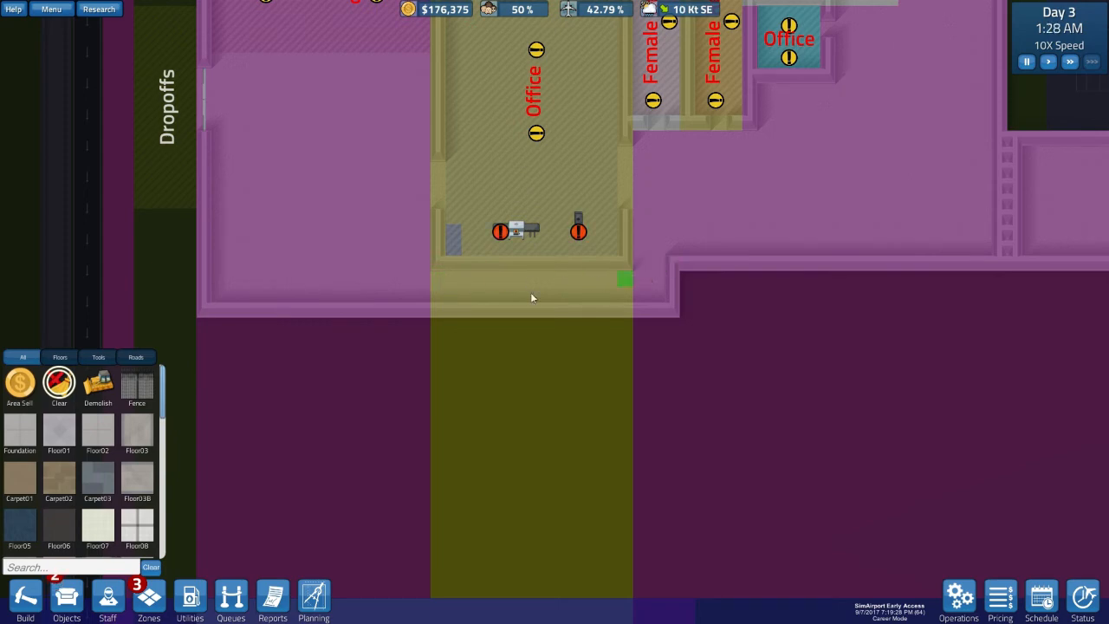
Use Build's Clear tool on the inner wall along the bottom of the left hall
click(67, 598)
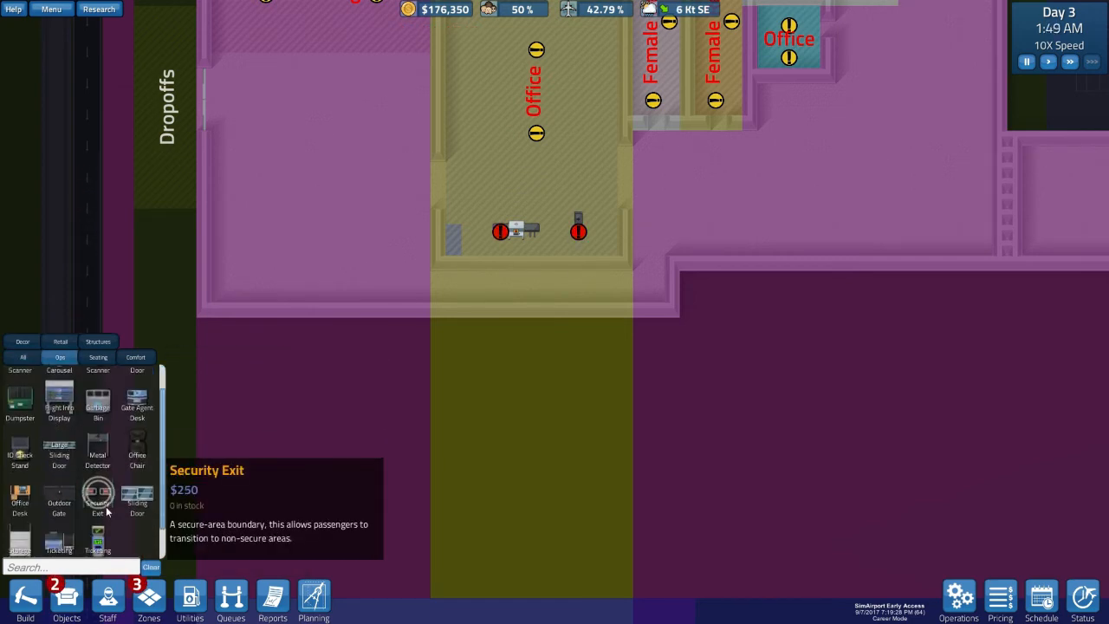
Install a Security Exit right of the office and set the game to 1X speed
click(649, 263)
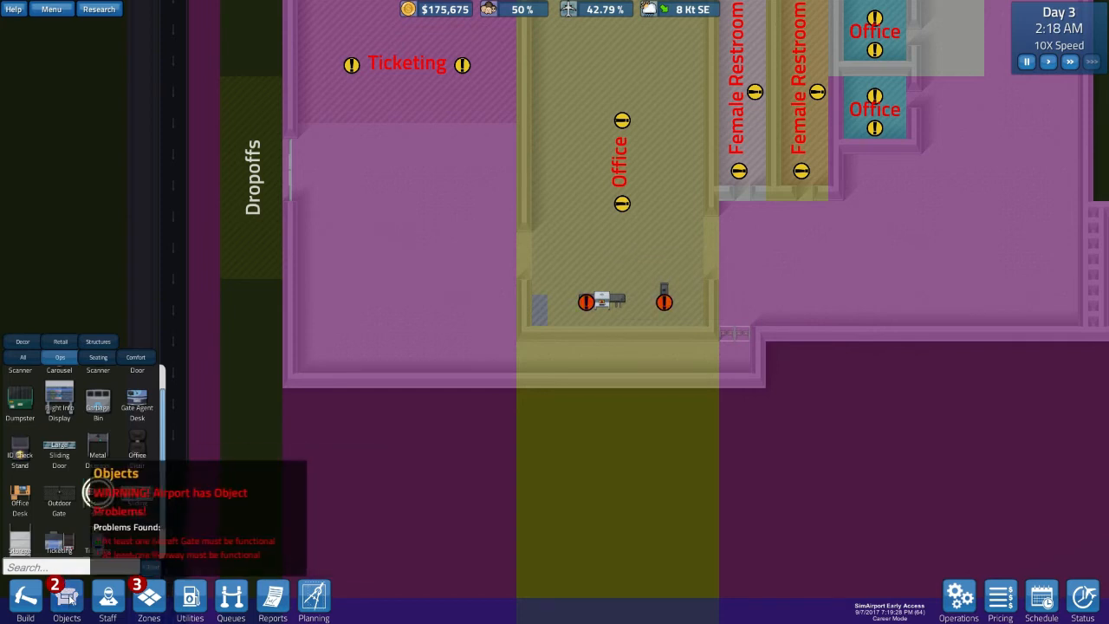
click(23, 357)
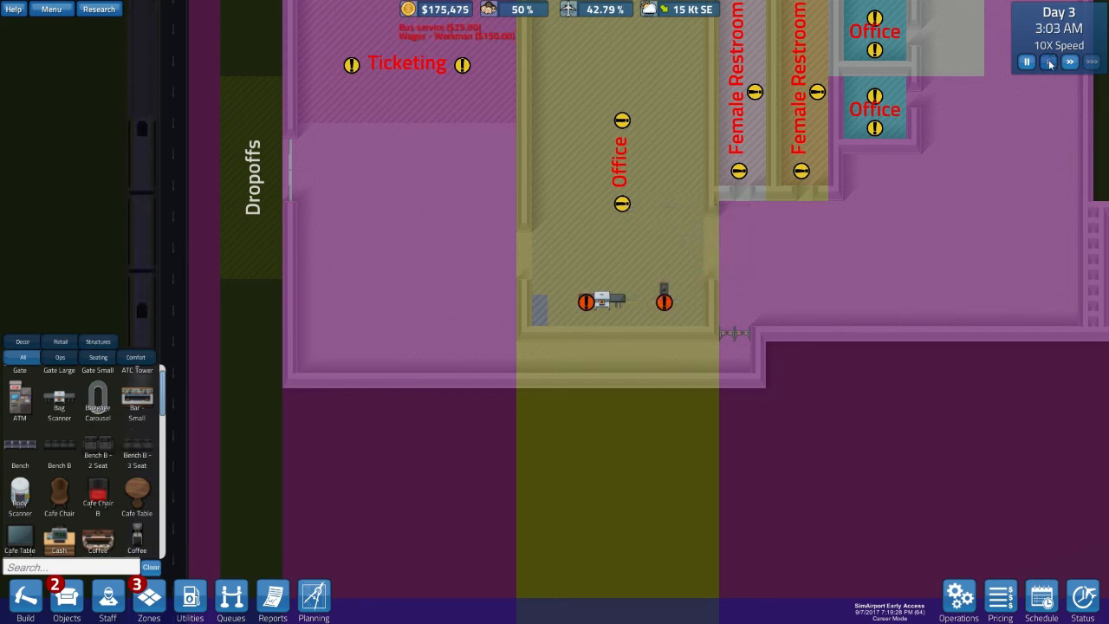
click(1049, 61)
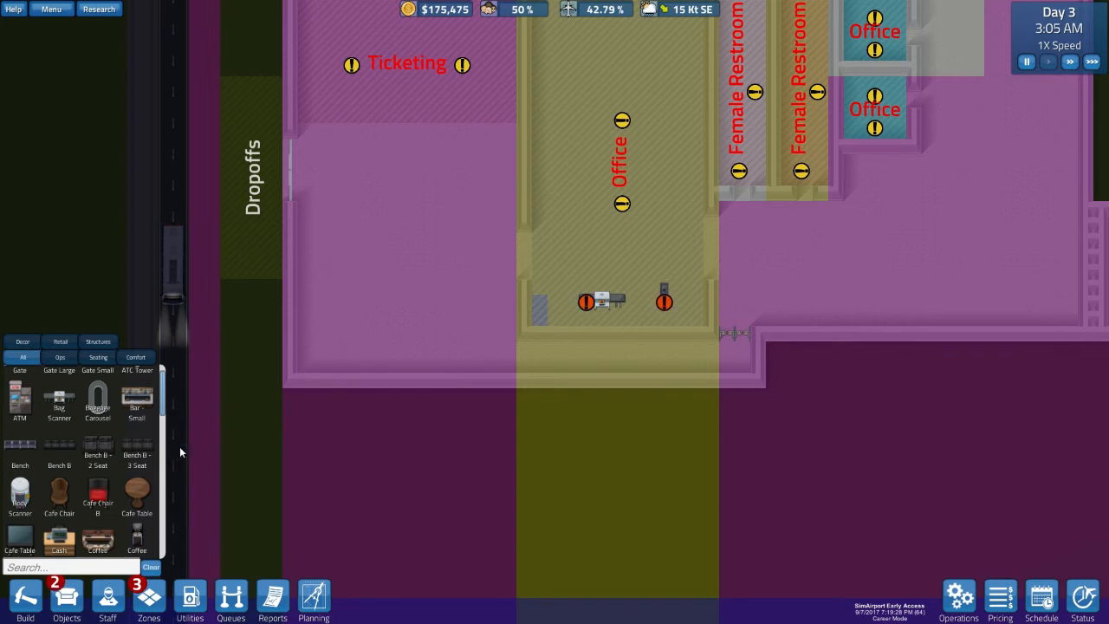
mouse_move(146, 476)
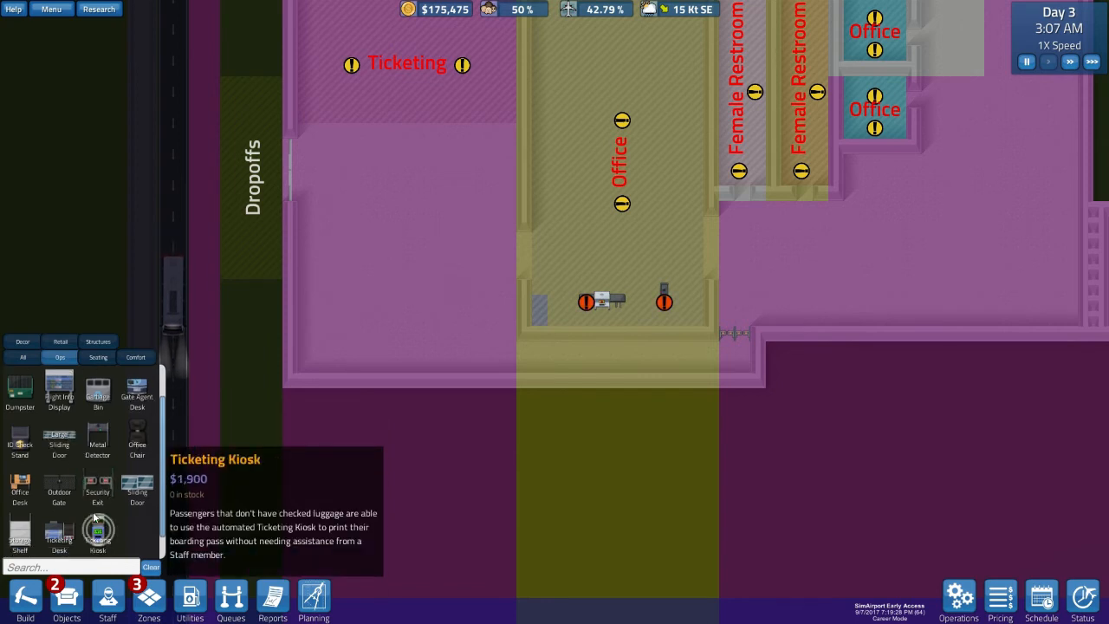
mouse_move(301, 192)
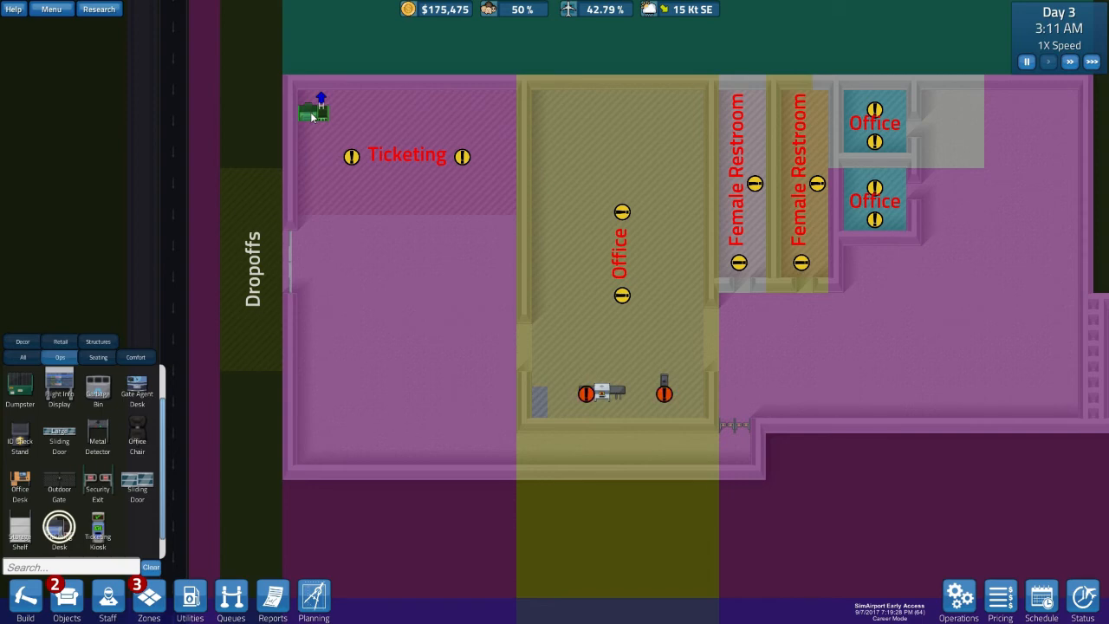
click(345, 112)
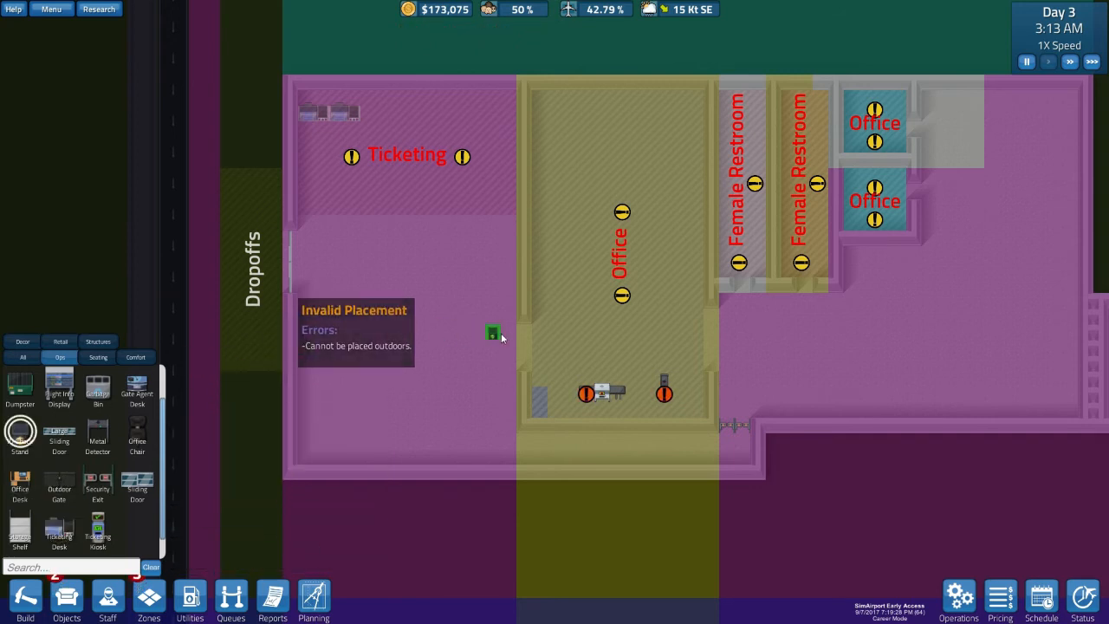
mouse_move(524, 334)
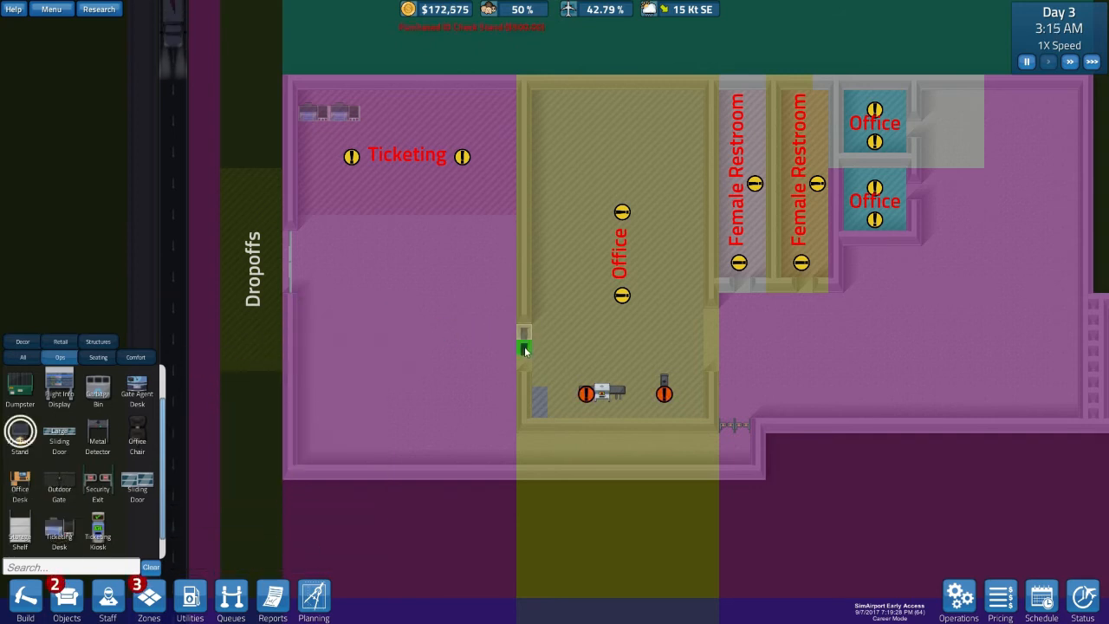
click(524, 351)
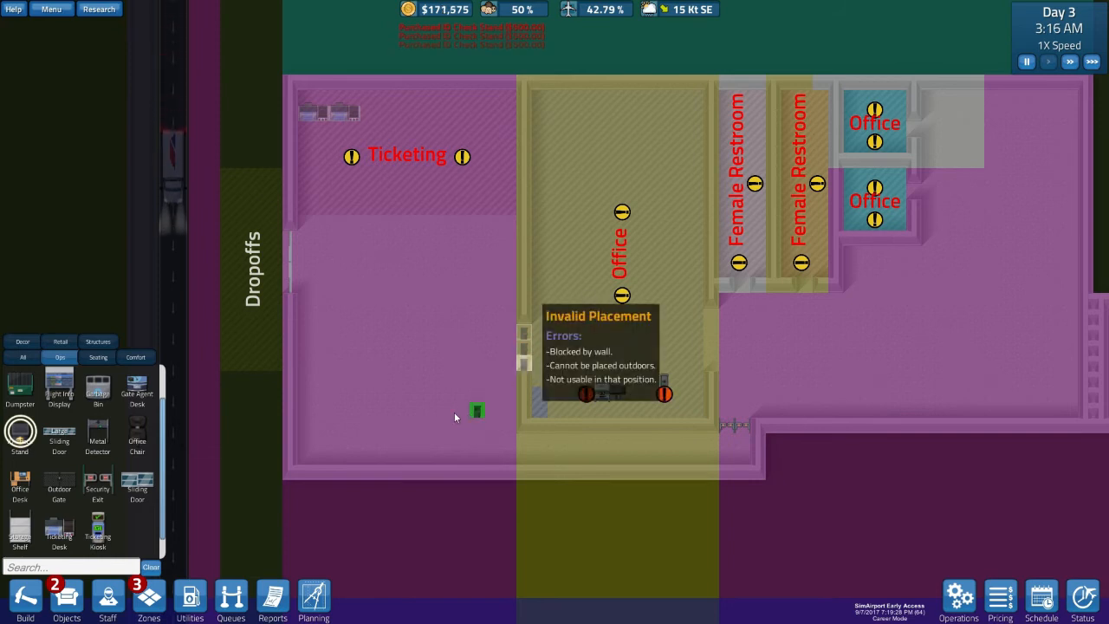
mouse_move(583, 468)
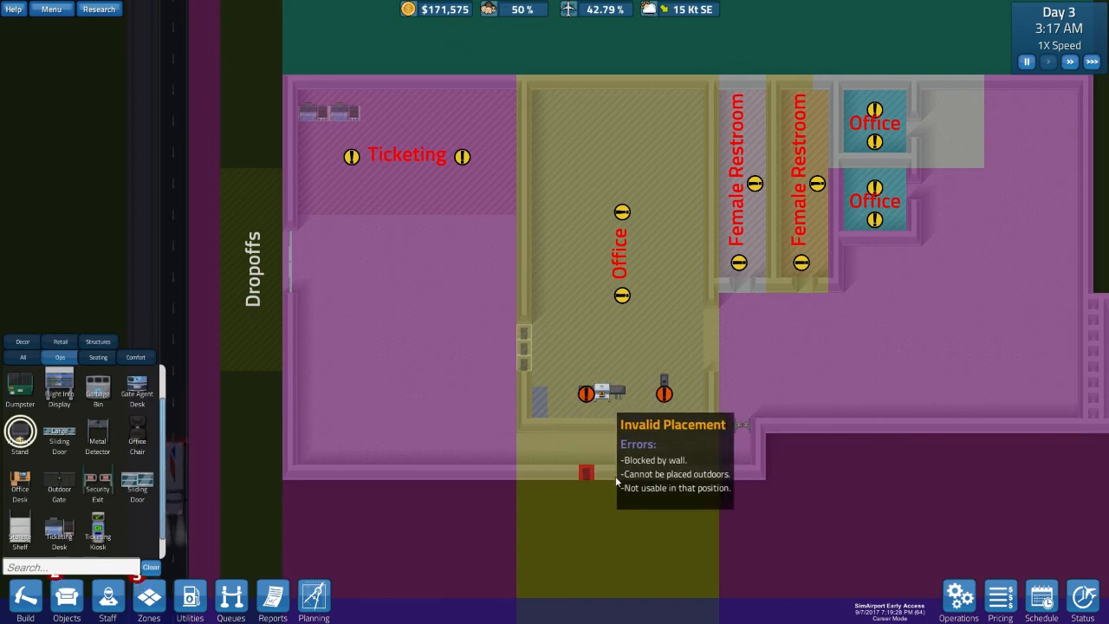
mouse_move(618, 457)
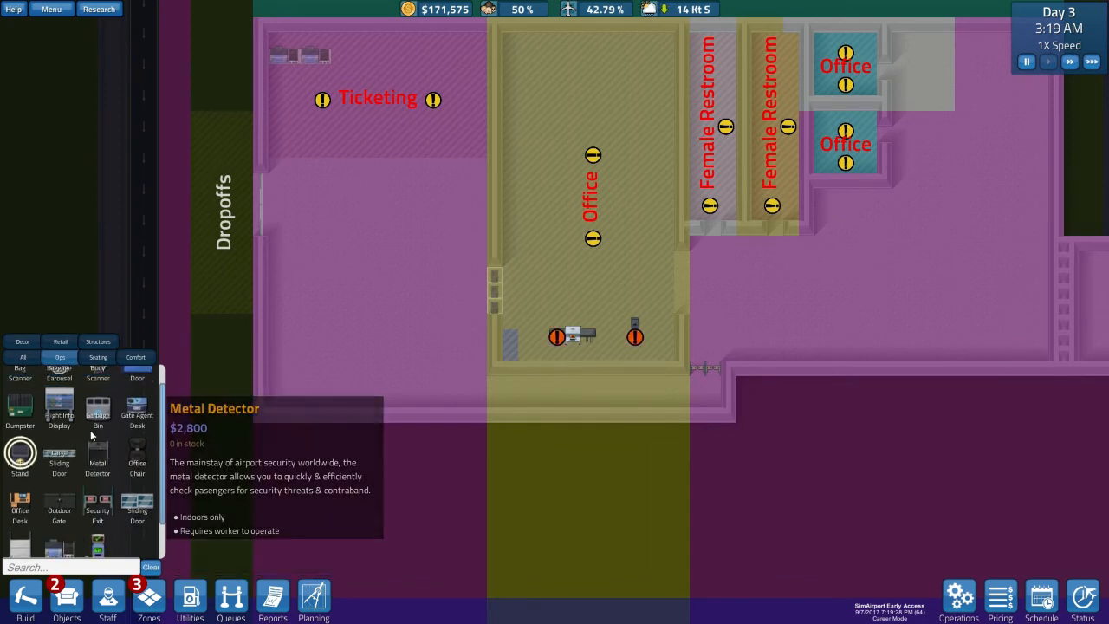
Place a baggage carousel and open zoning for BaggageClaim and Security zones
click(308, 312)
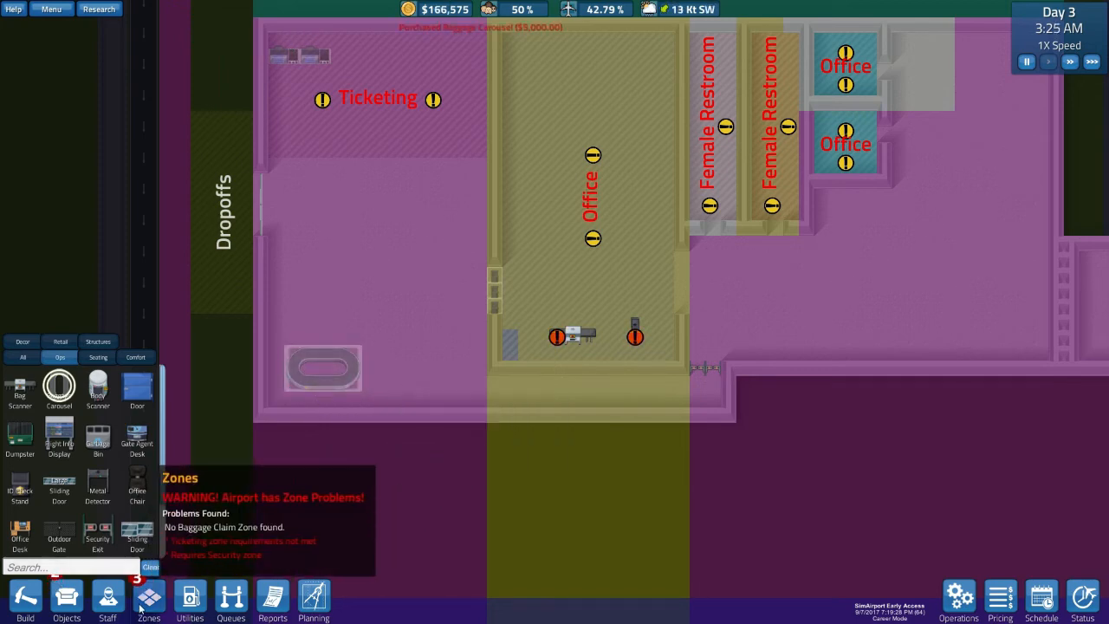
click(149, 598)
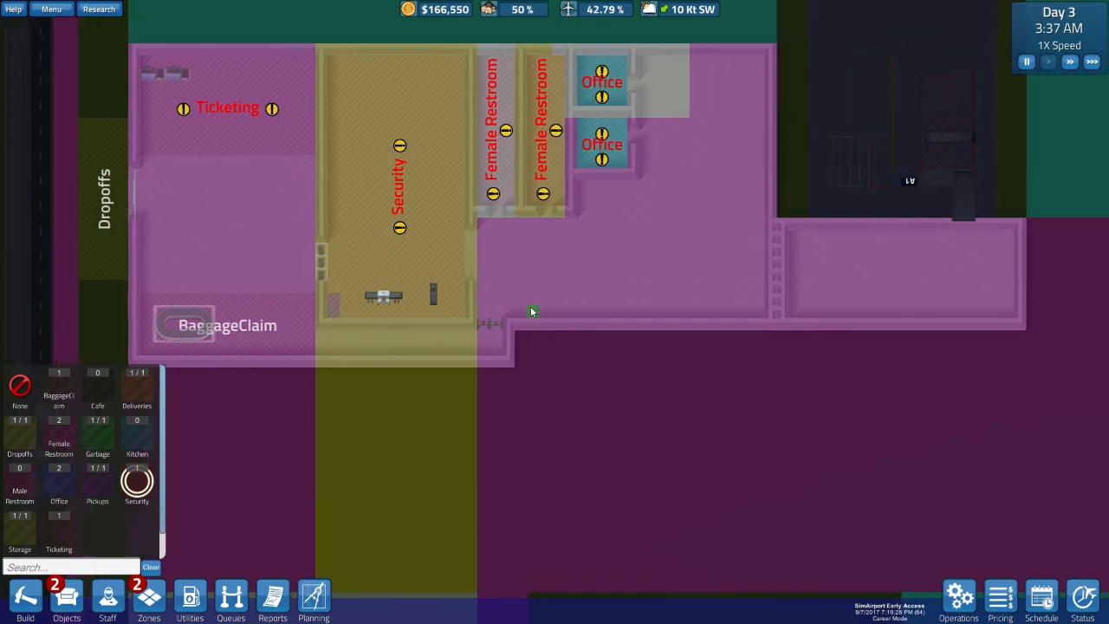
Place two sinks and a toilet in the female restroom from Comfort objects
scroll(up, 3)
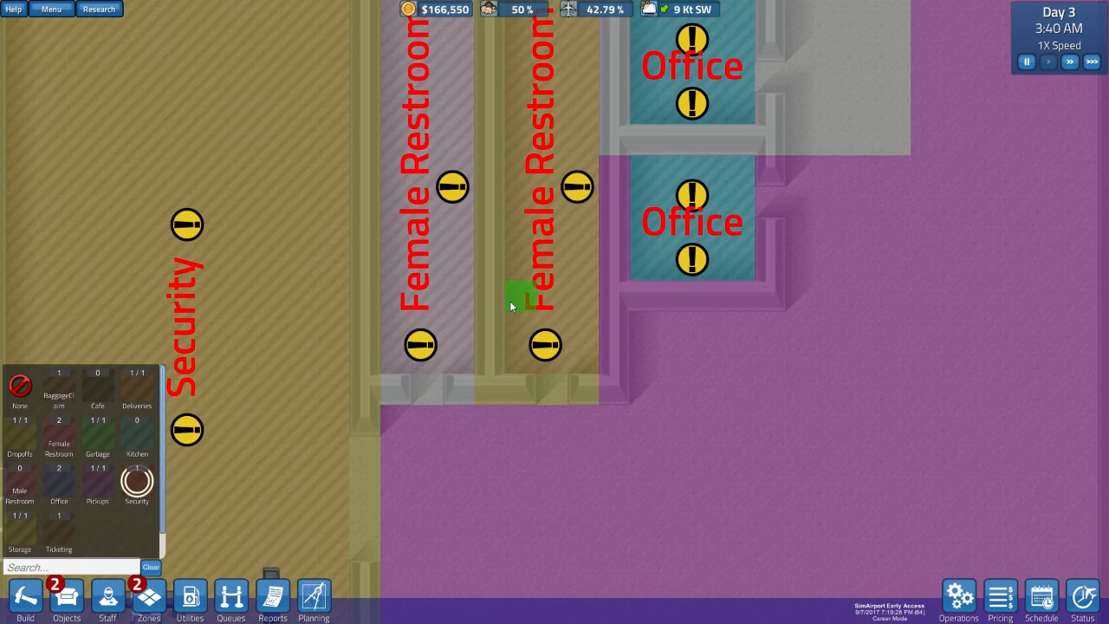
click(65, 594)
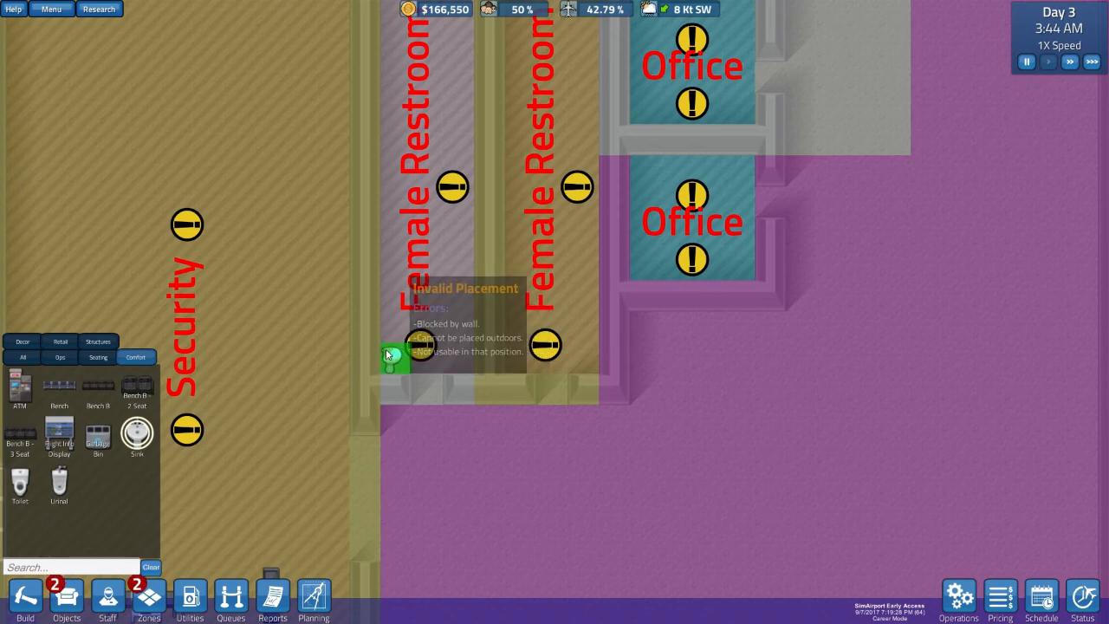
click(388, 356)
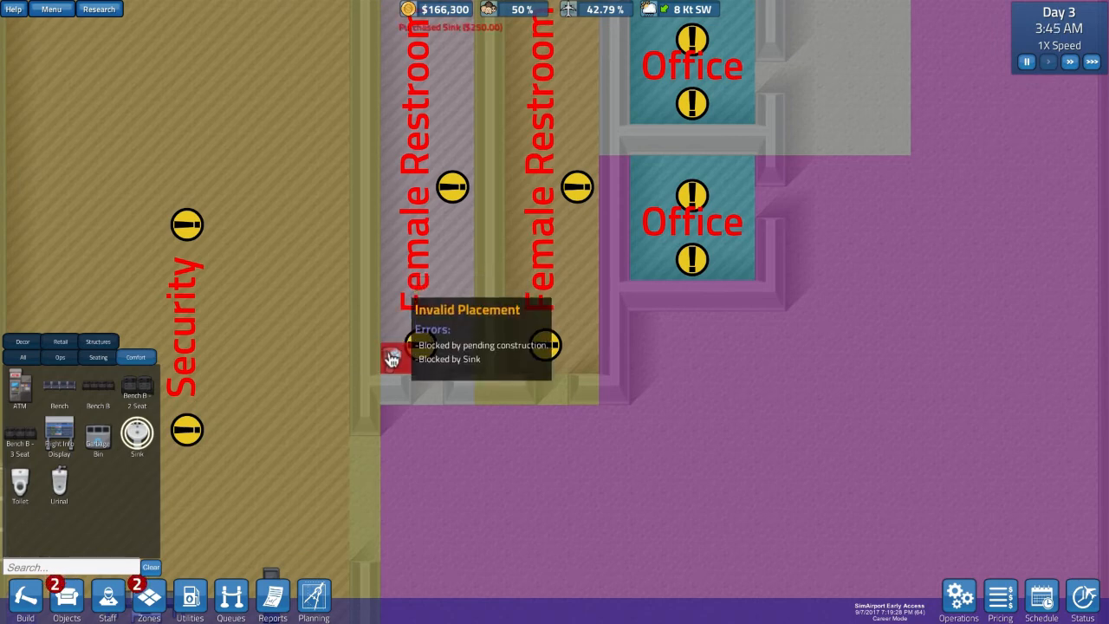
mouse_move(256, 393)
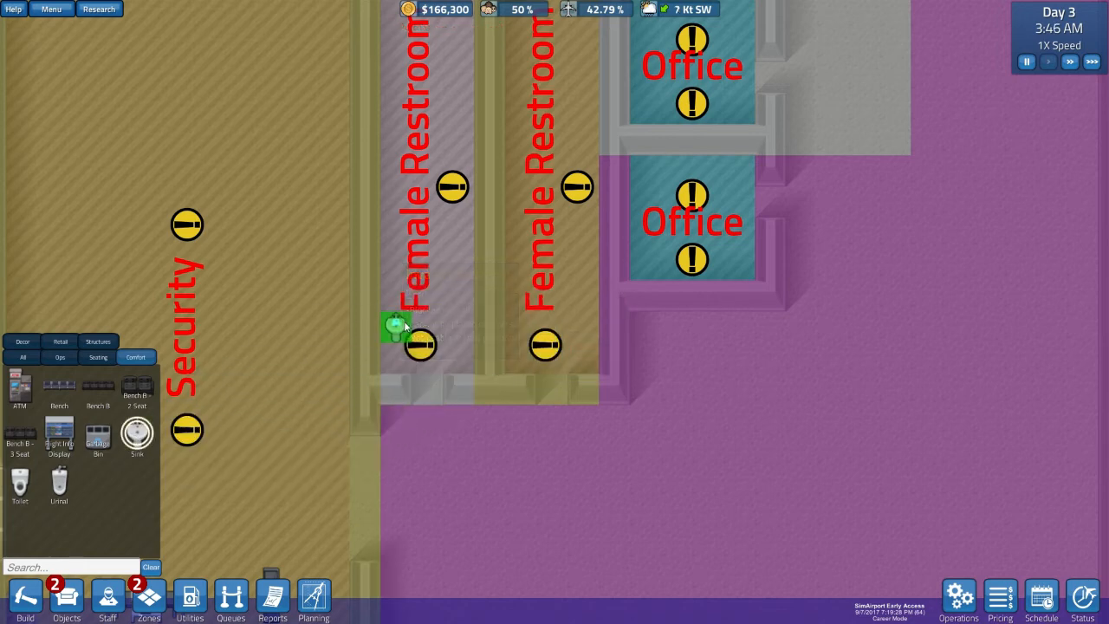
mouse_move(399, 328)
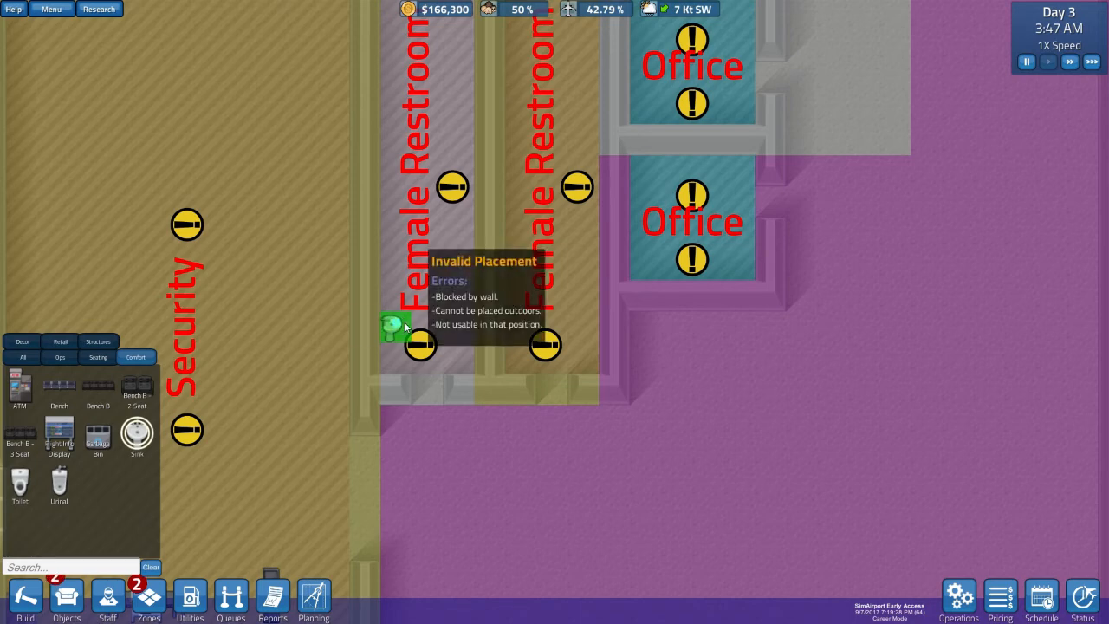
click(391, 343)
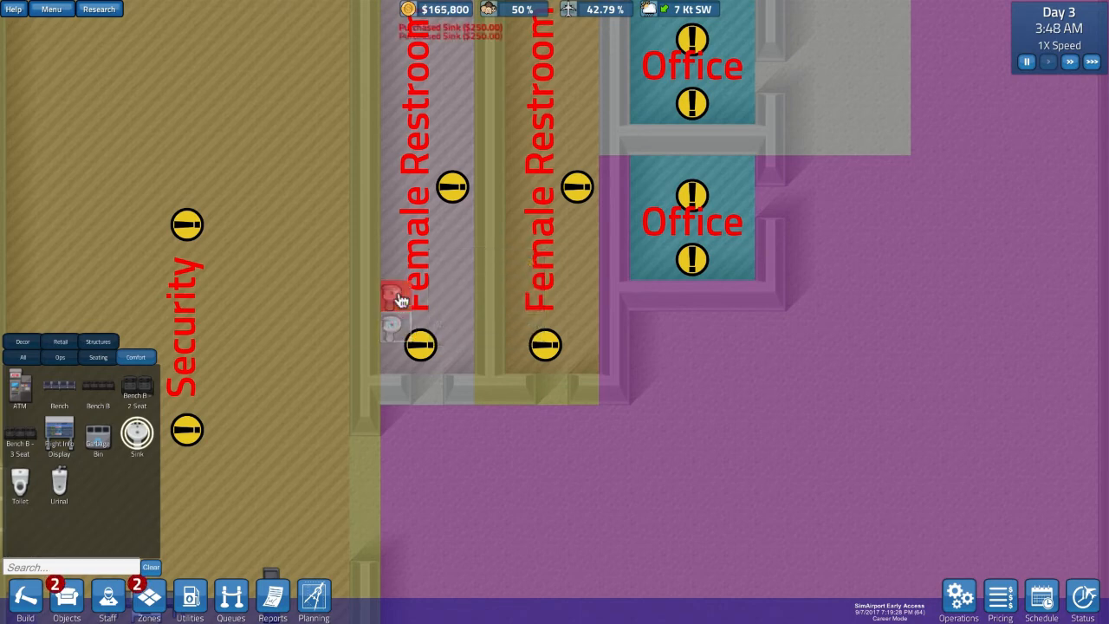
click(136, 433)
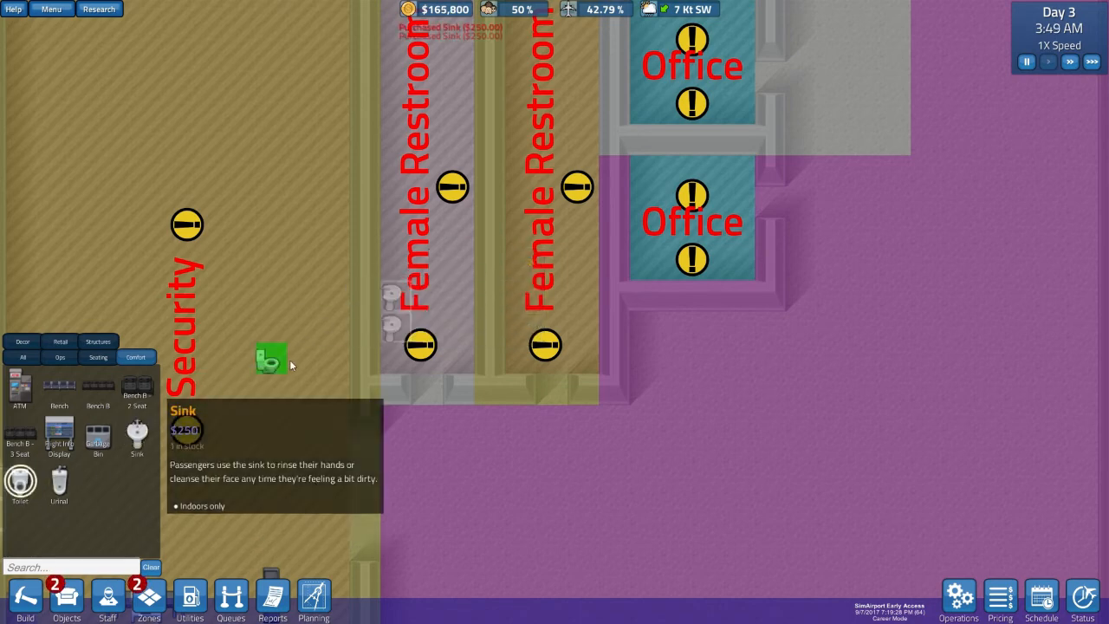
mouse_move(457, 328)
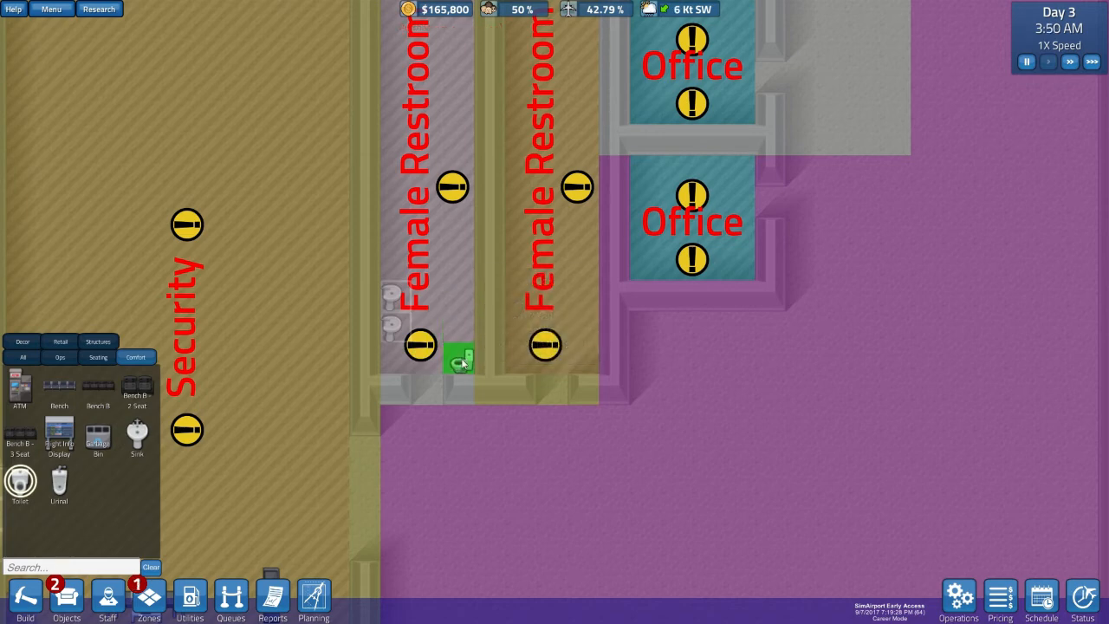
click(459, 338)
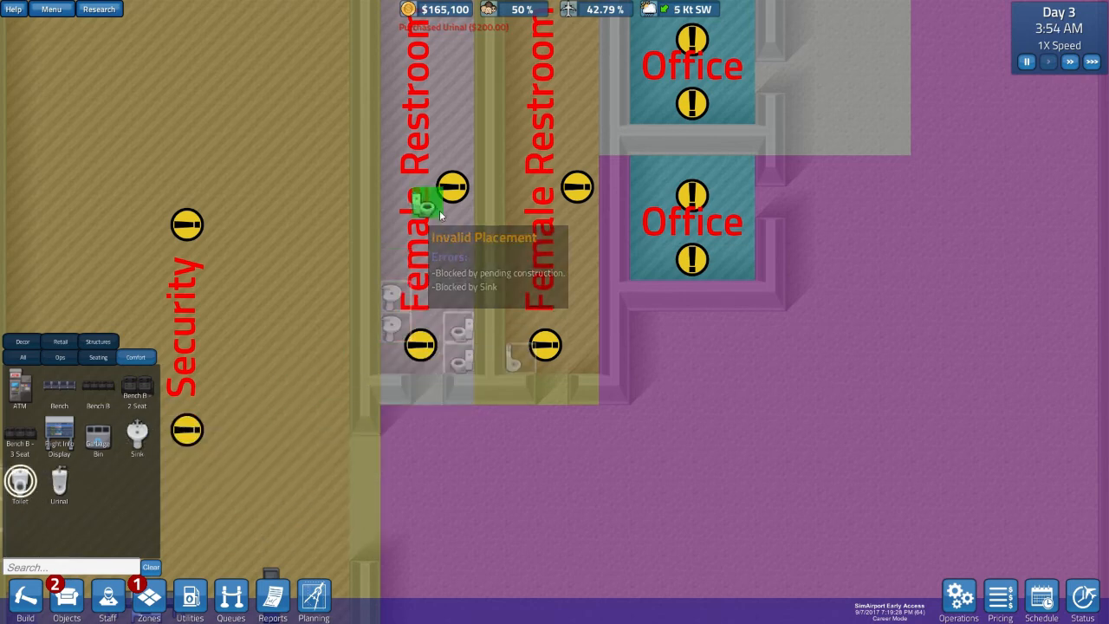
mouse_move(509, 438)
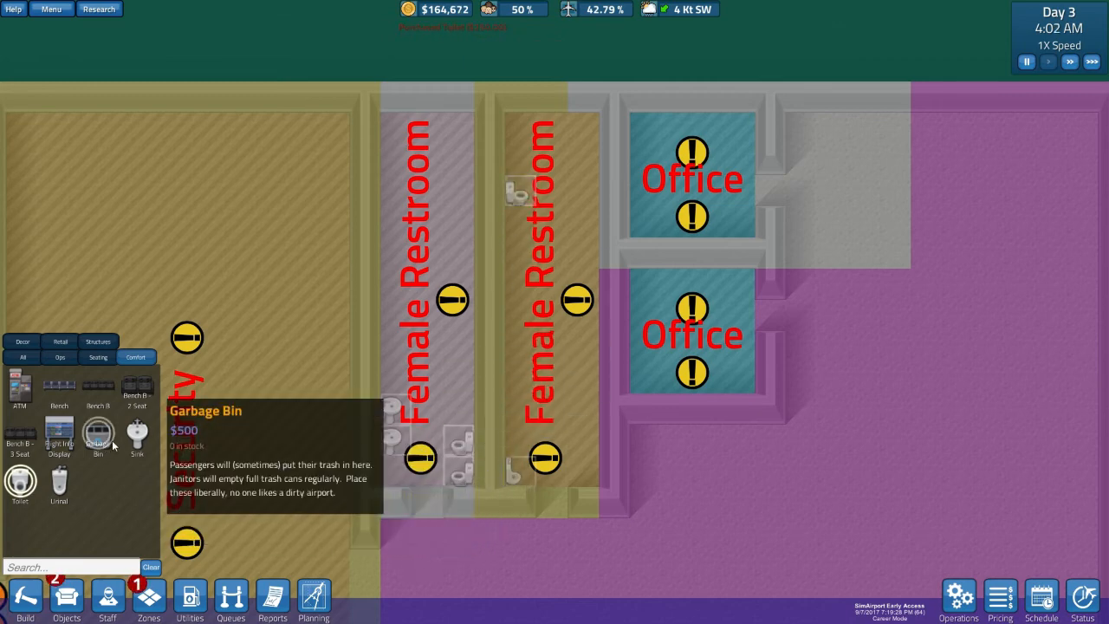
Add a sink and garbage bin to the second restroom, then bring up Zones
click(584, 471)
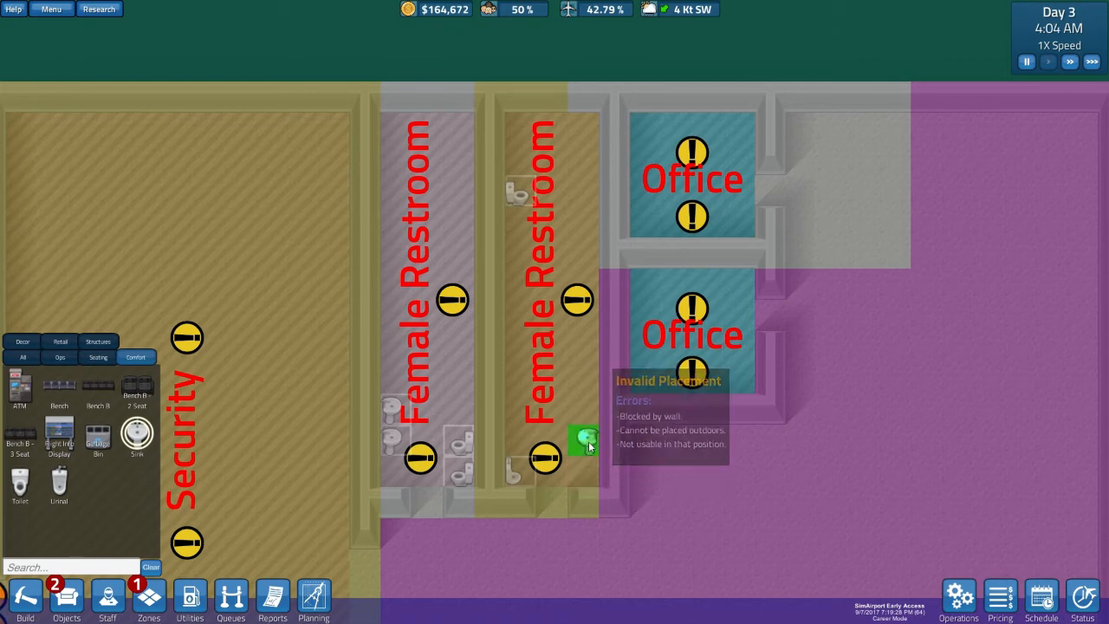
click(583, 440)
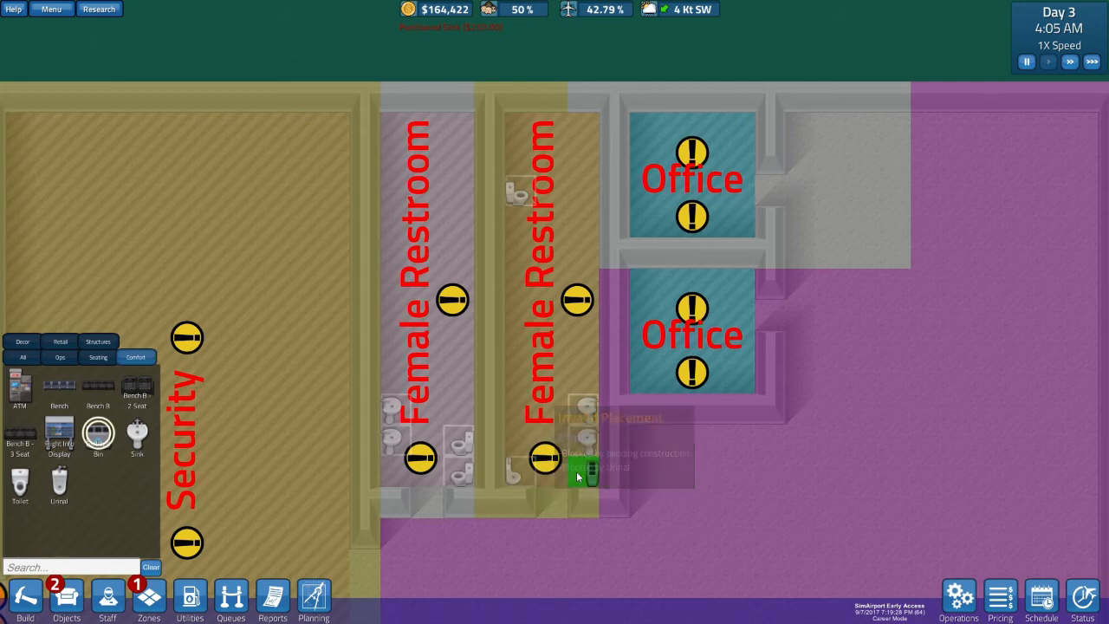
click(395, 472)
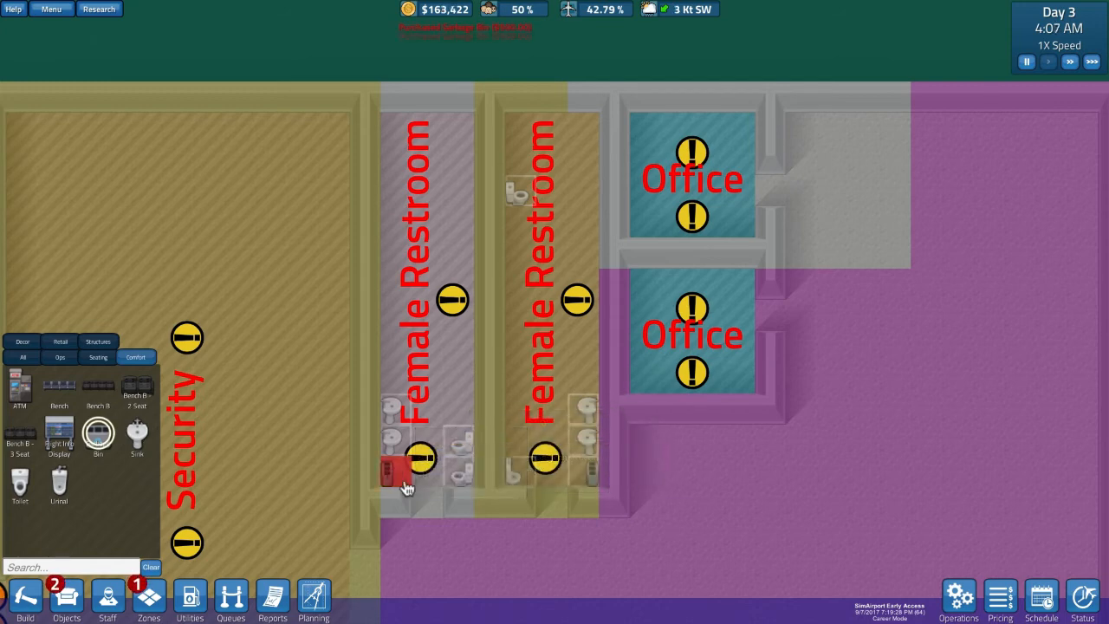
click(148, 598)
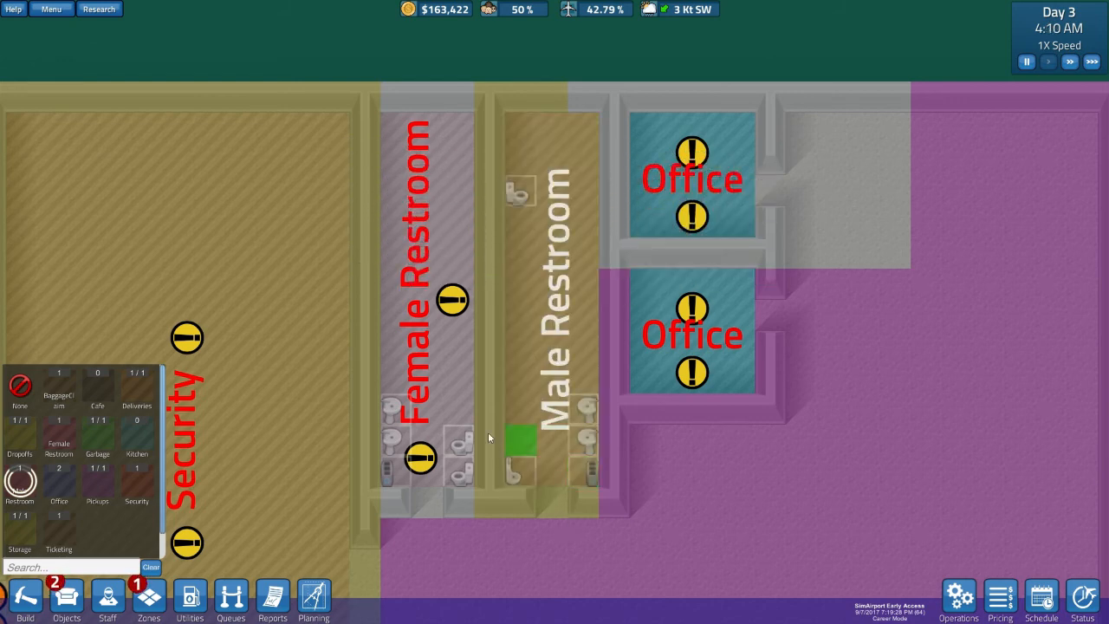
Reopen the object list, then switch to the Buildings & Terrain construction tools
click(65, 594)
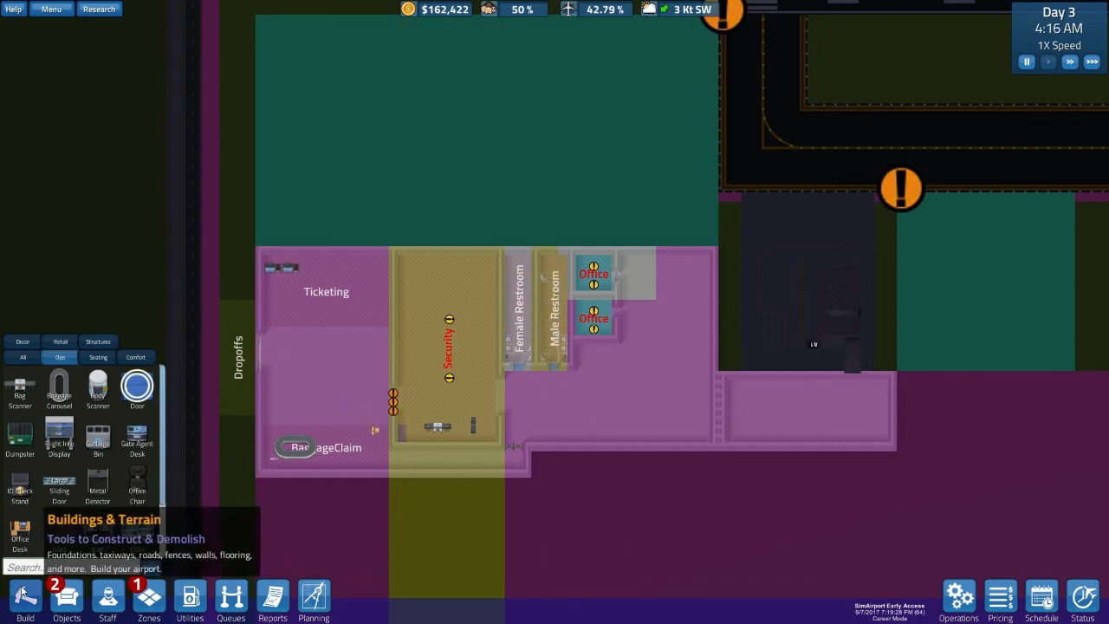
click(25, 598)
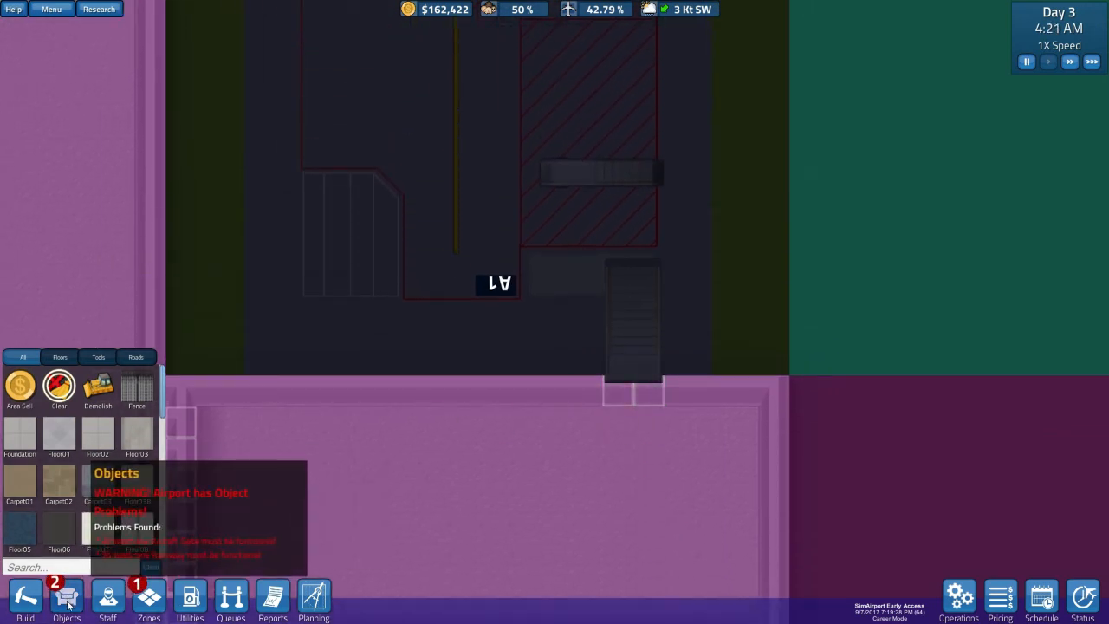
Pick the Gate Agent Desk from the Ops objects to place beside gate A1
click(66, 598)
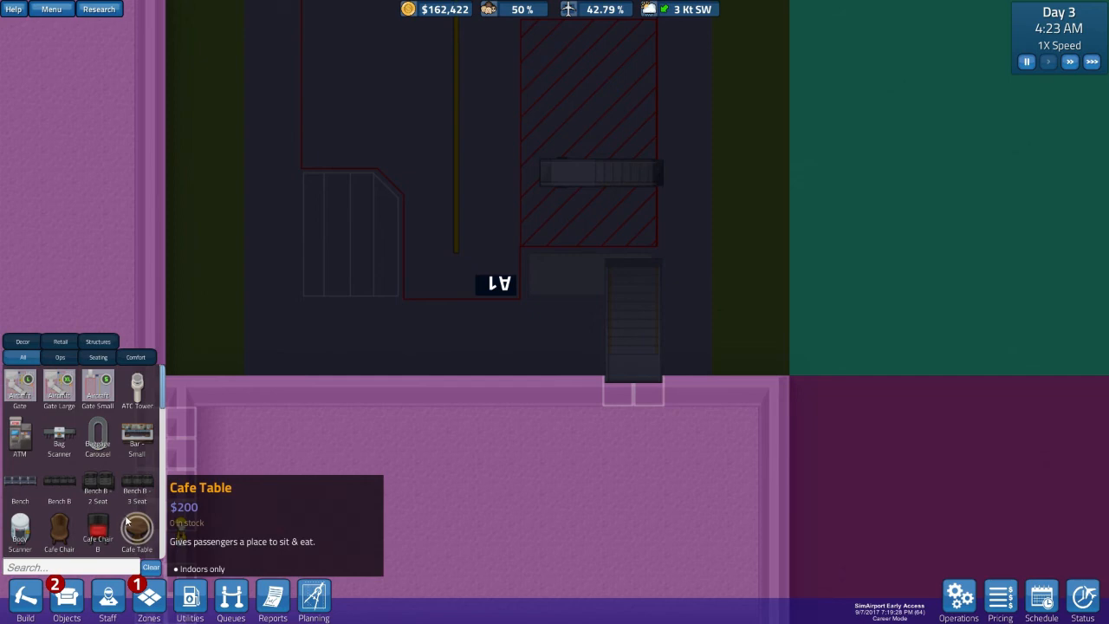
mouse_move(97, 528)
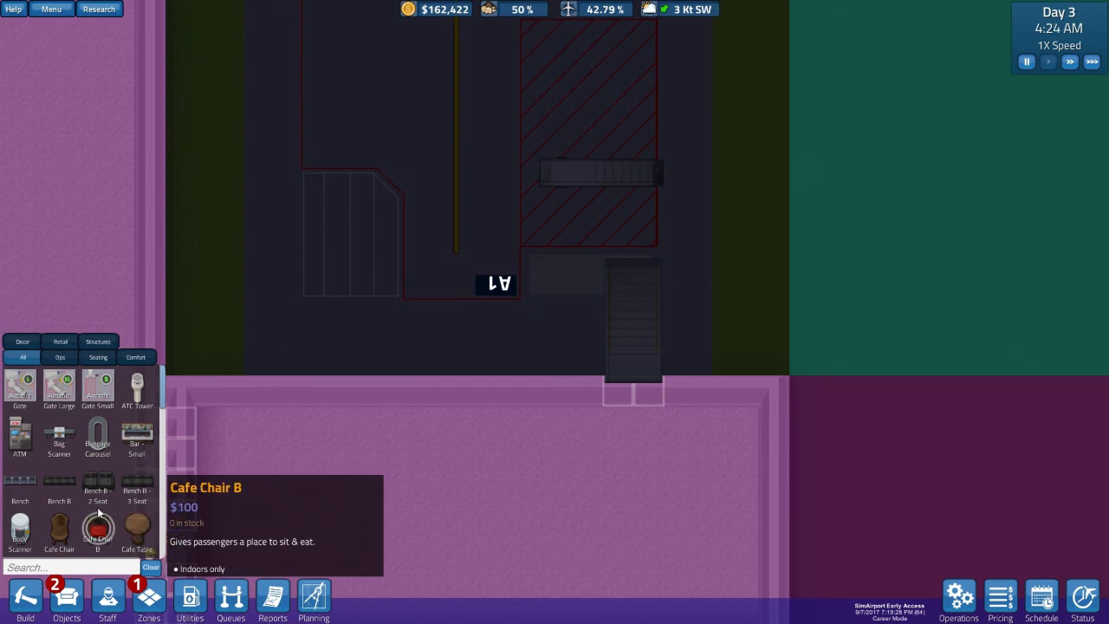
mouse_move(97, 381)
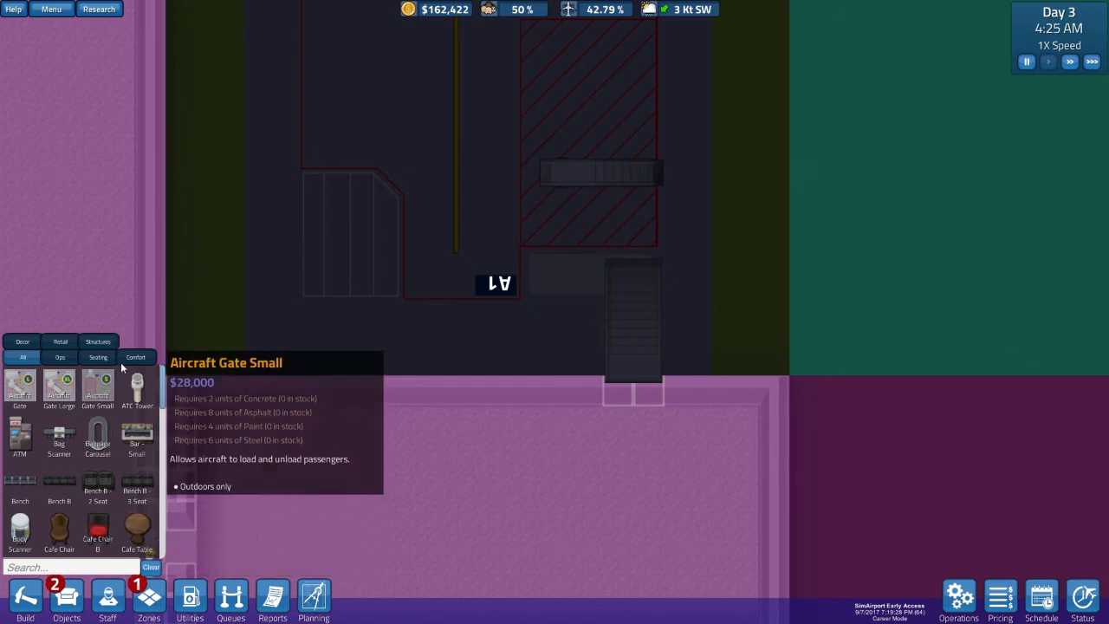
click(60, 357)
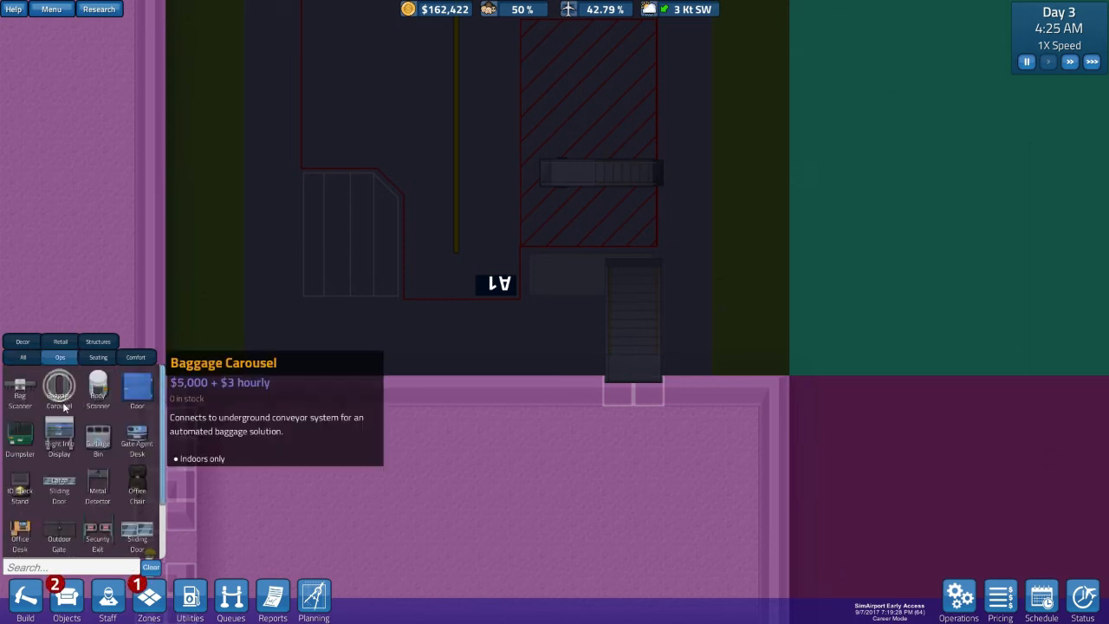
click(59, 389)
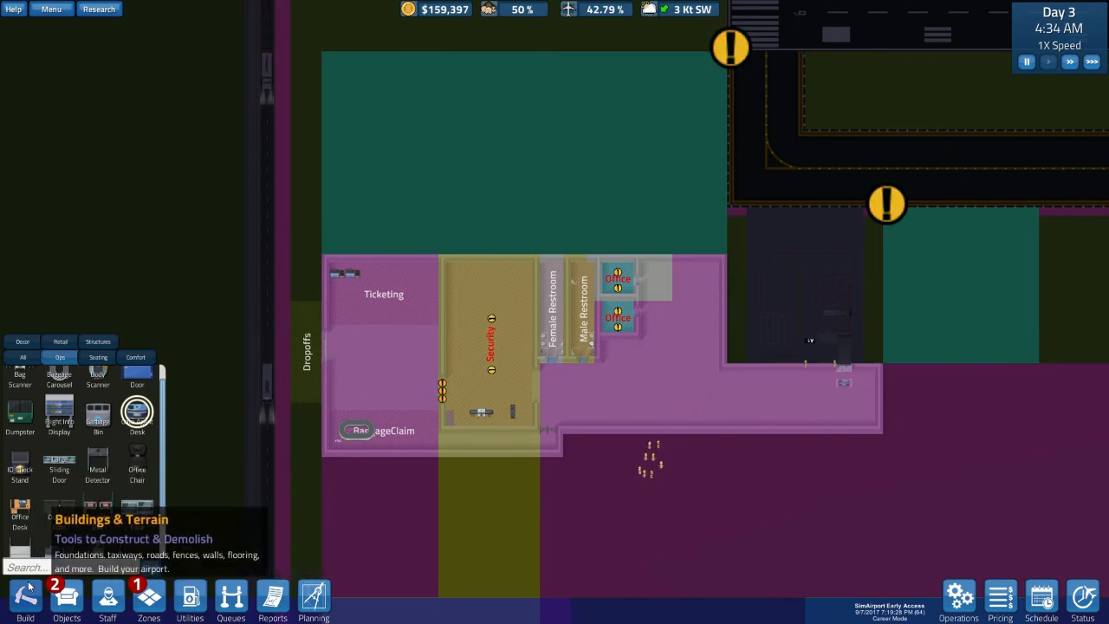
mouse_move(98, 507)
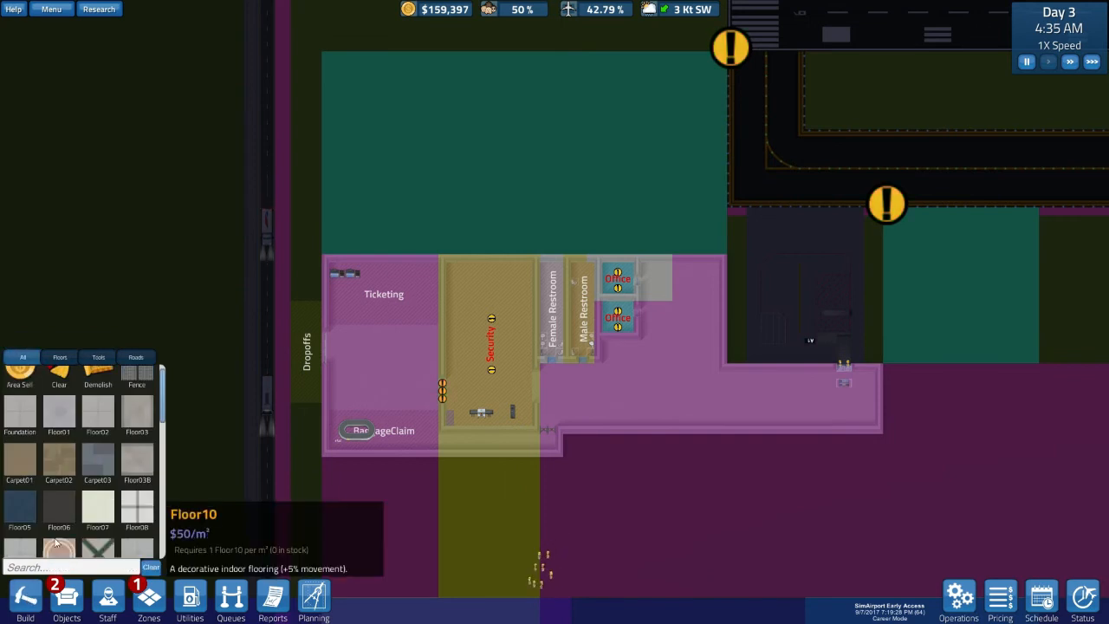
mouse_move(136, 386)
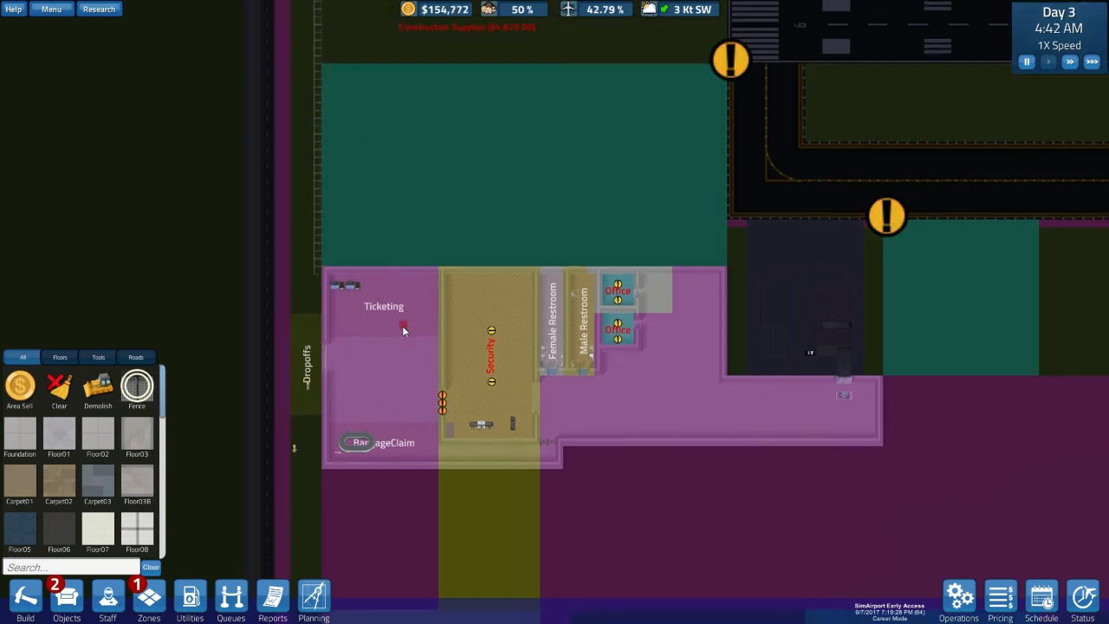
Scroll down the west edge toward Deliveries and show the zone types list
scroll(down, 3)
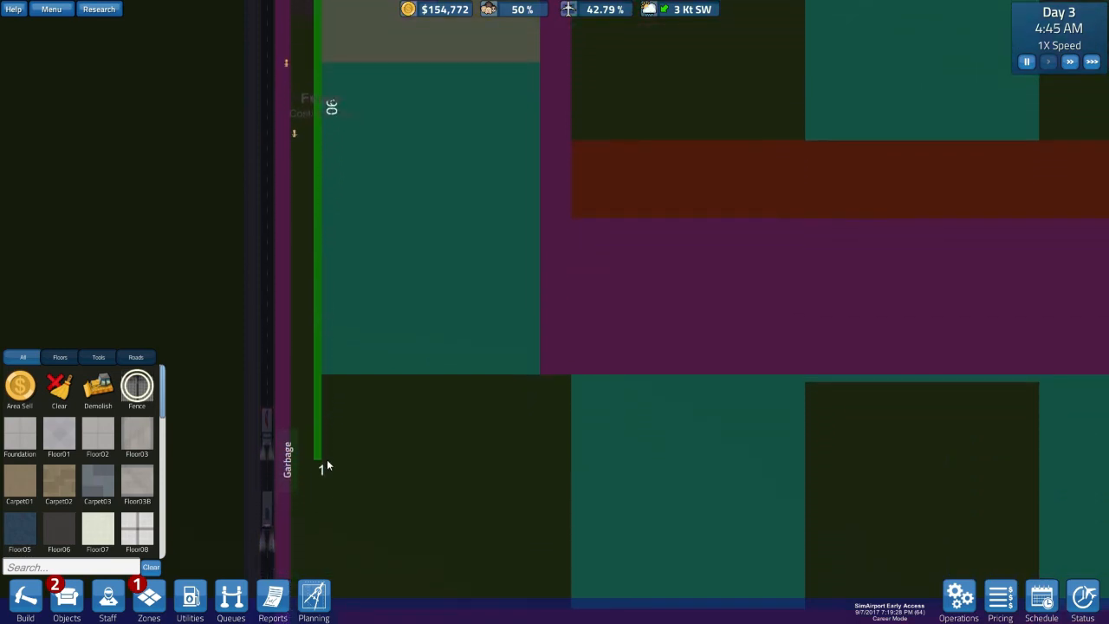
scroll(down, 3)
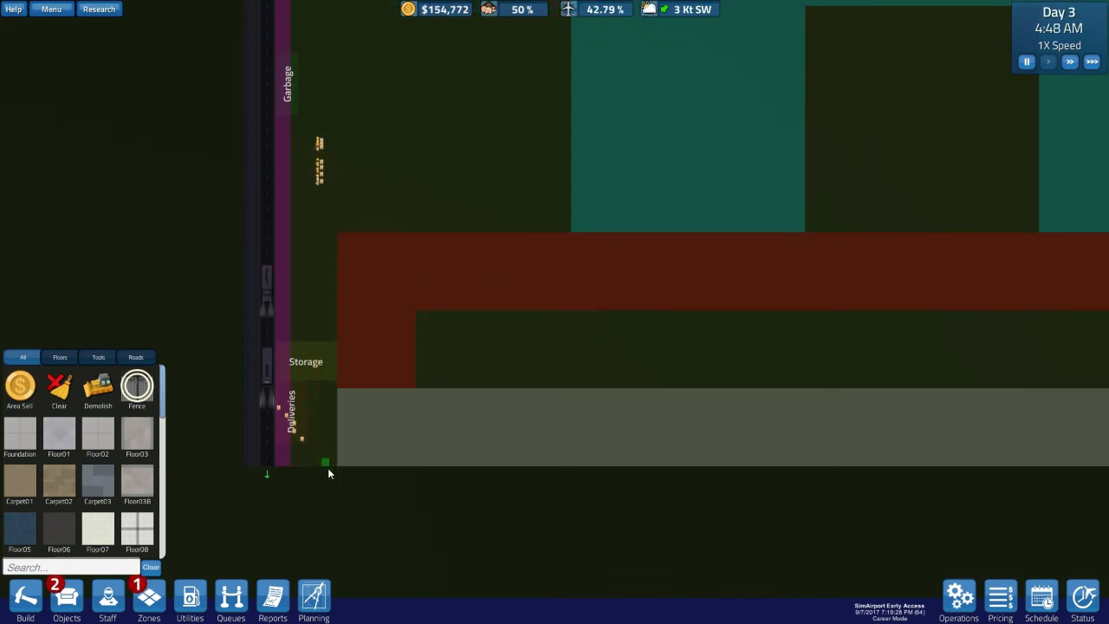
mouse_move(137, 433)
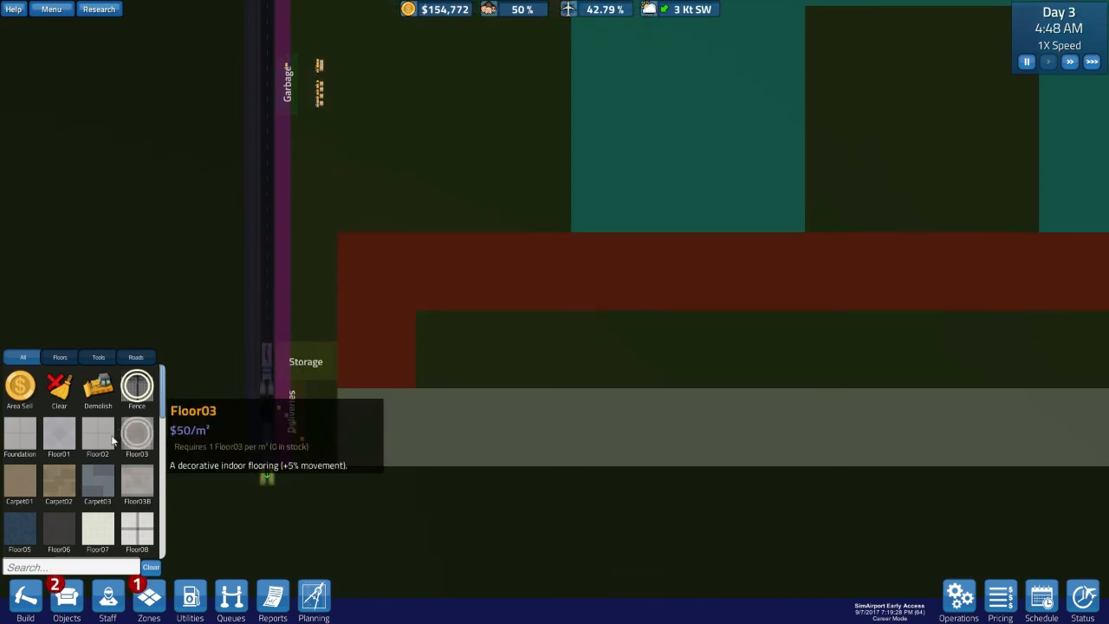
mouse_move(137, 529)
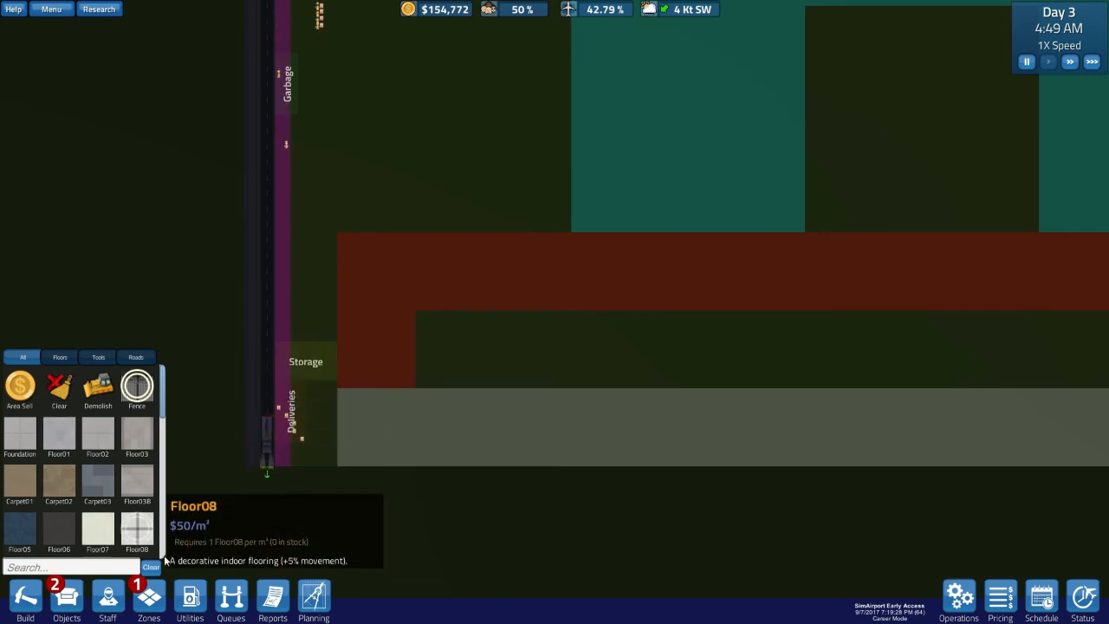
click(148, 598)
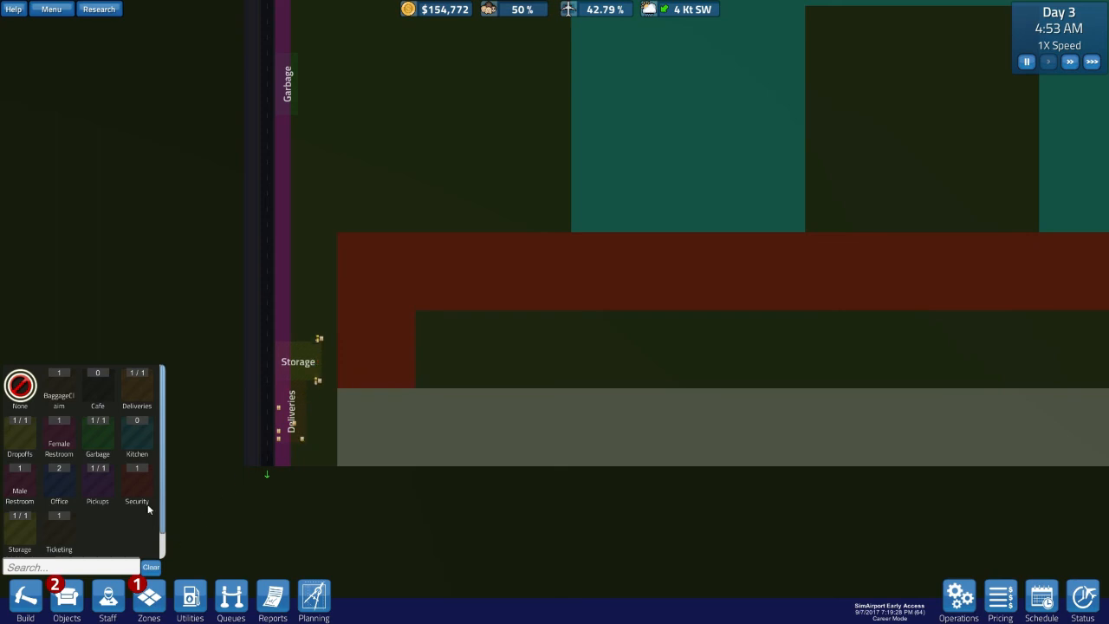
mouse_move(107, 598)
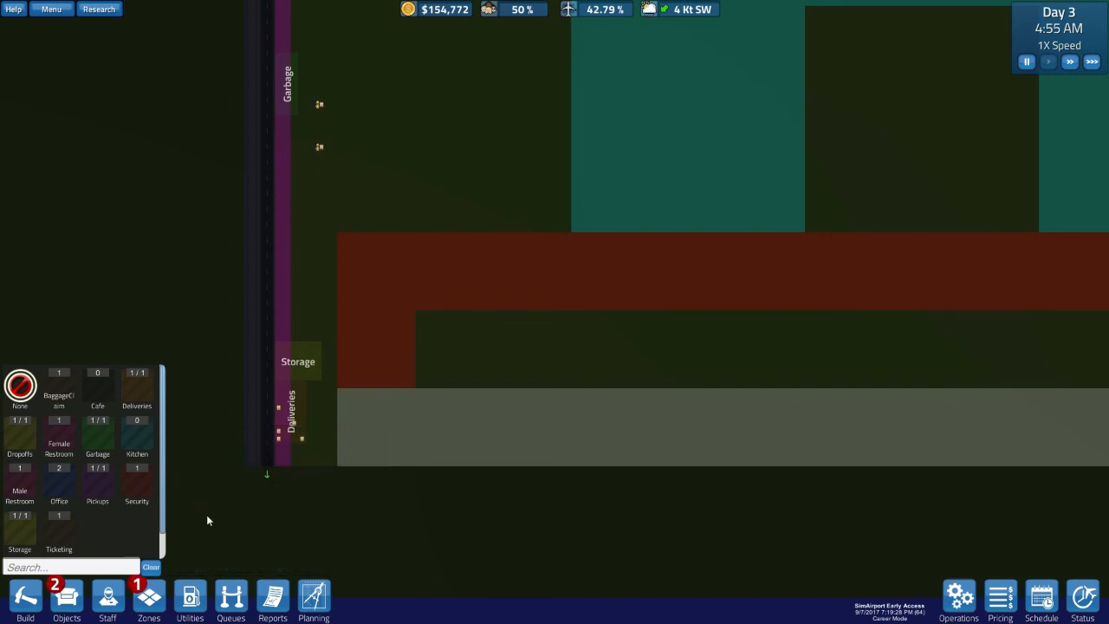
mouse_move(136, 485)
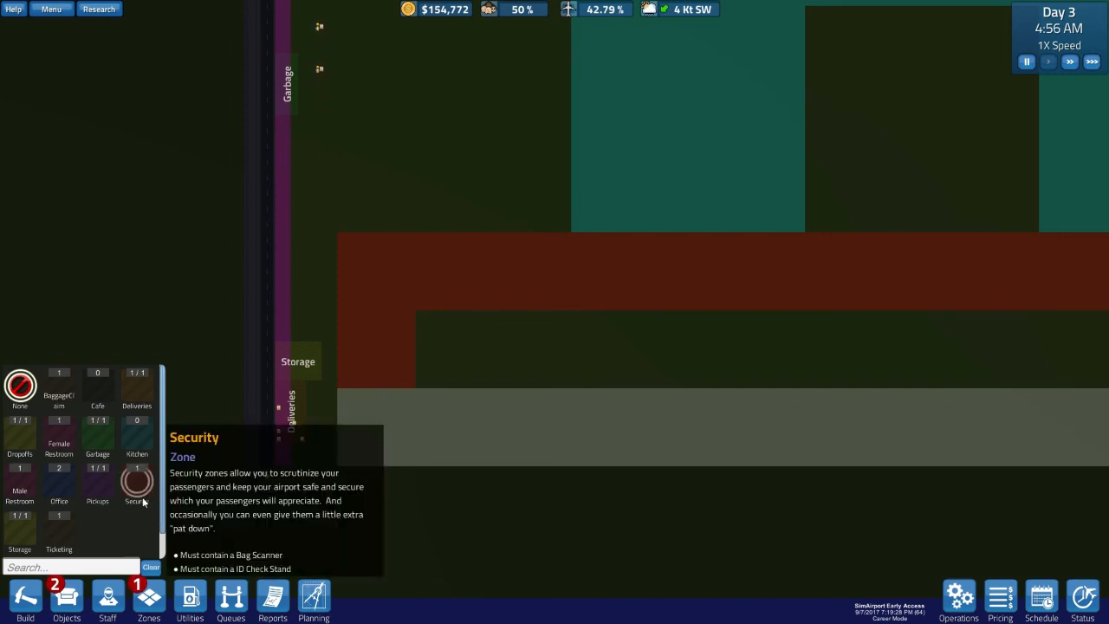
Return to the Build panel and select the Fence item
click(25, 598)
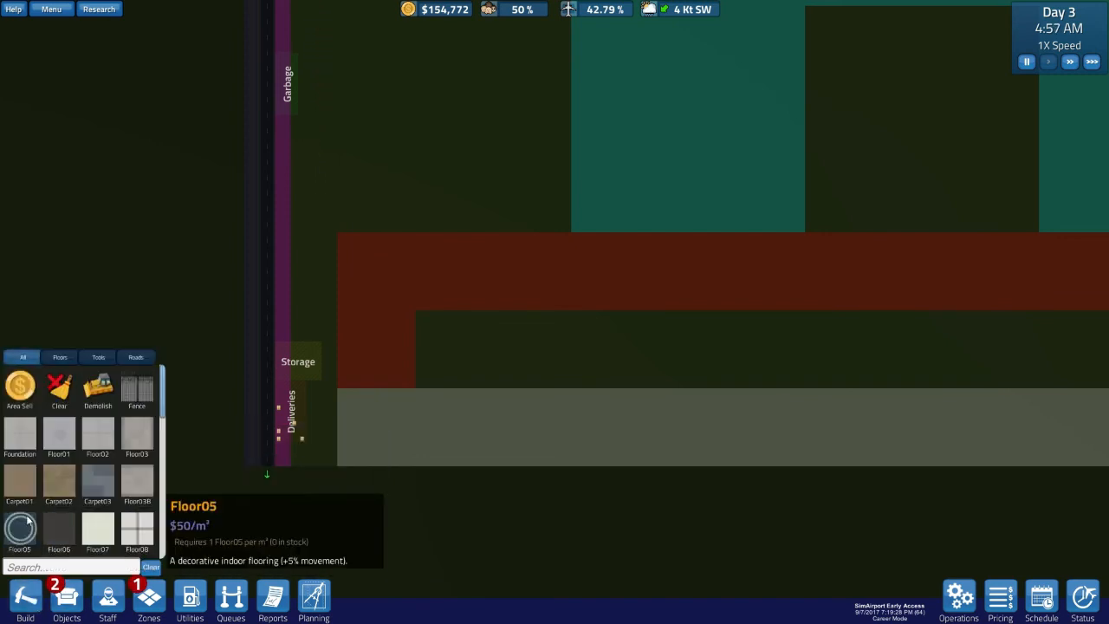
click(136, 385)
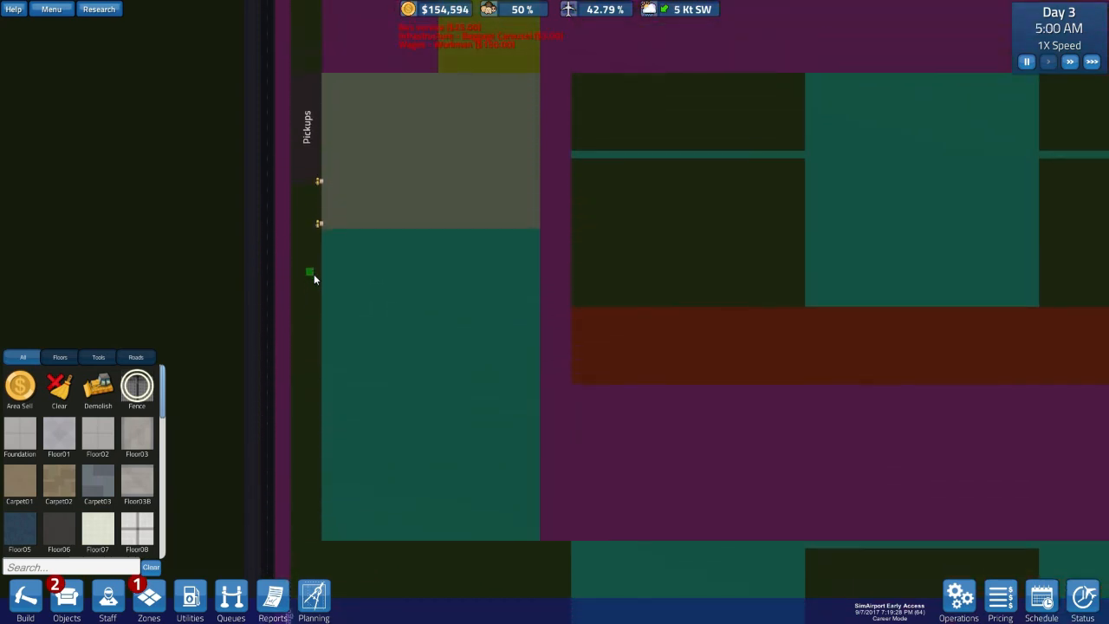
Scroll down the west side from Baggage Claim past Storage and Deliveries while fencing
scroll(down, 3)
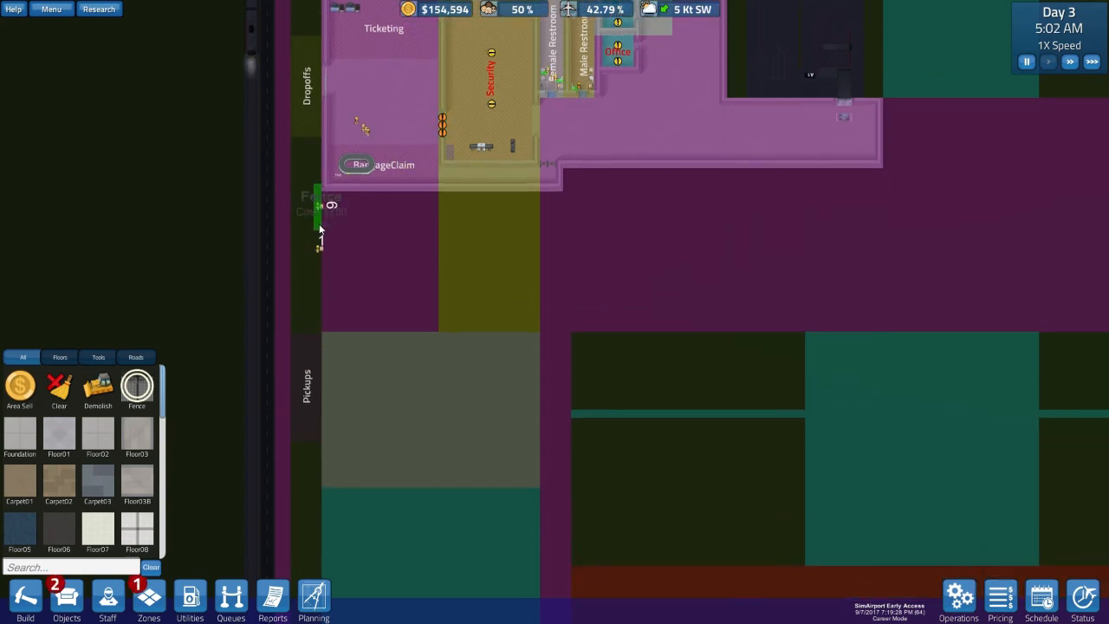
scroll(down, 3)
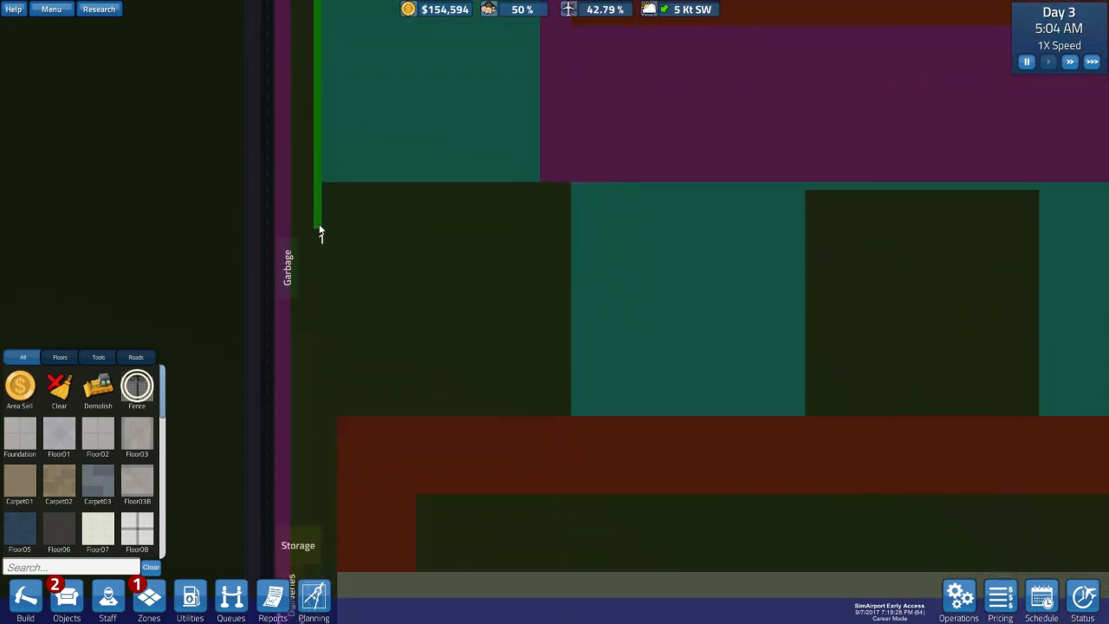
scroll(down, 3)
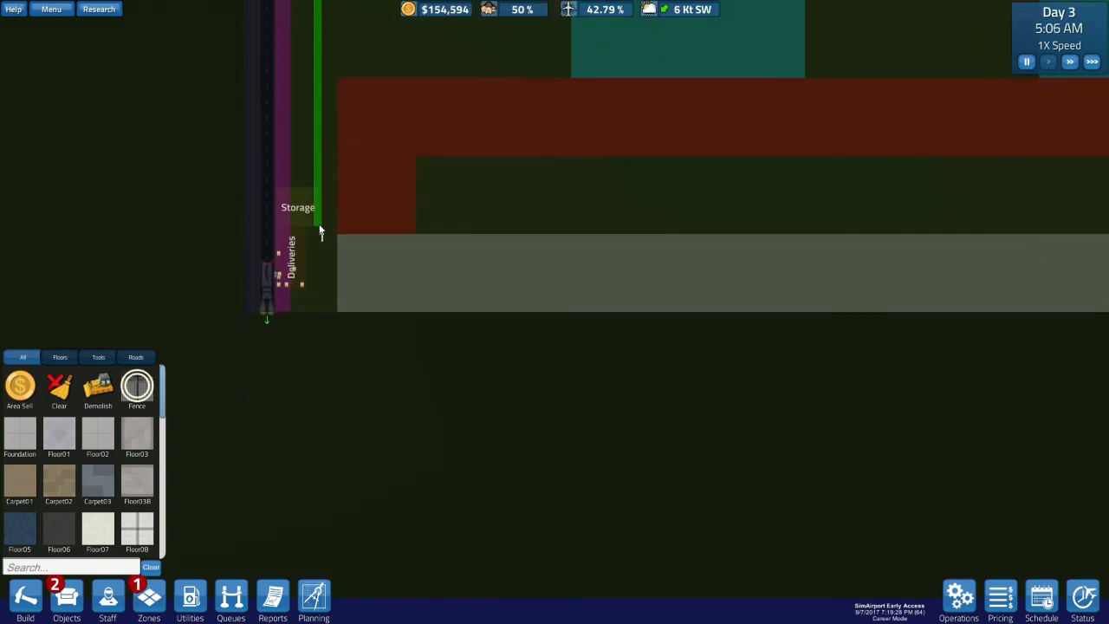
mouse_move(321, 295)
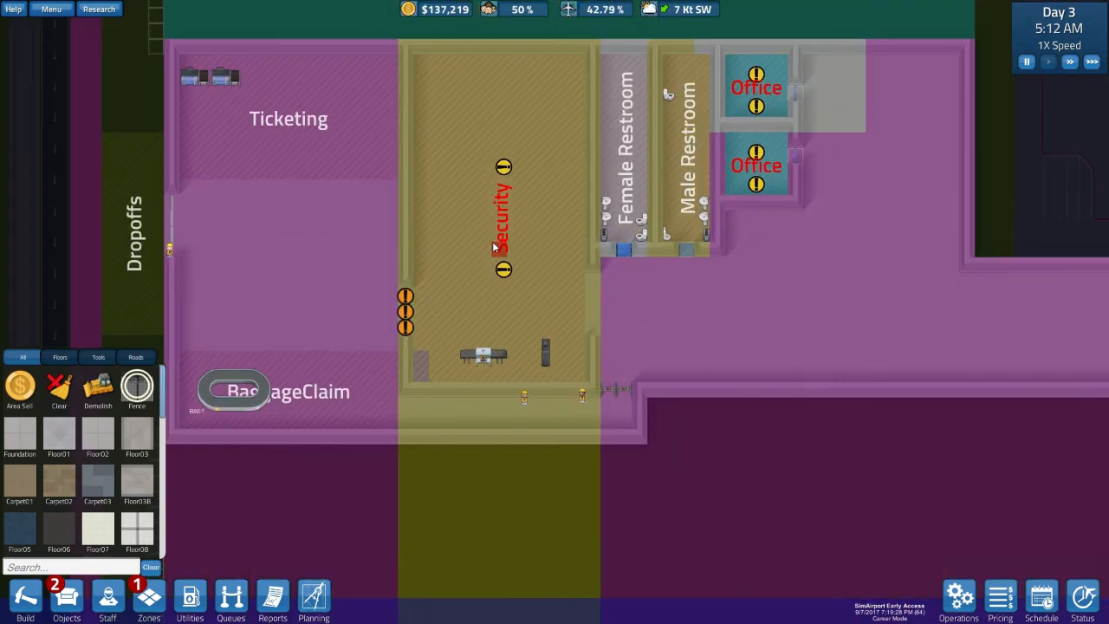
scroll(up, 3)
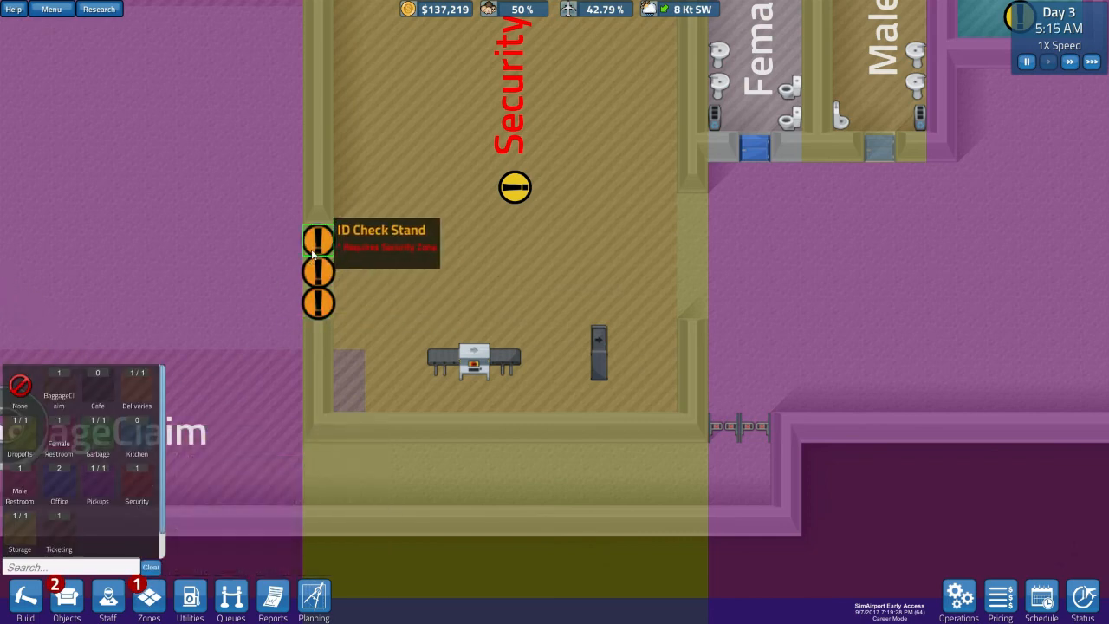
click(318, 304)
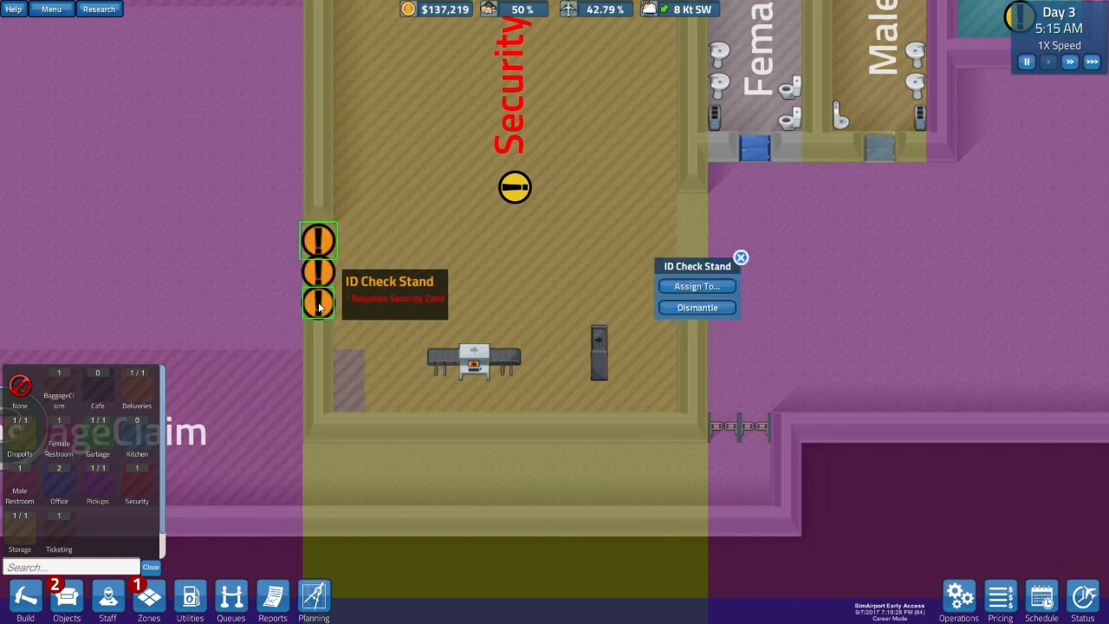
mouse_move(195, 395)
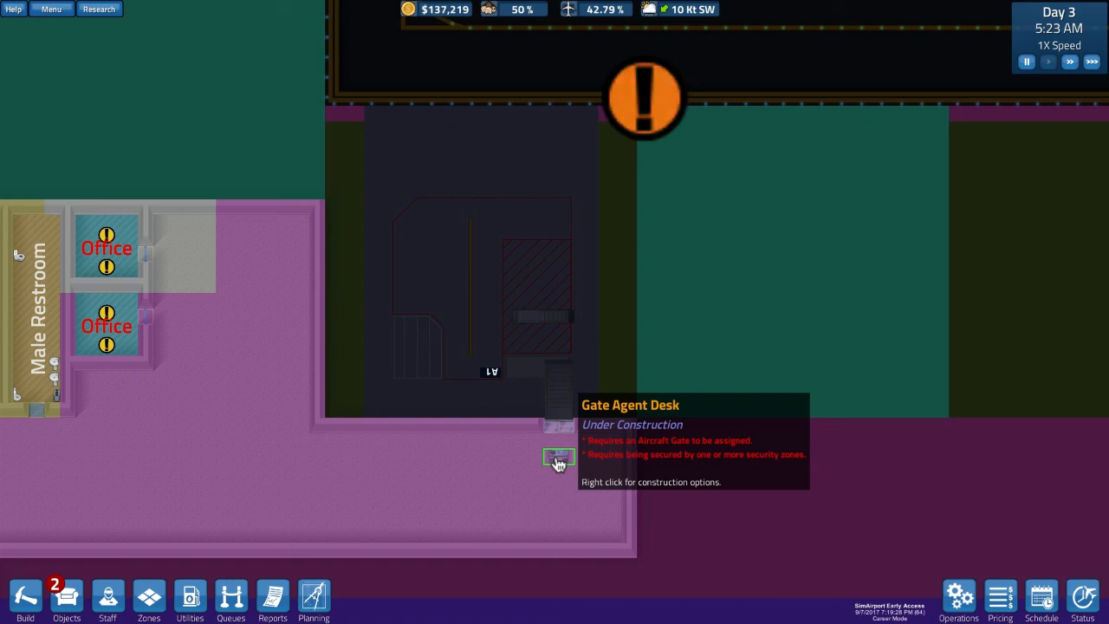
mouse_move(619, 365)
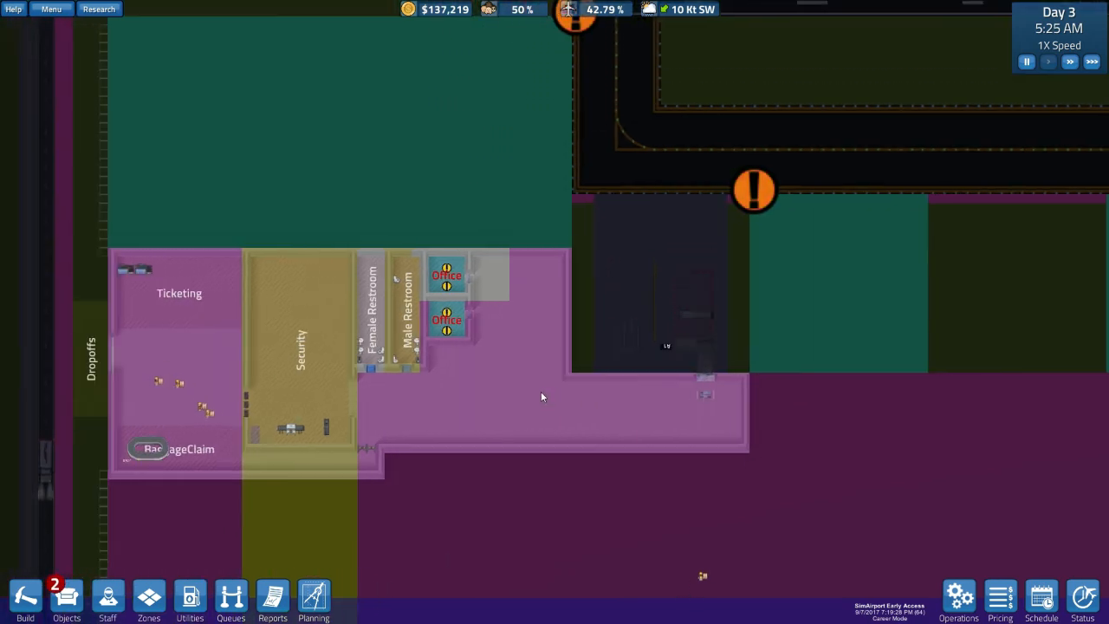
mouse_move(314, 598)
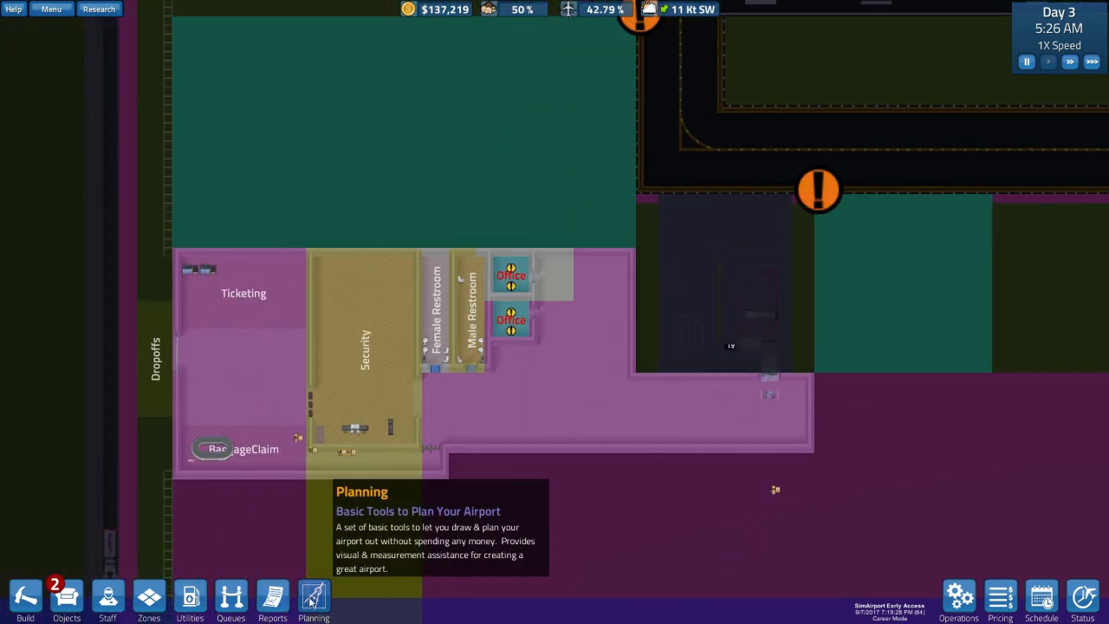
Open the Planning tools and click on the map near the terminal
click(314, 598)
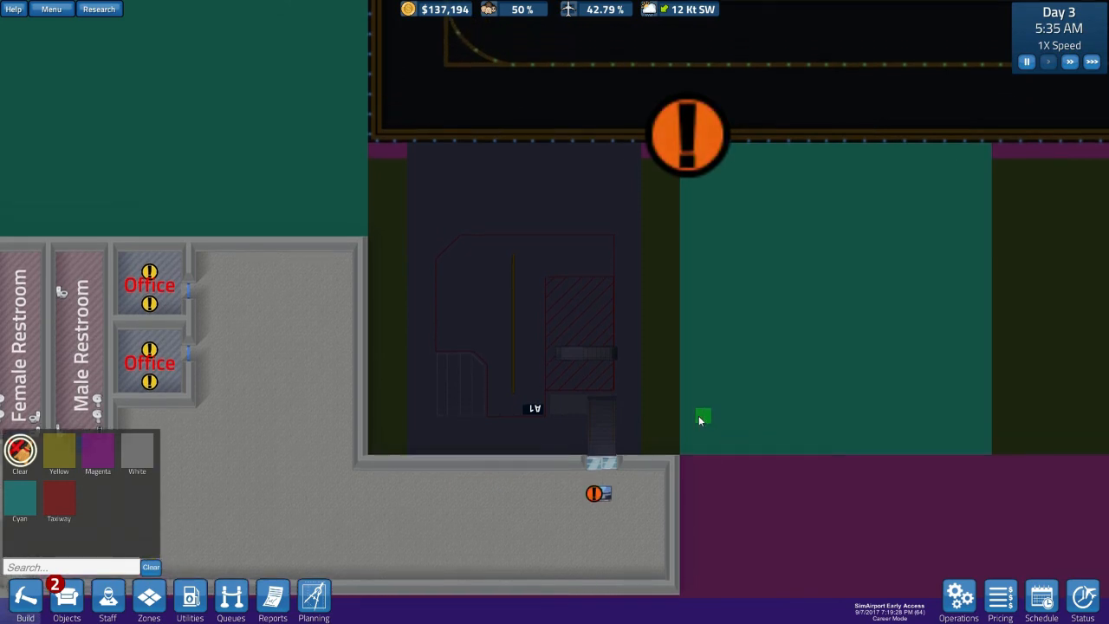
click(598, 493)
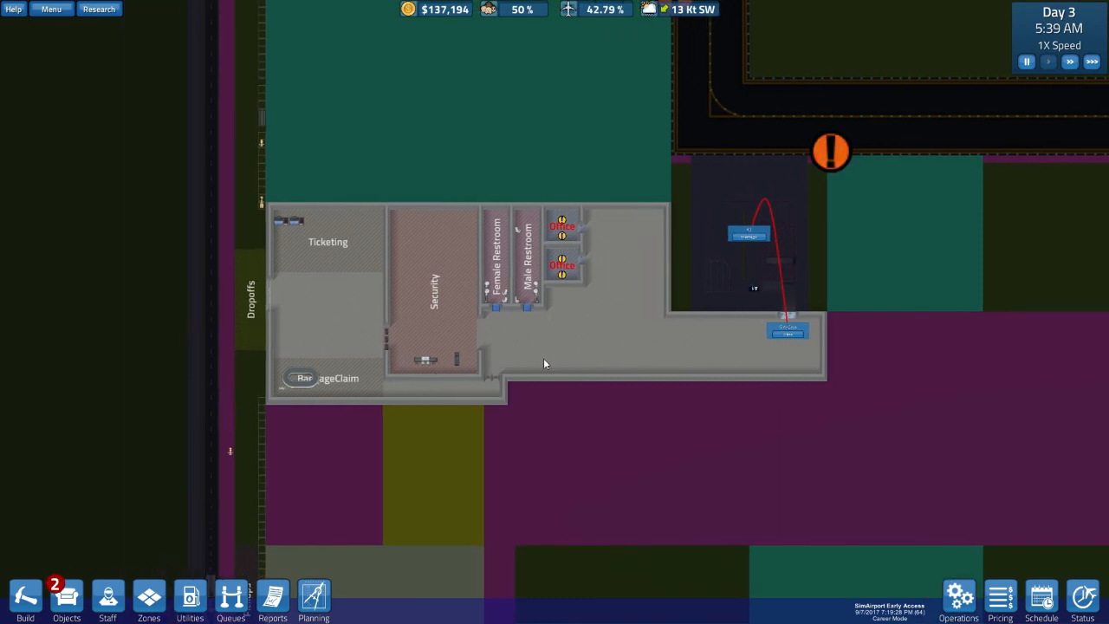
mouse_move(148, 598)
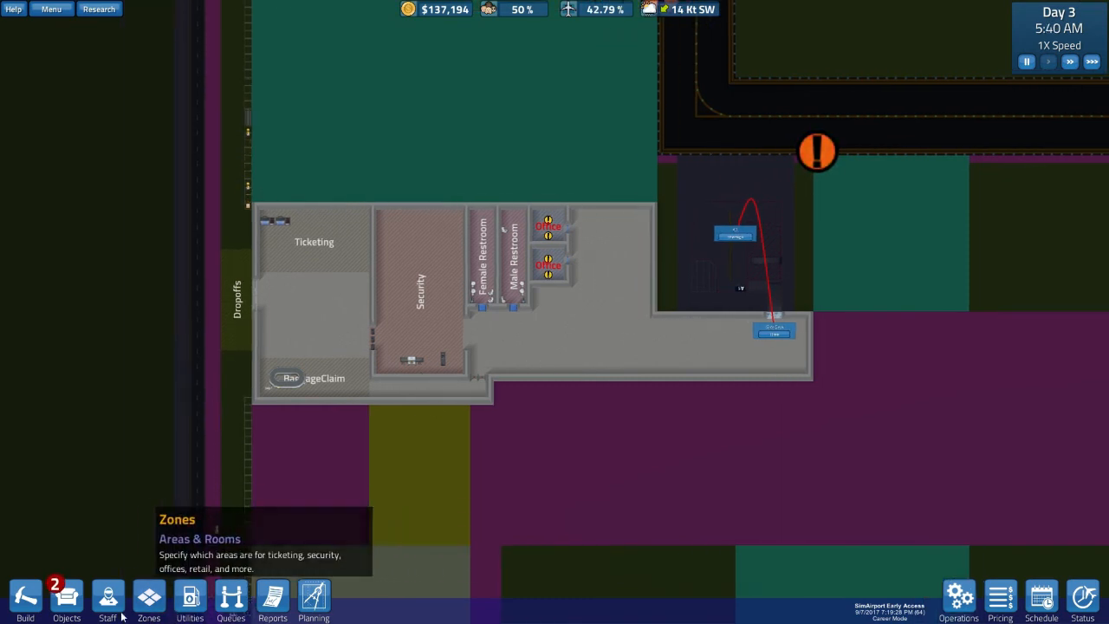
mouse_move(107, 598)
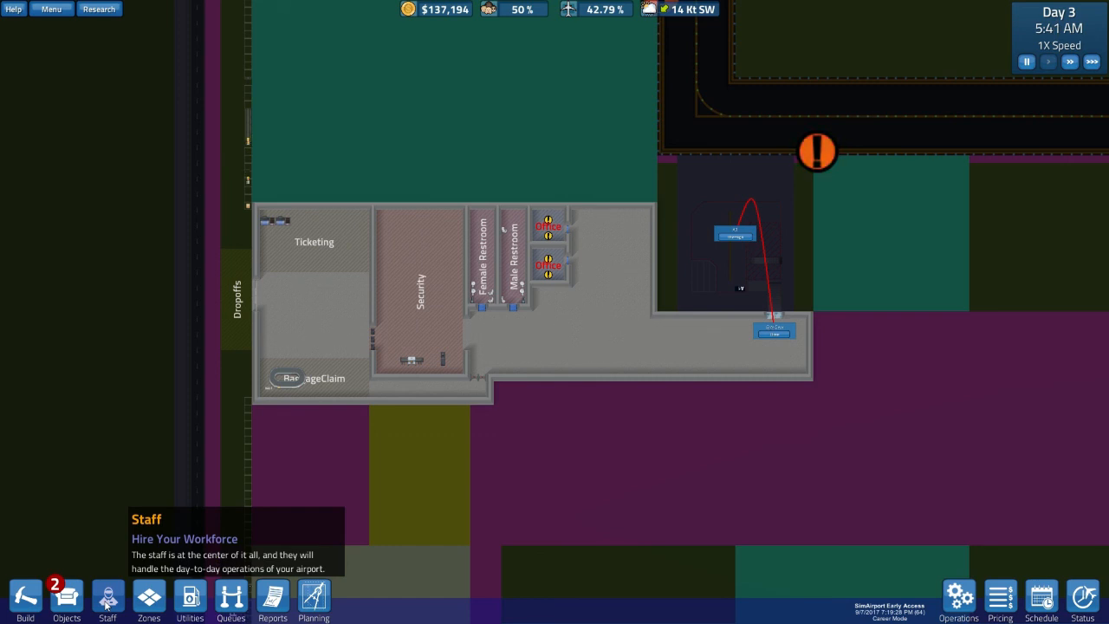
Open the Staff list and hire a security officer
click(107, 598)
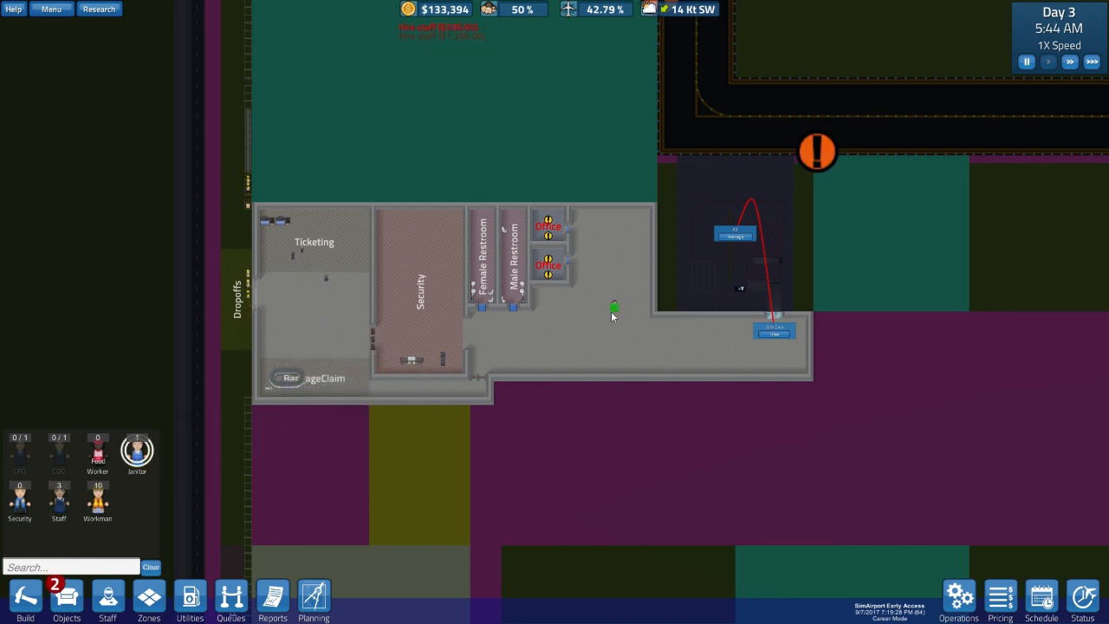
mouse_move(19, 499)
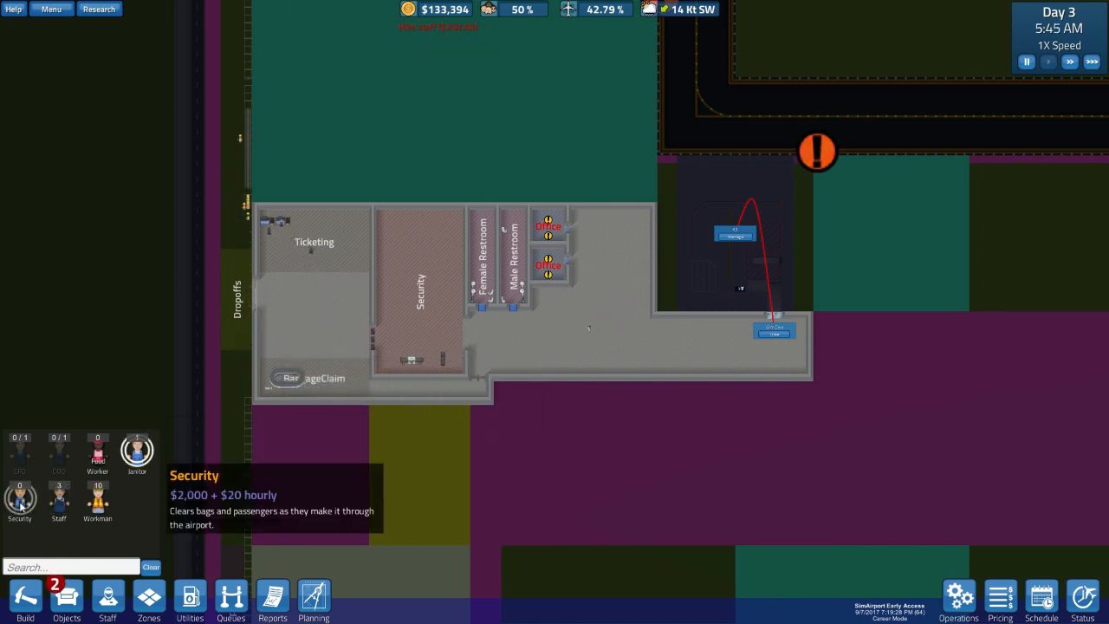
click(412, 322)
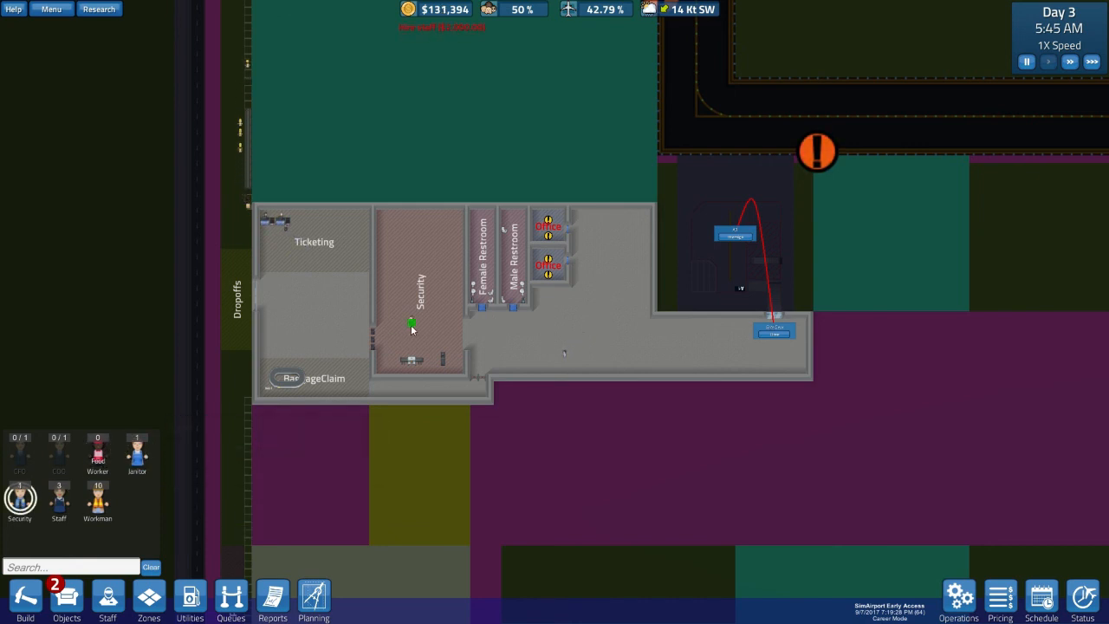